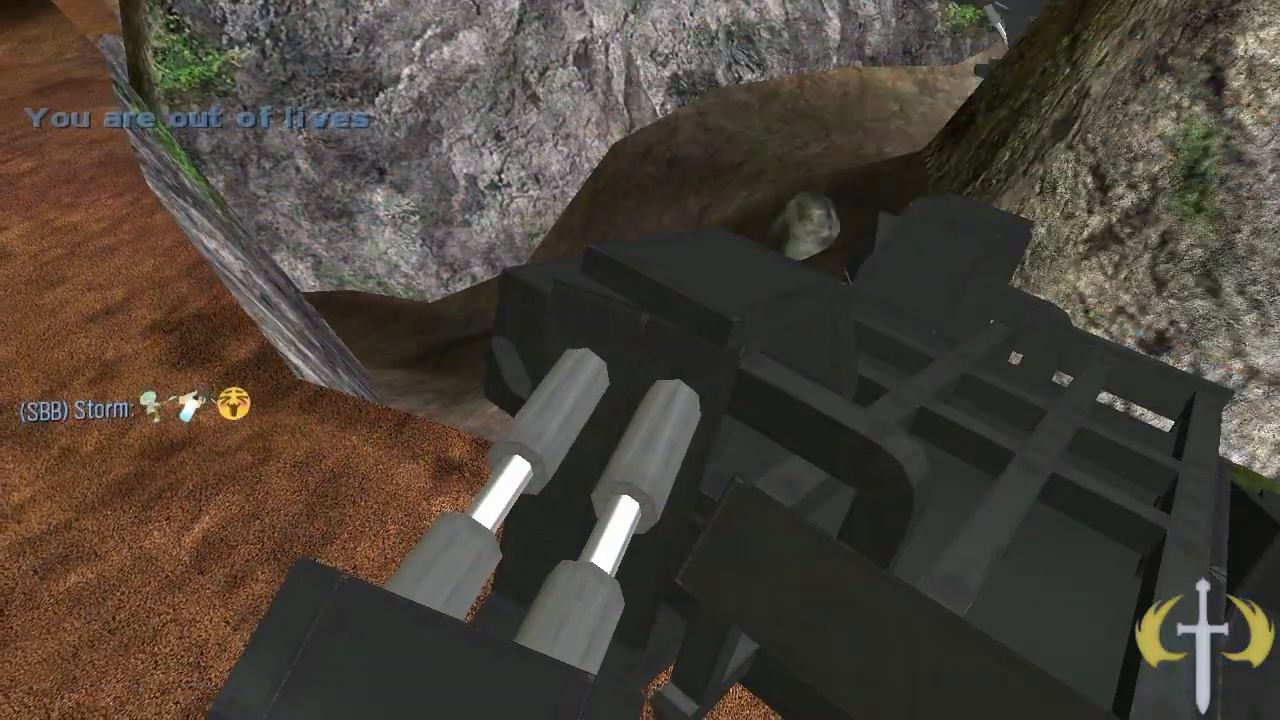
pyautogui.moveTo(640, 360)
pyautogui.write('/tp')
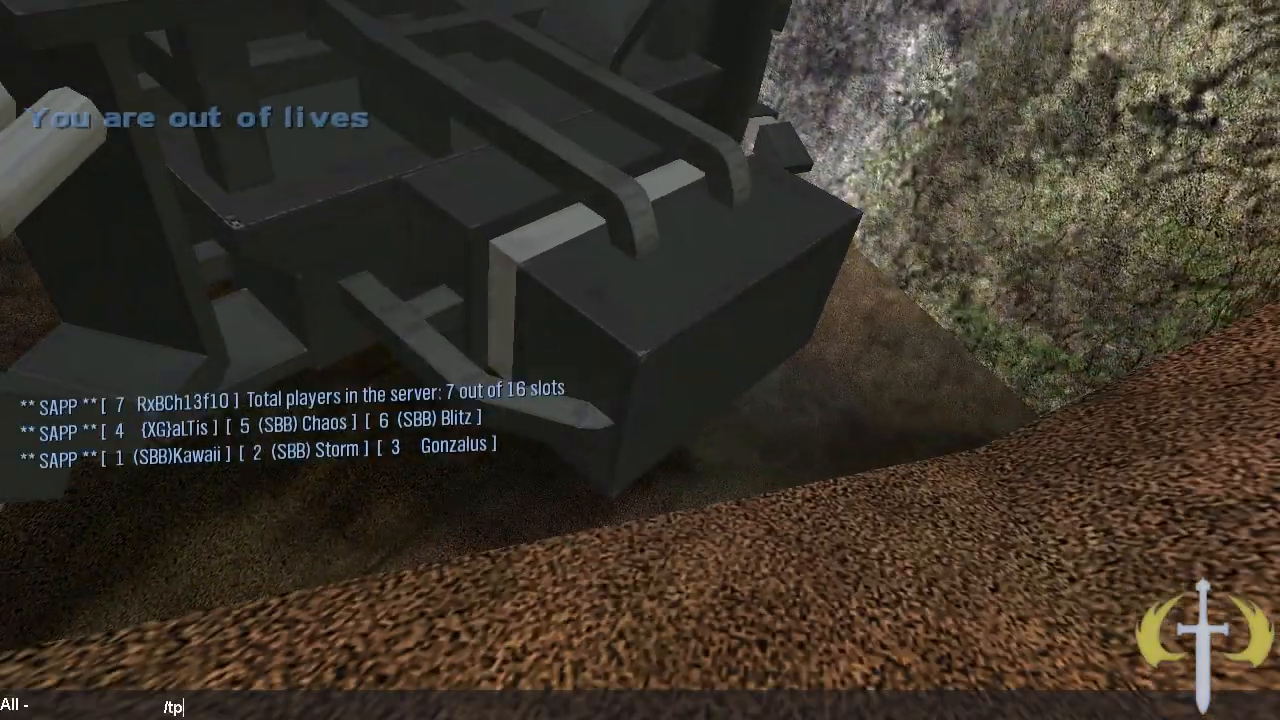
# Send the /tp chat command to list the server's players while emoji messages appear
pyautogui.press('Return')
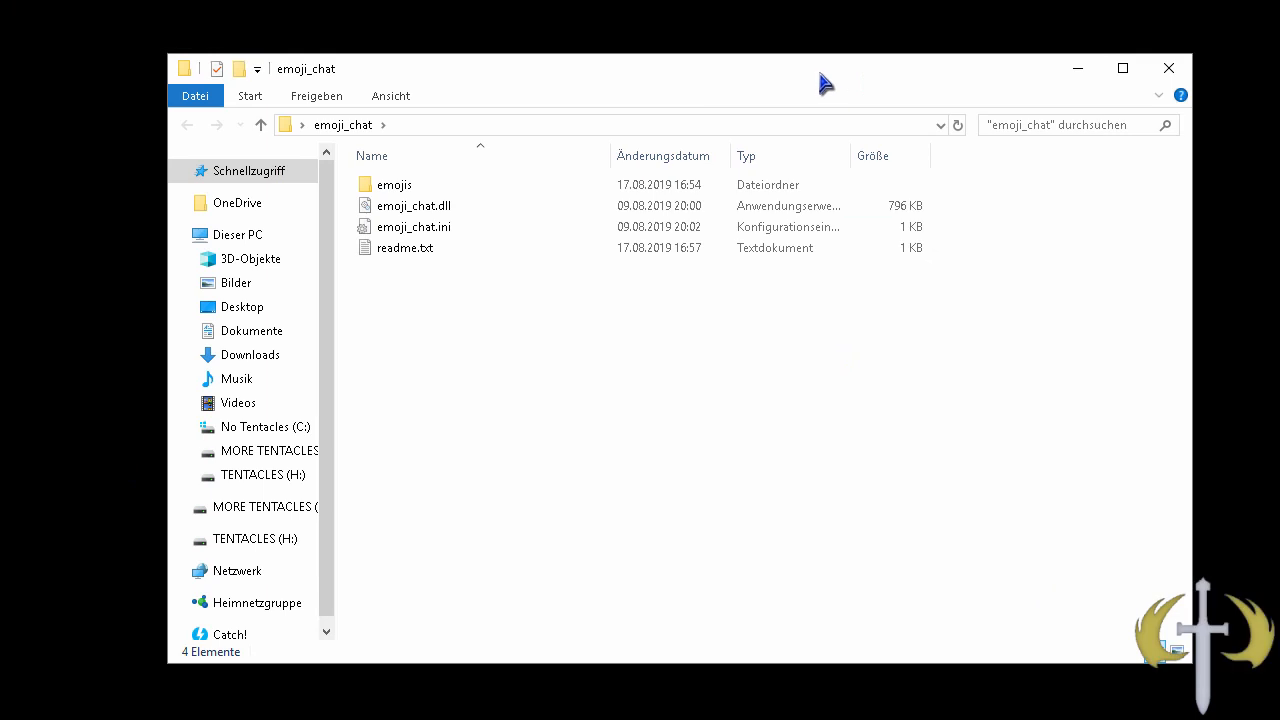
pyautogui.moveTo(637, 378)
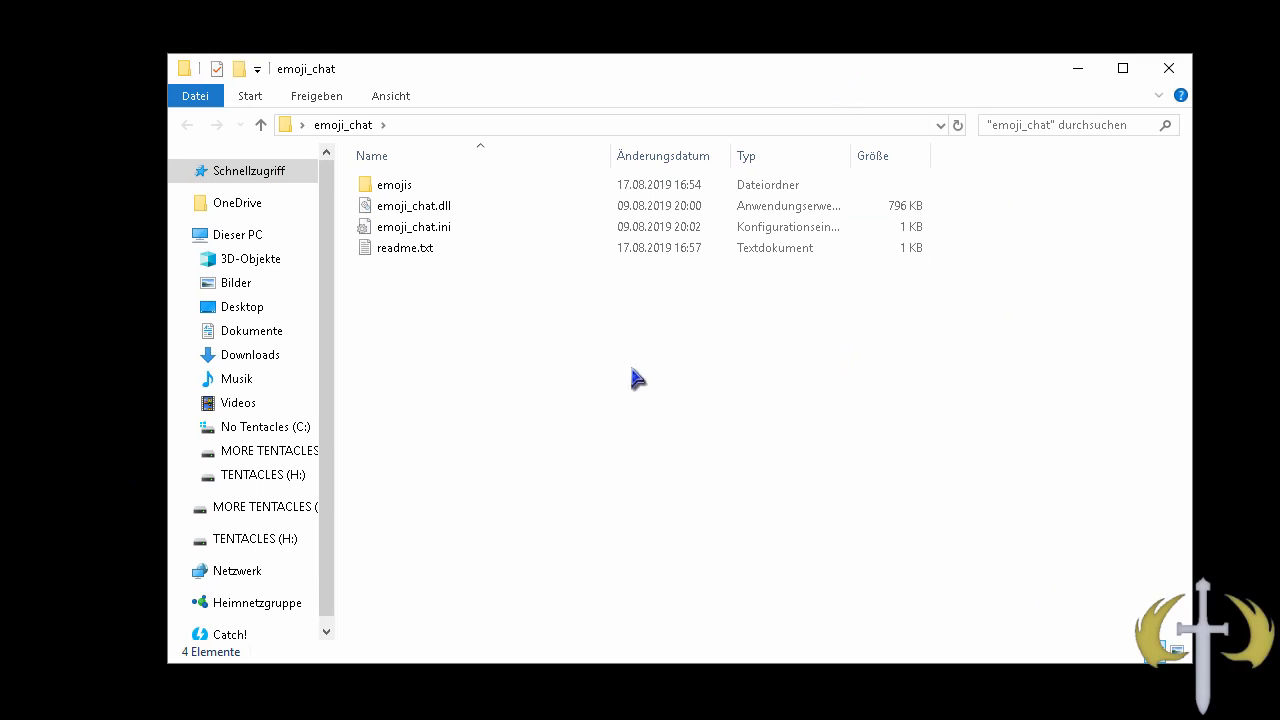
pyautogui.moveTo(430, 248)
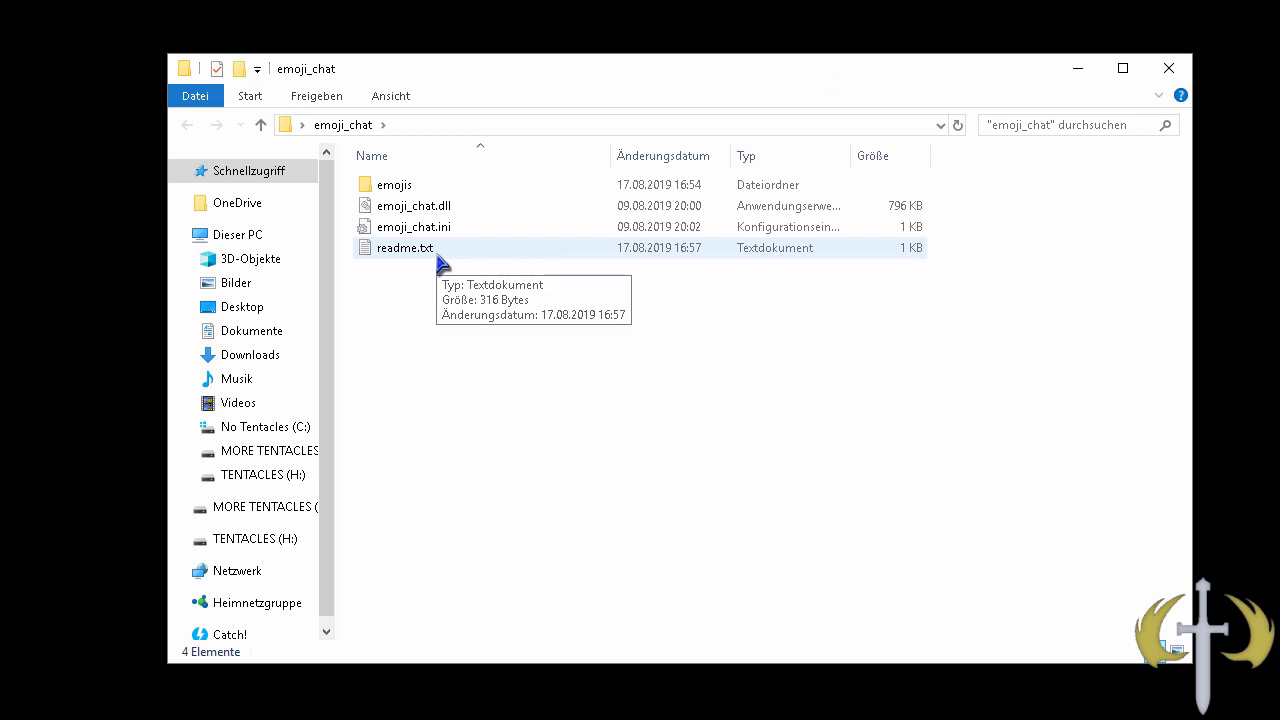
pyautogui.moveTo(440, 272)
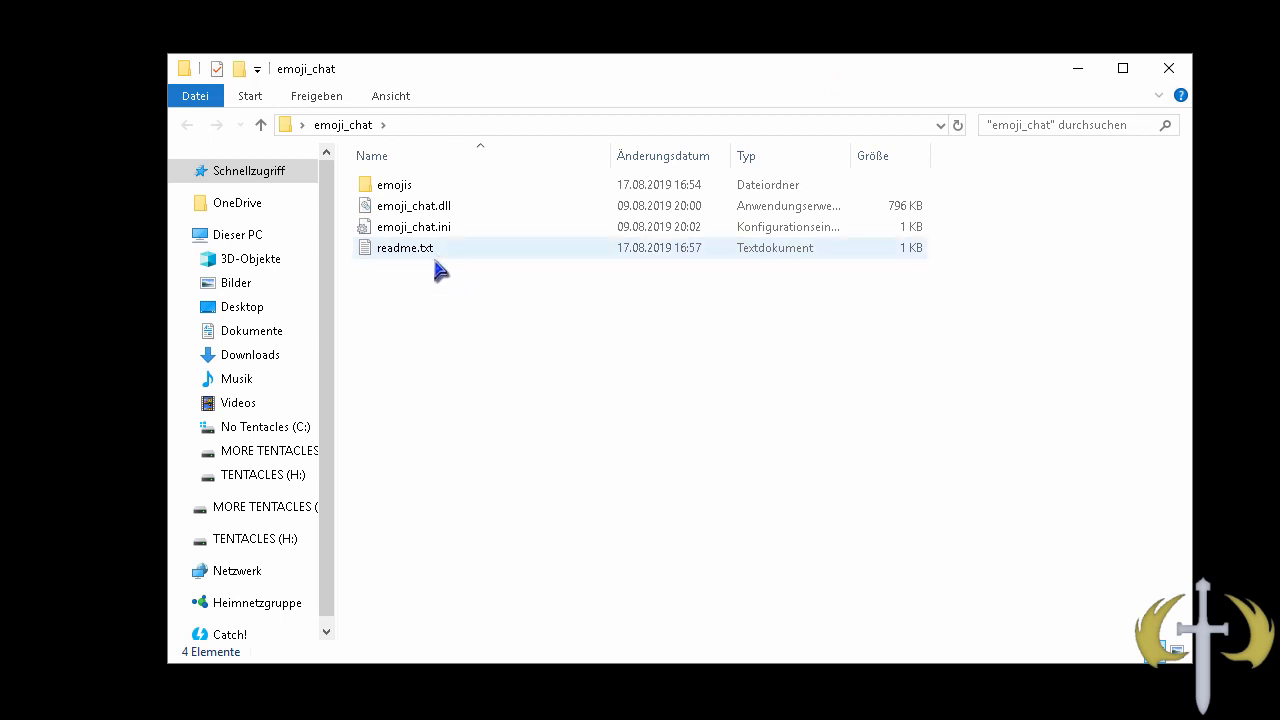
pyautogui.moveTo(404, 247)
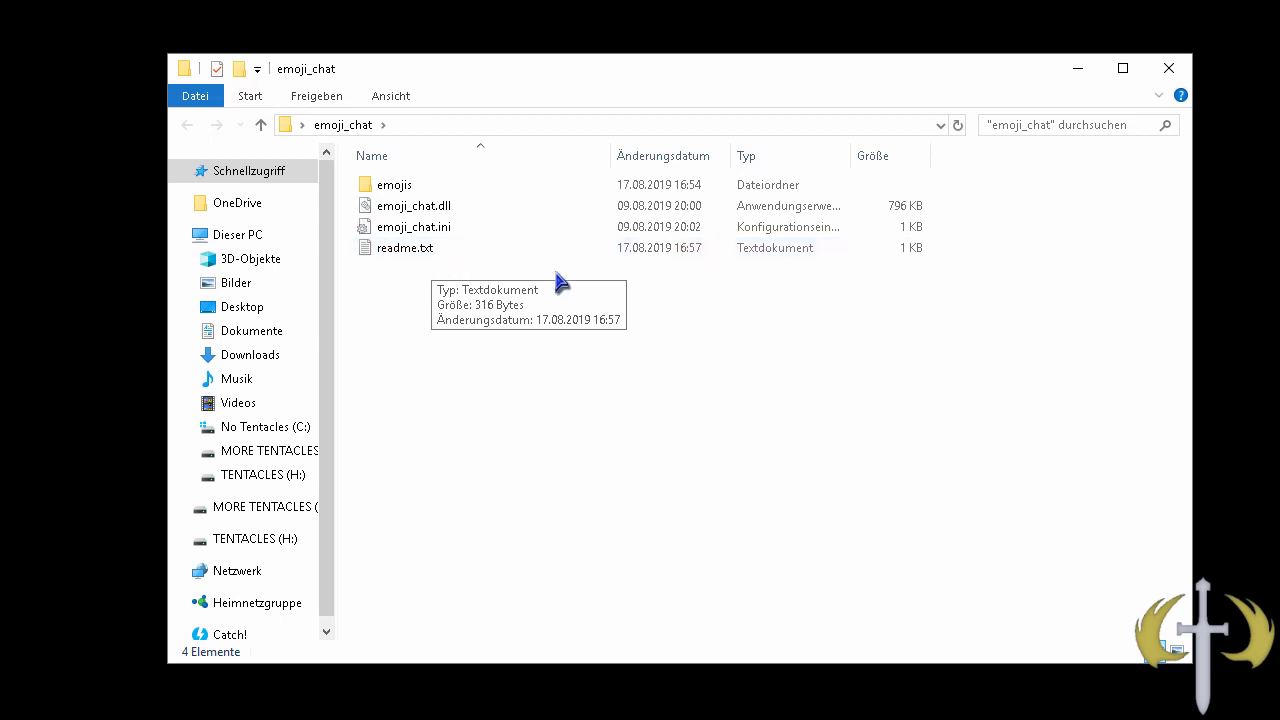
pyautogui.moveTo(987, 237)
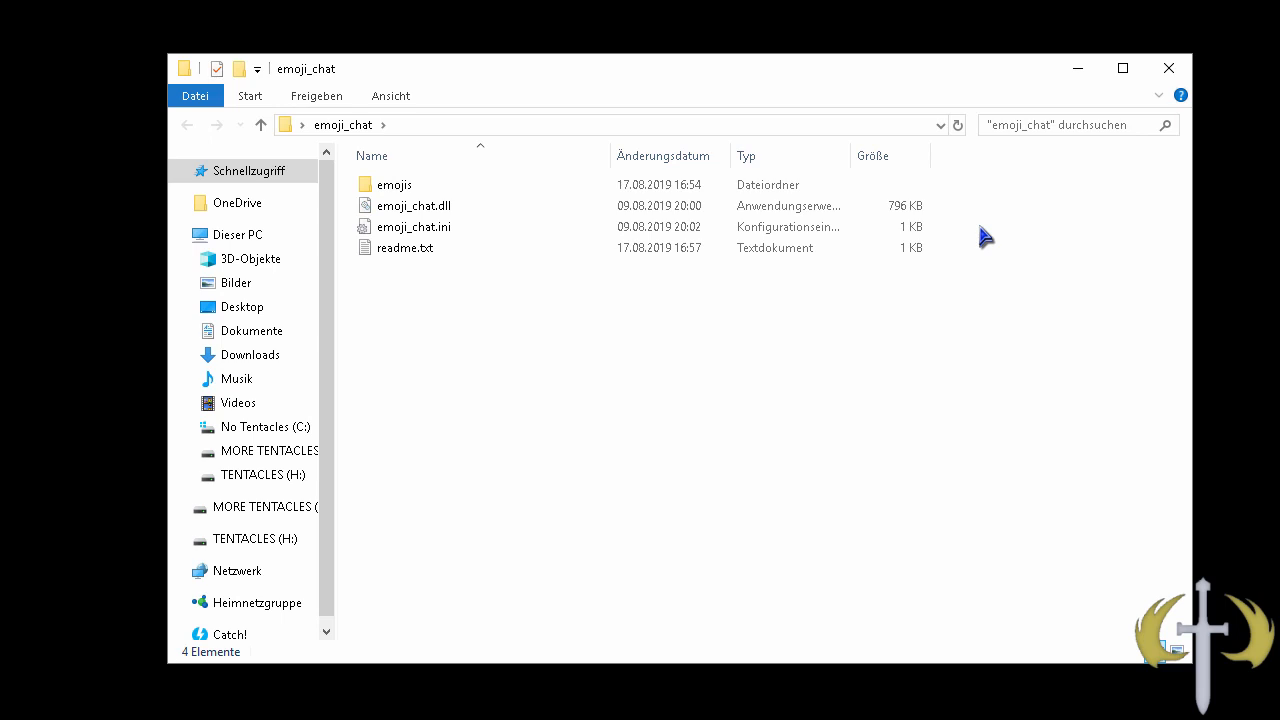
pyautogui.moveTo(1018, 244)
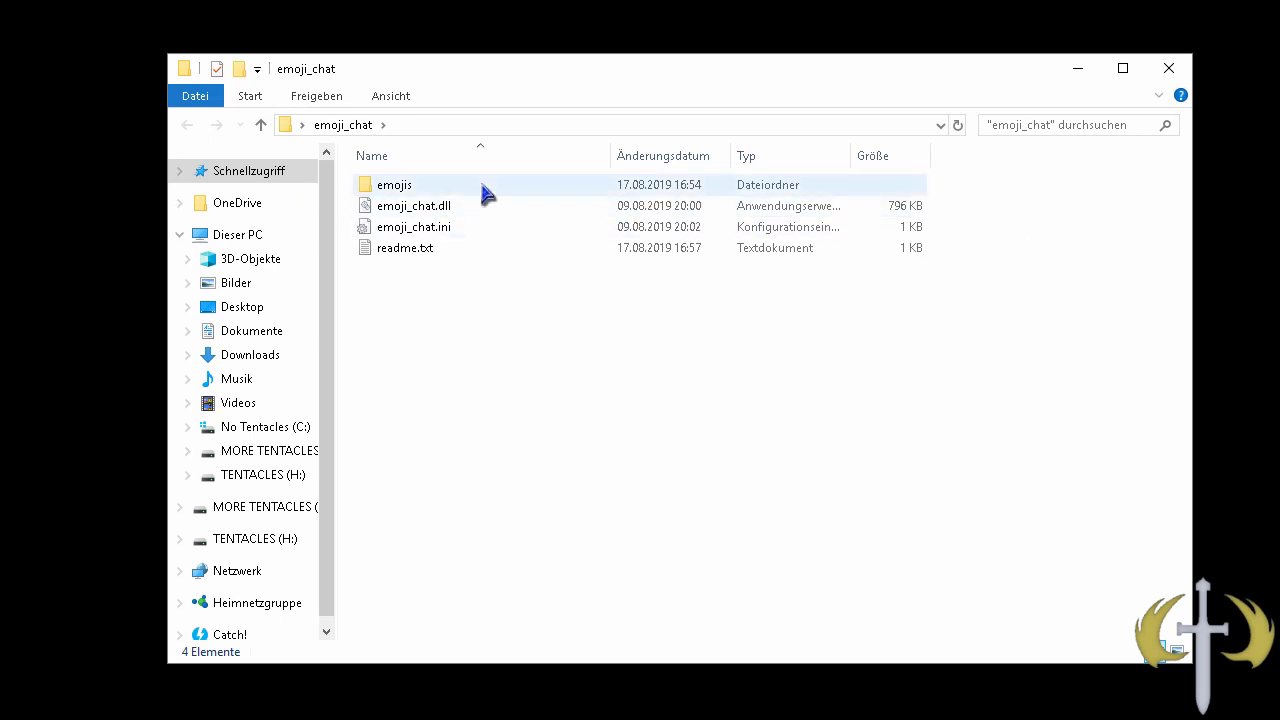
pyautogui.moveTo(455, 226)
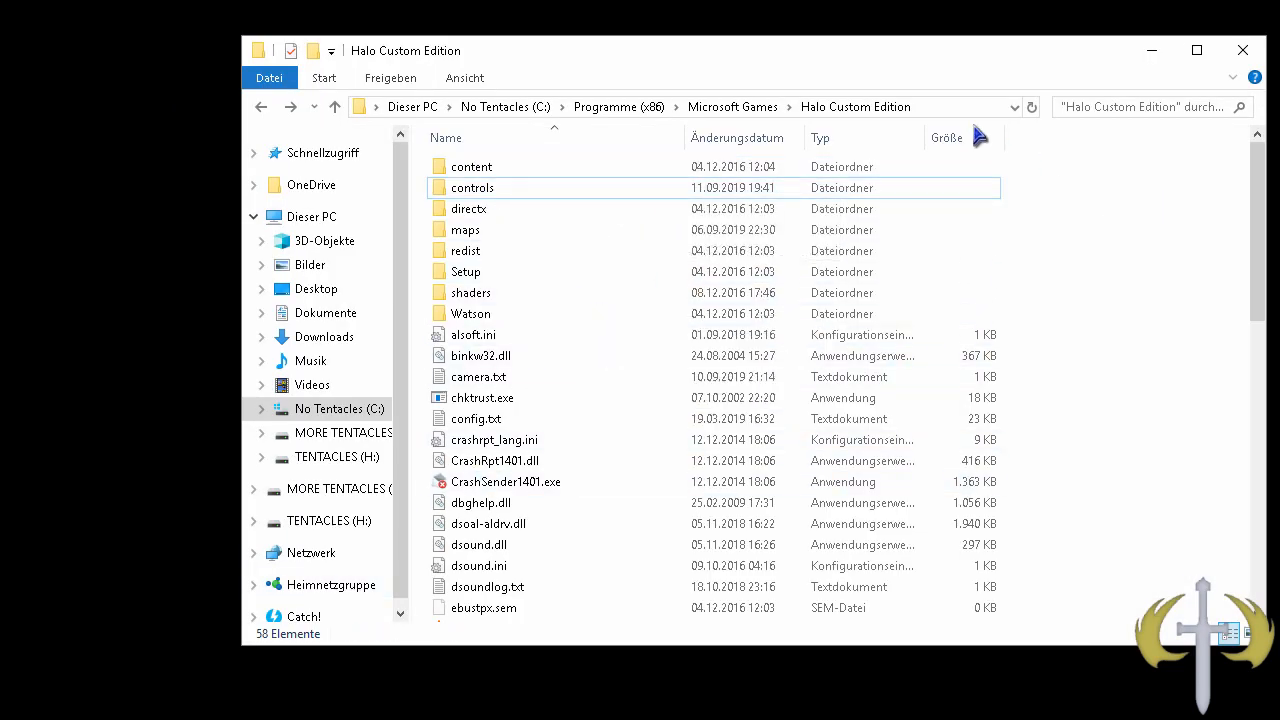
# Check the Halo Custom Edition folder path, then enter the controls folder
pyautogui.click(680, 107)
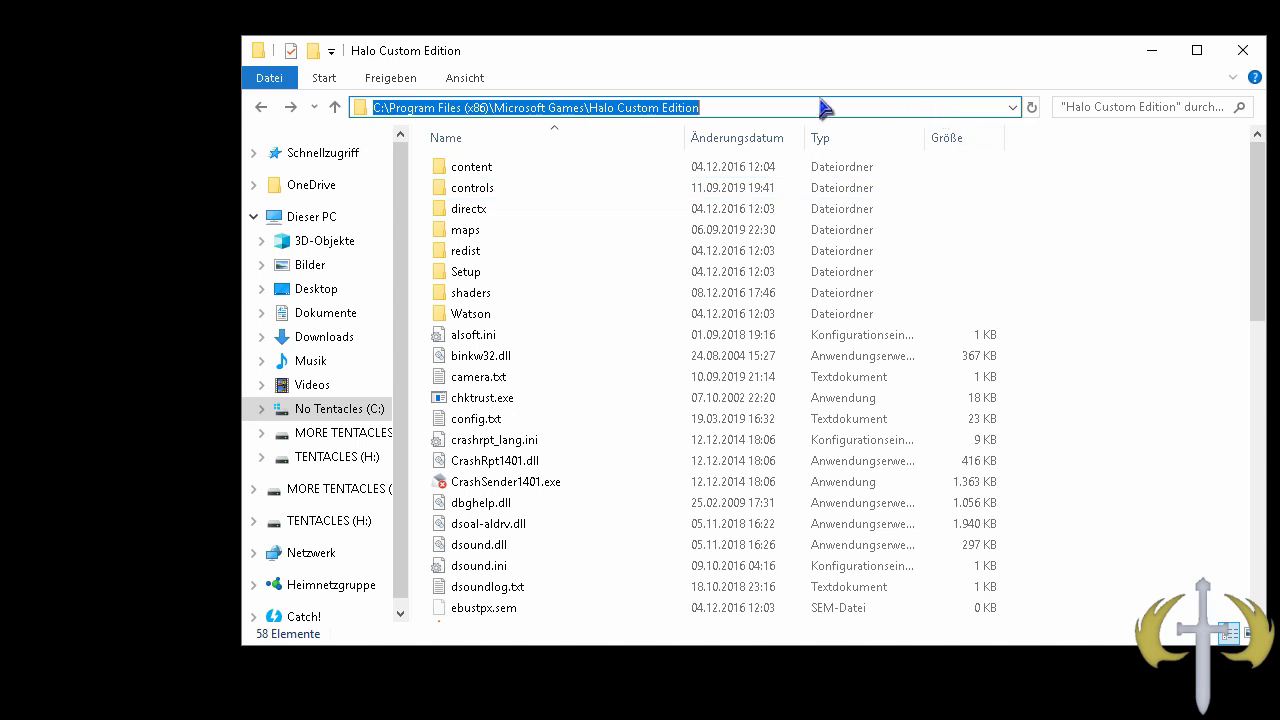
pyautogui.click(500, 107)
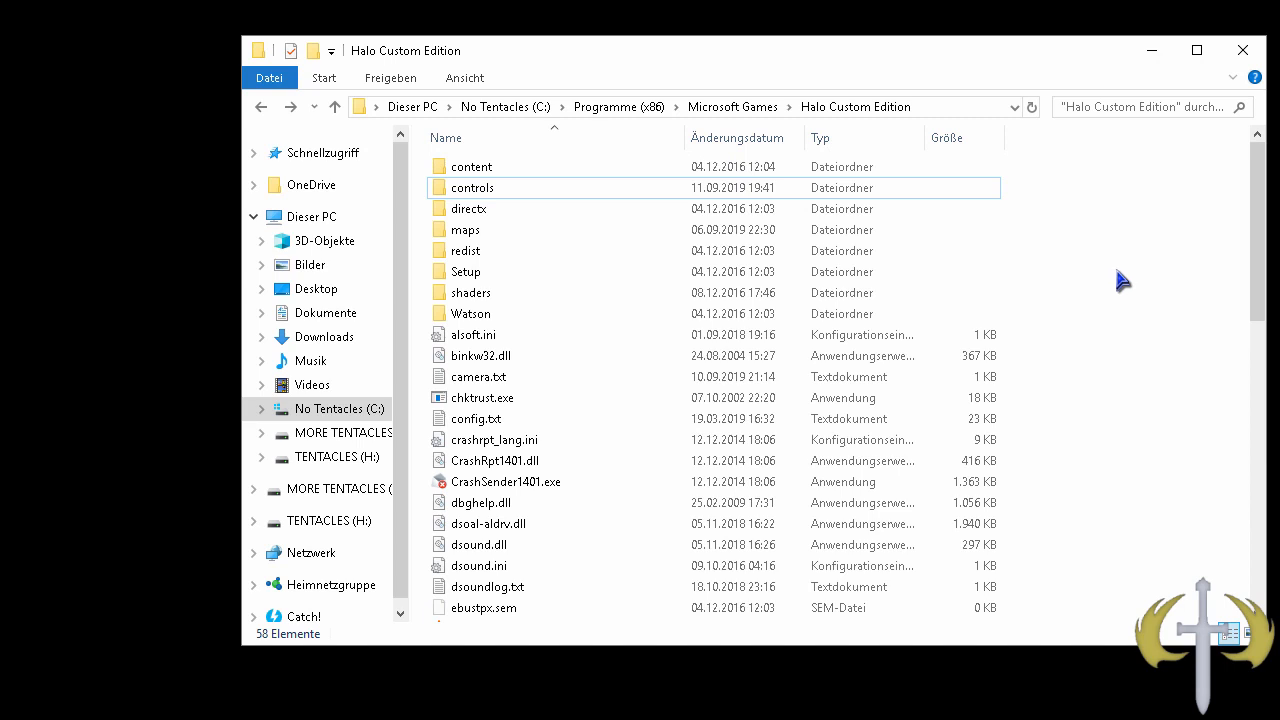
pyautogui.doubleClick(472, 187)
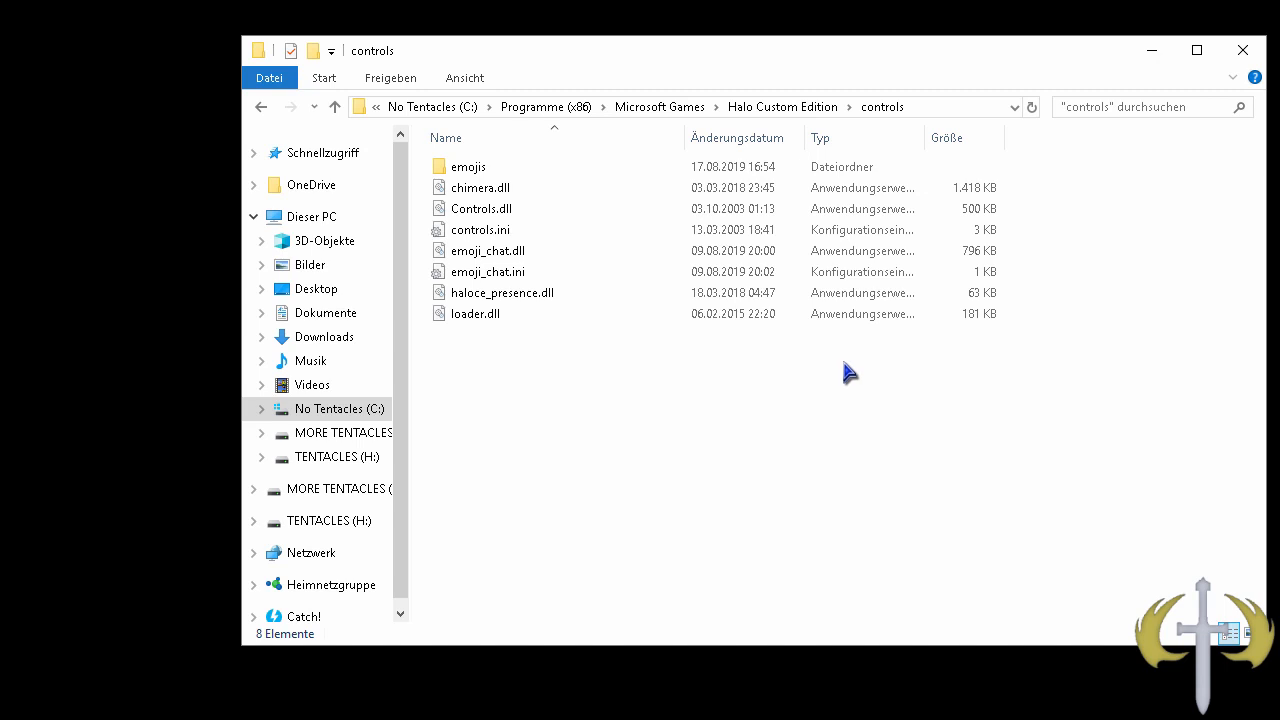
pyautogui.moveTo(597, 393)
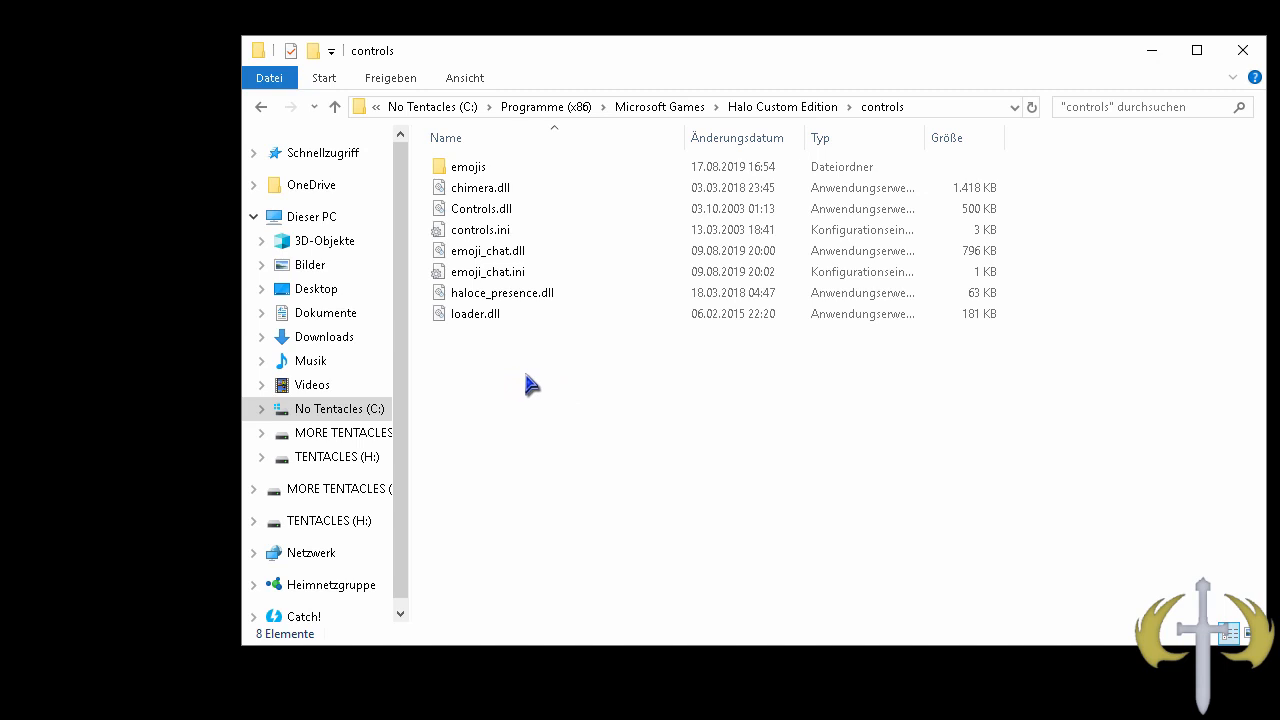
pyautogui.moveTo(583, 180)
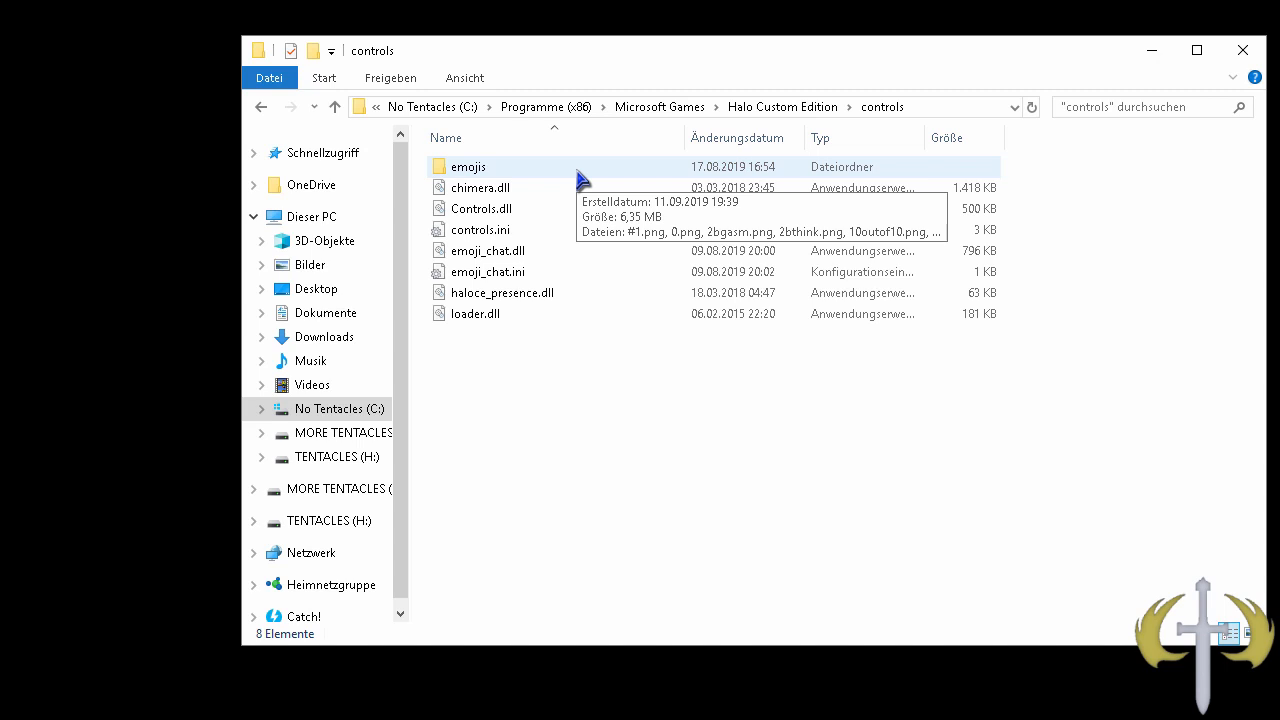
pyautogui.doubleClick(468, 166)
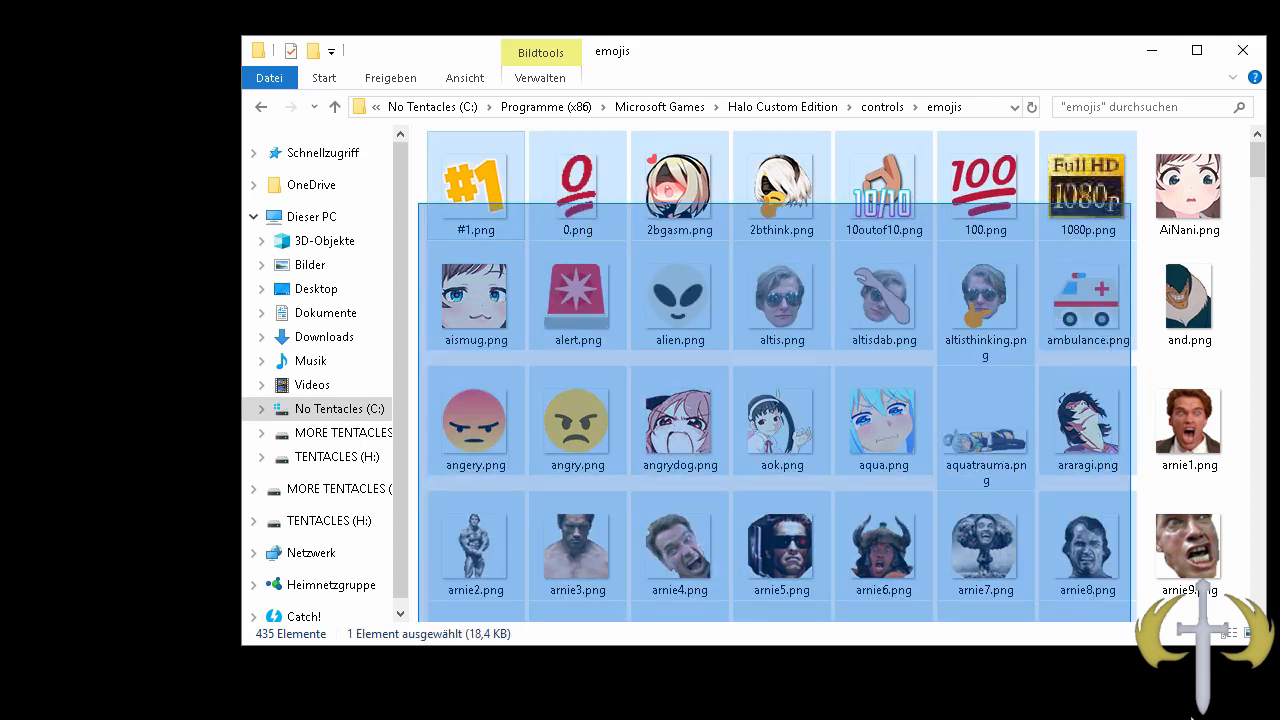
pyautogui.scroll(-3)
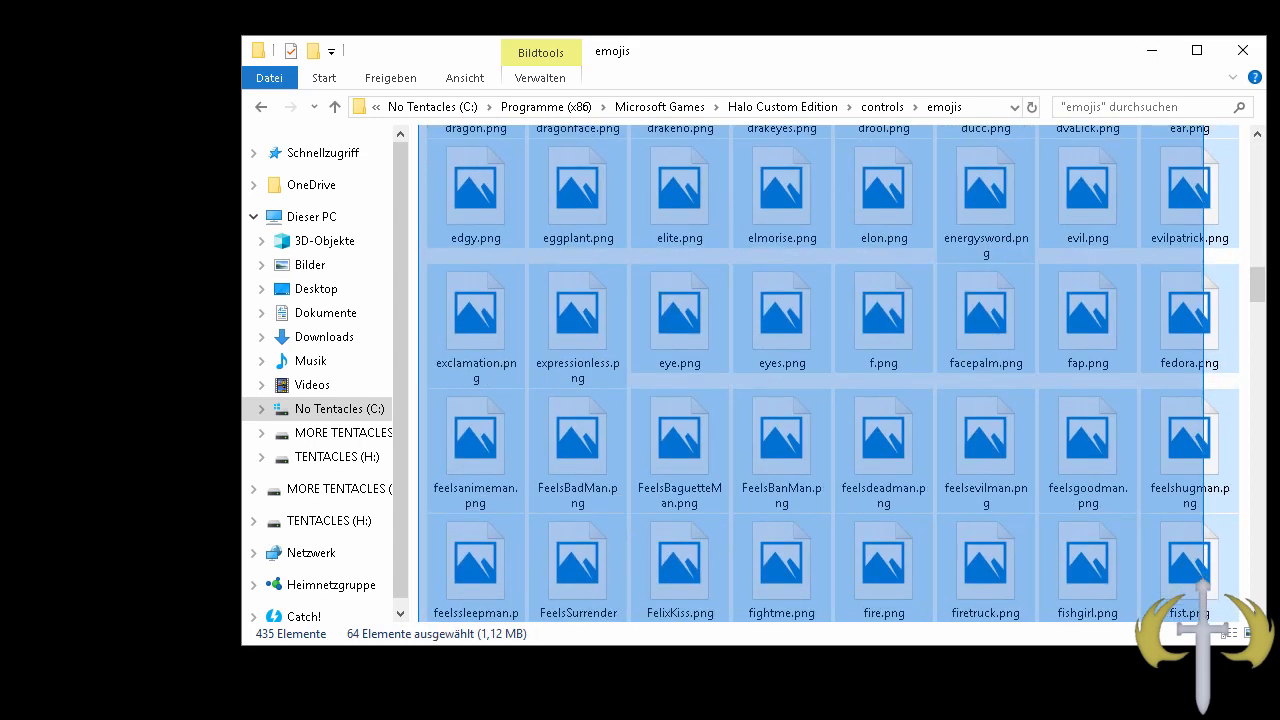
pyautogui.scroll(-3)
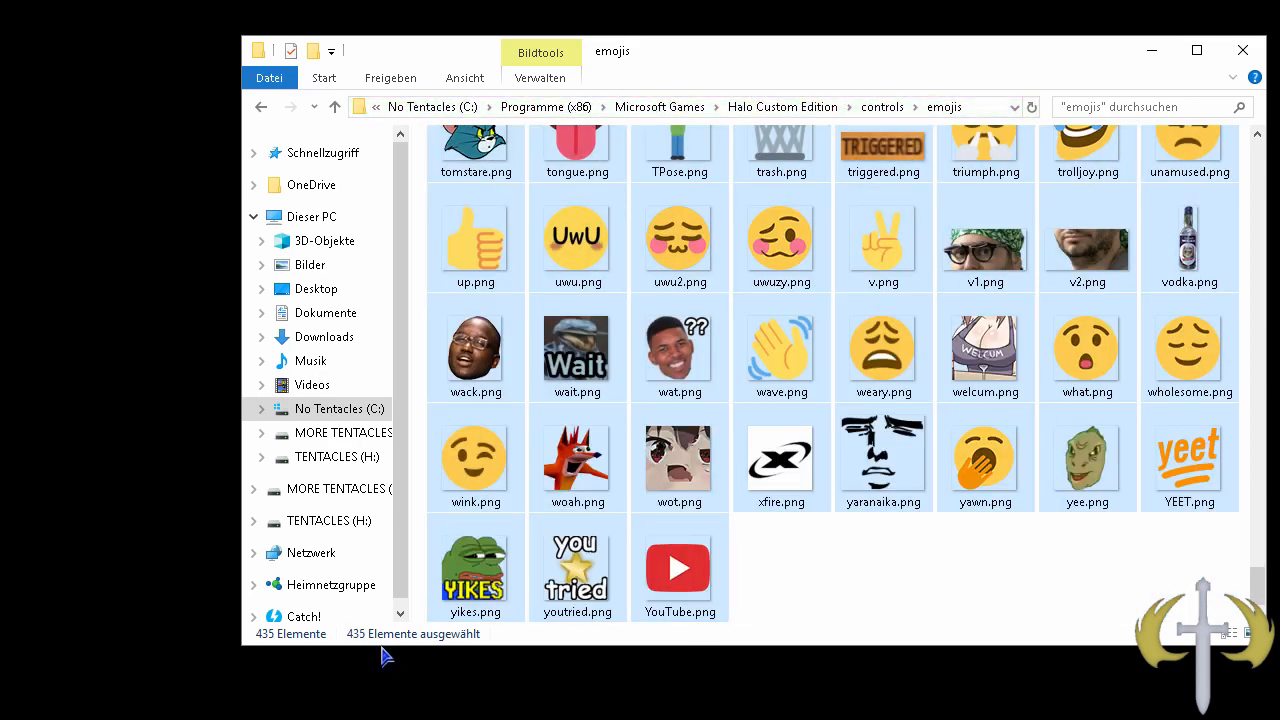
pyautogui.moveTo(1250, 595)
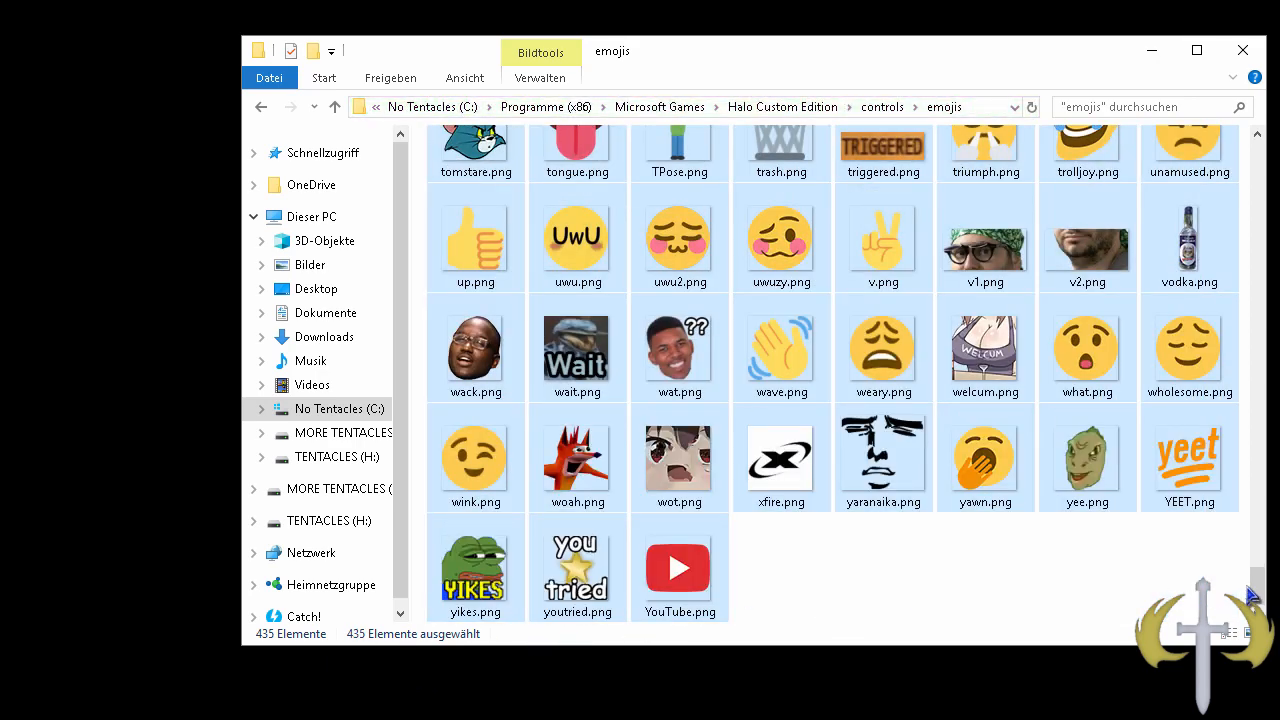
pyautogui.scroll(3)
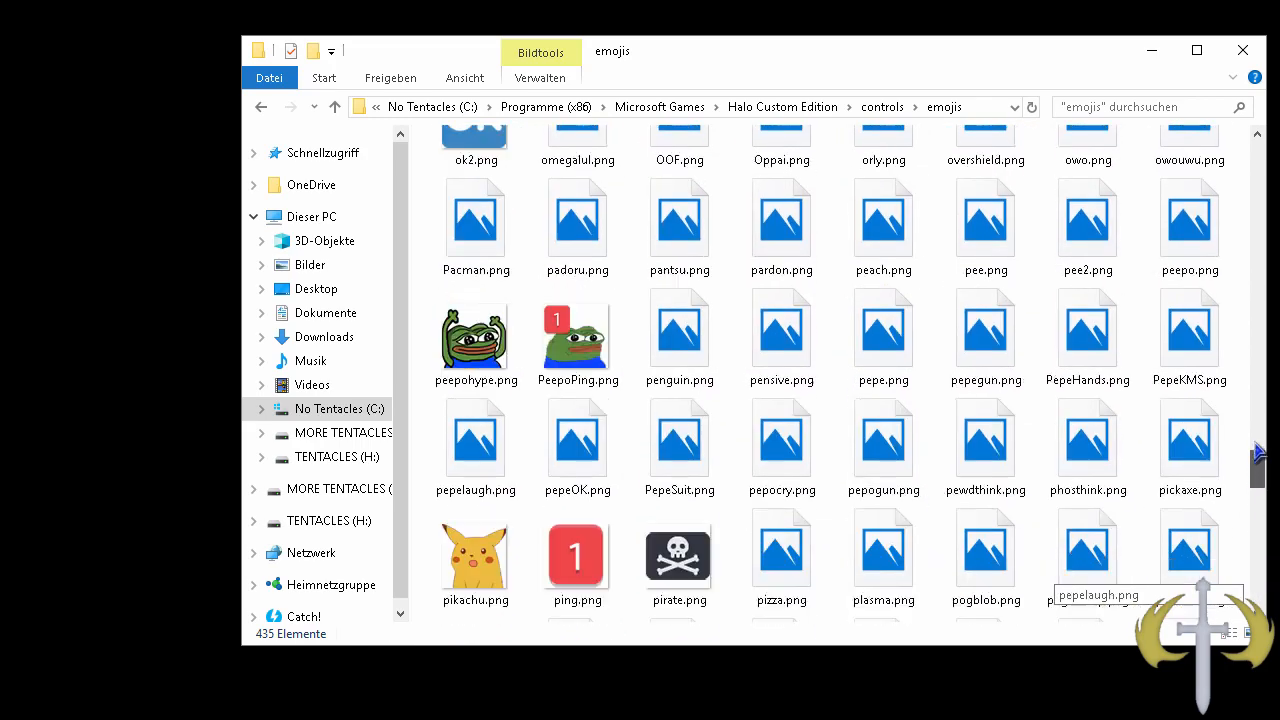
pyautogui.scroll(3)
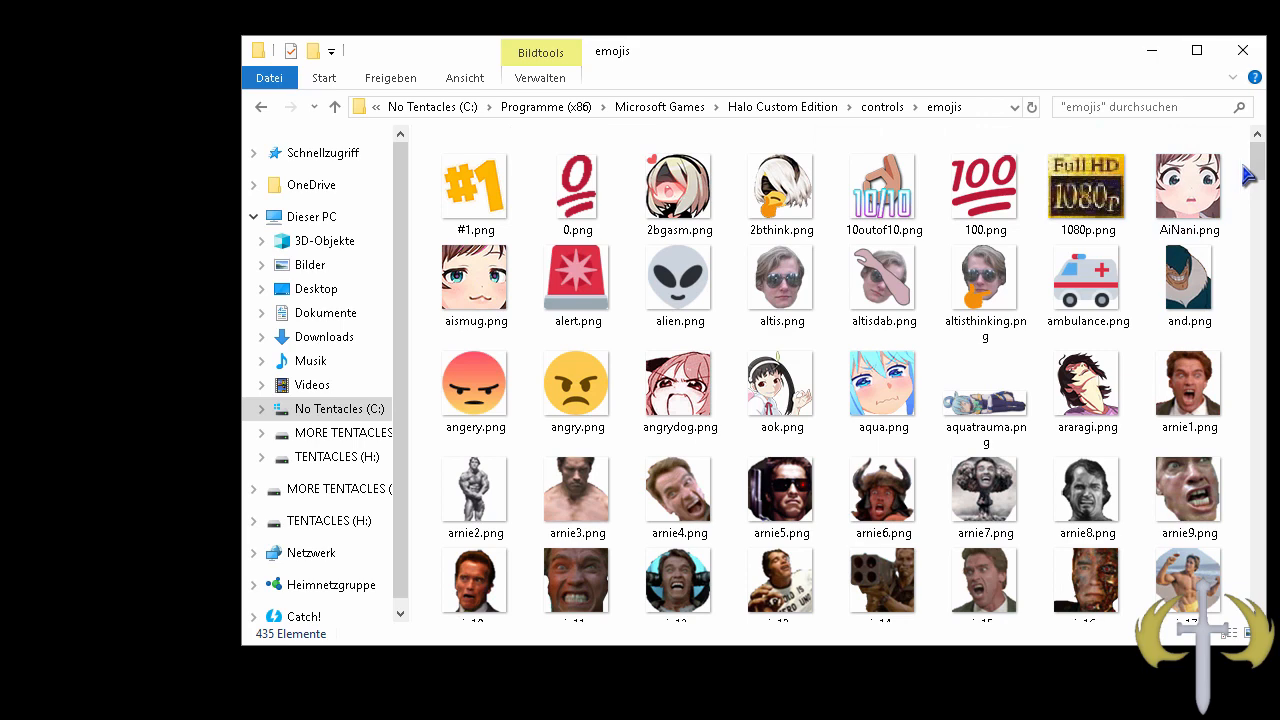
pyautogui.moveTo(845, 110)
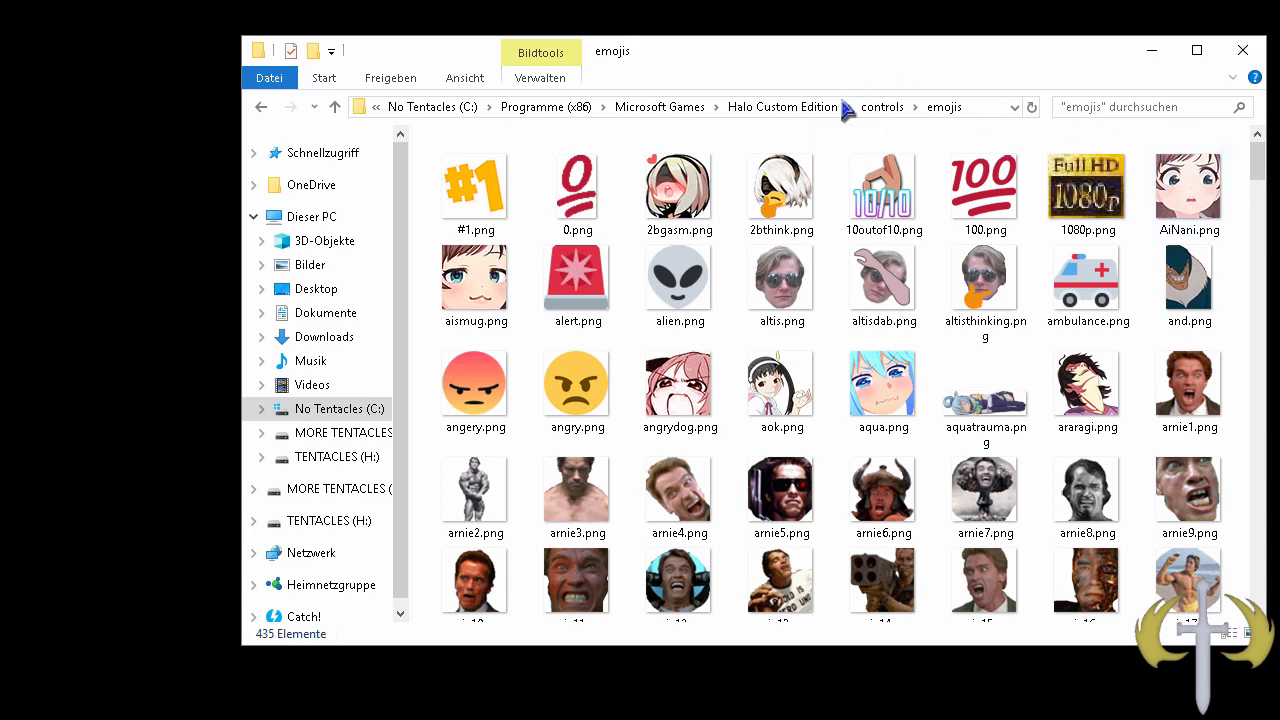
pyautogui.scroll(-3)
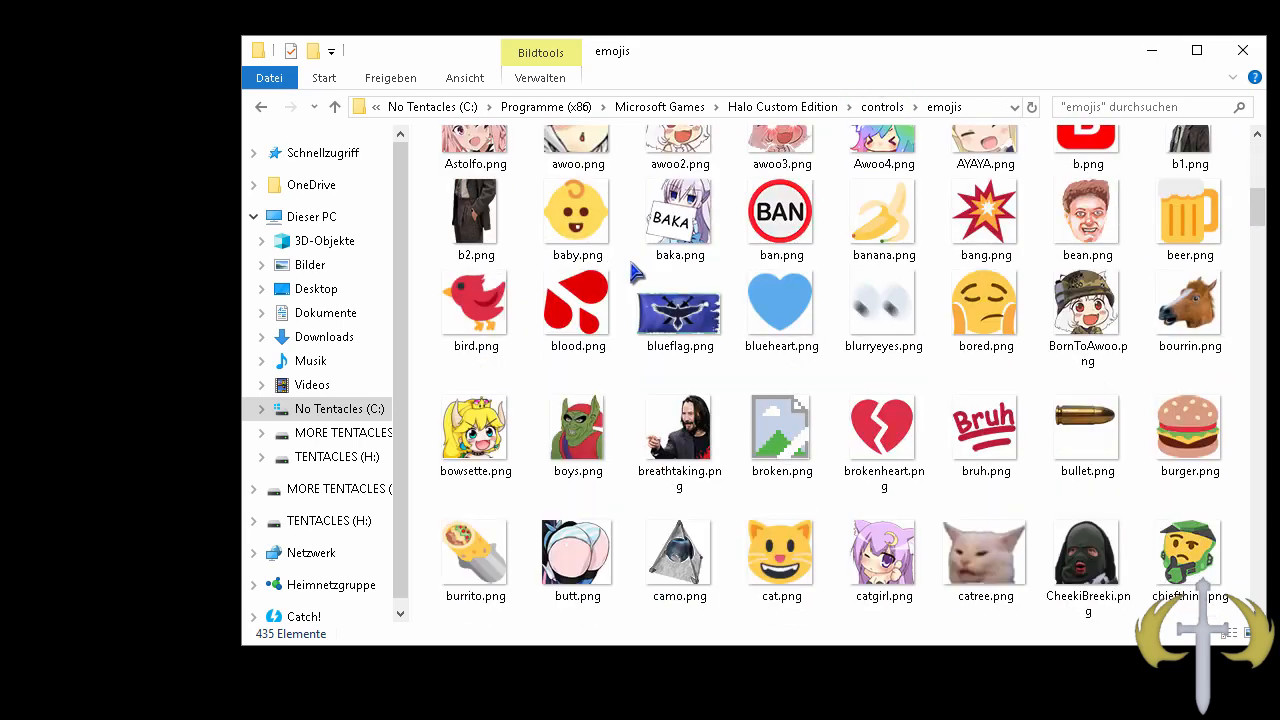
pyautogui.scroll(-3)
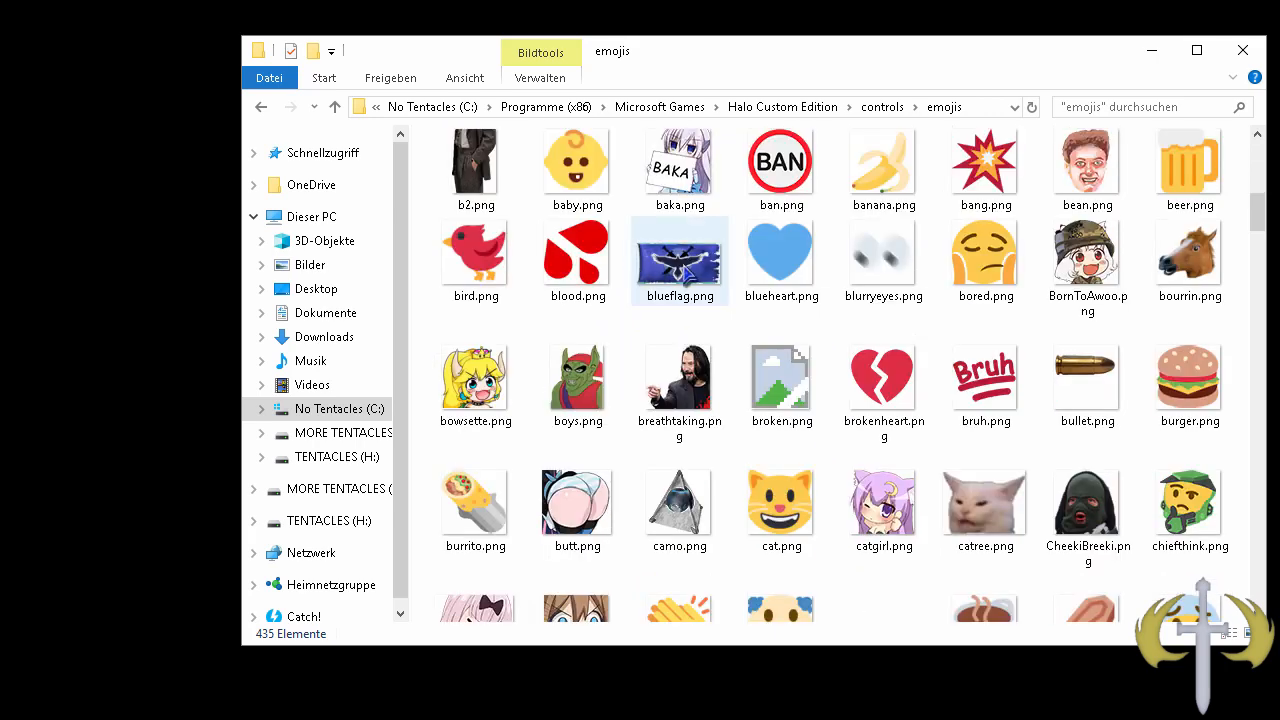
pyautogui.scroll(-3)
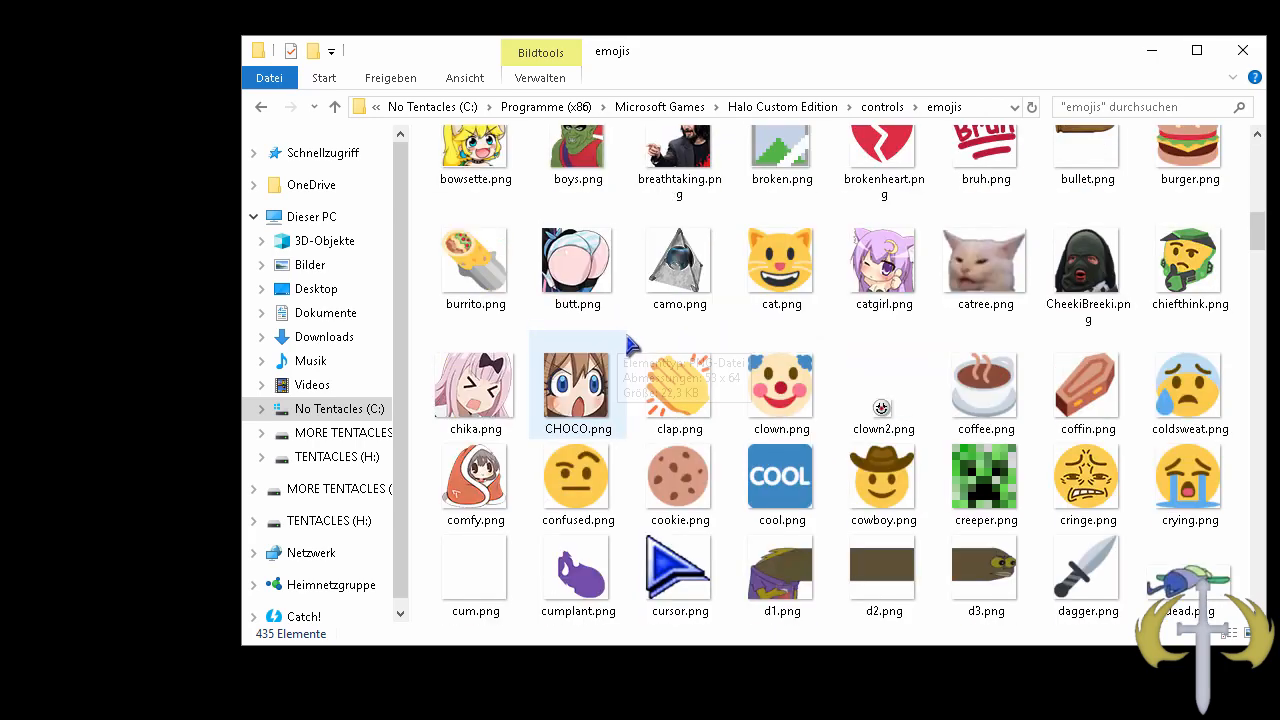
pyautogui.scroll(-3)
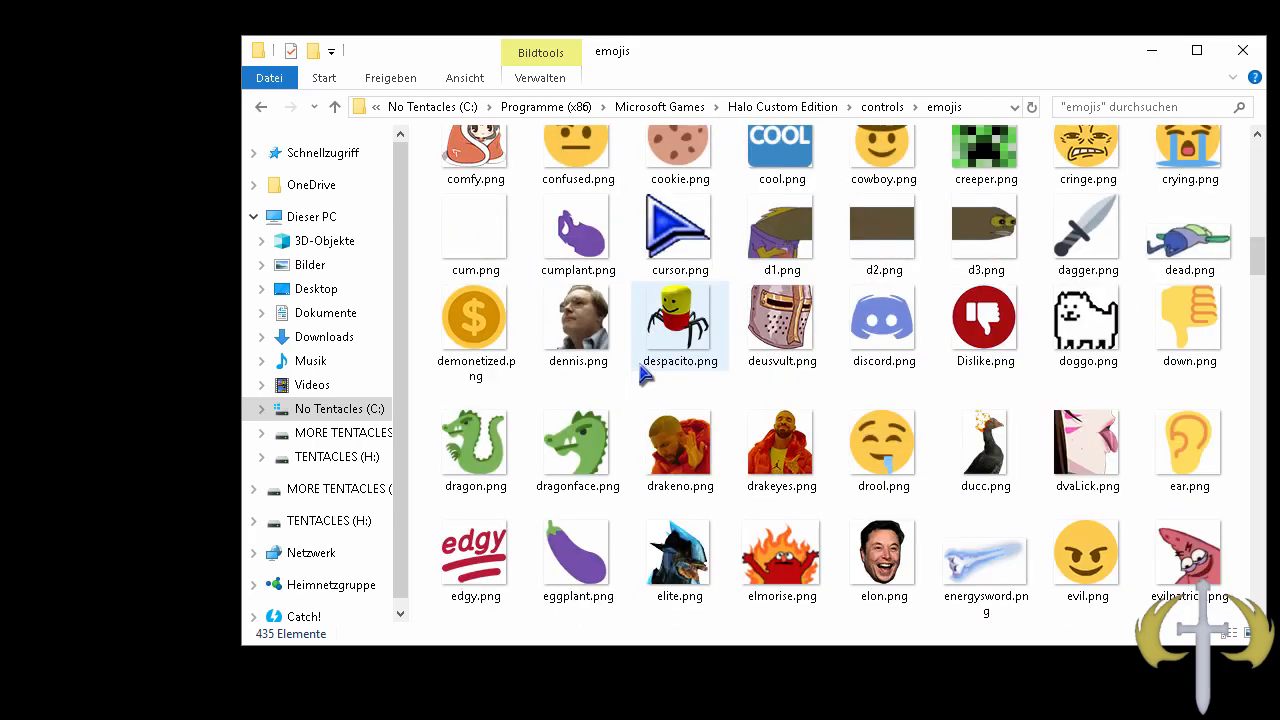
pyautogui.click(985, 225)
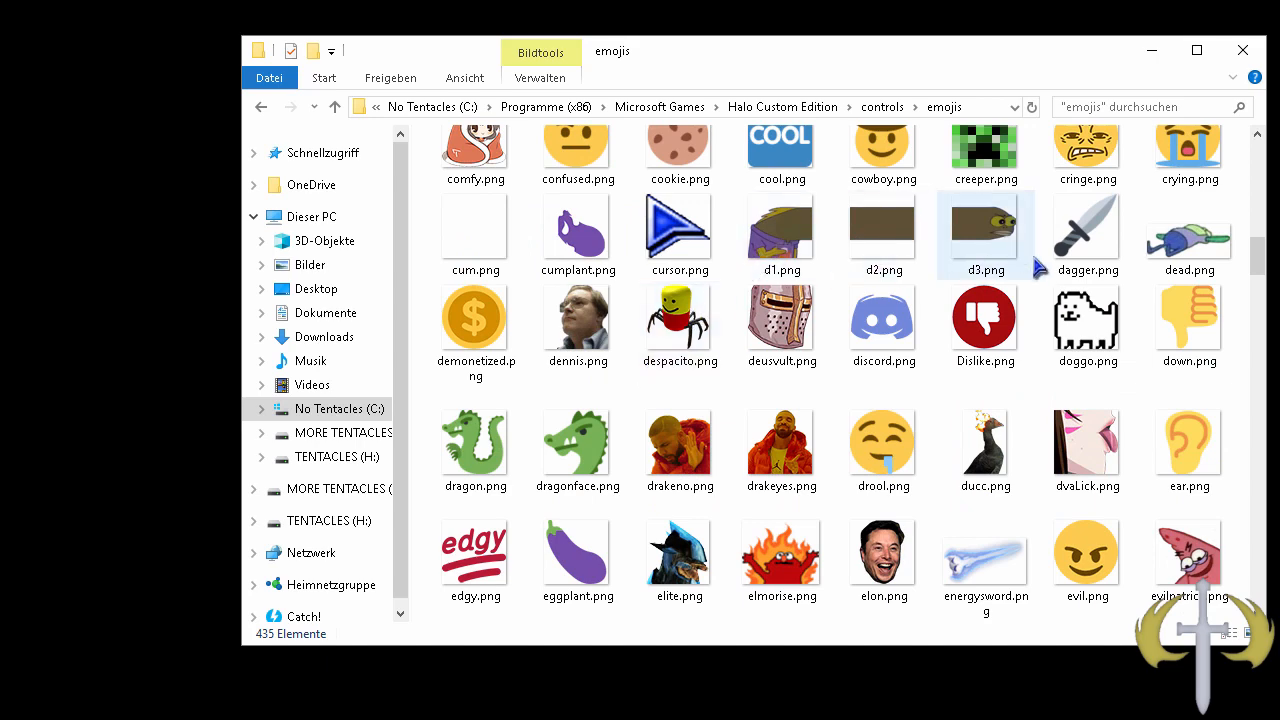
pyautogui.scroll(-3)
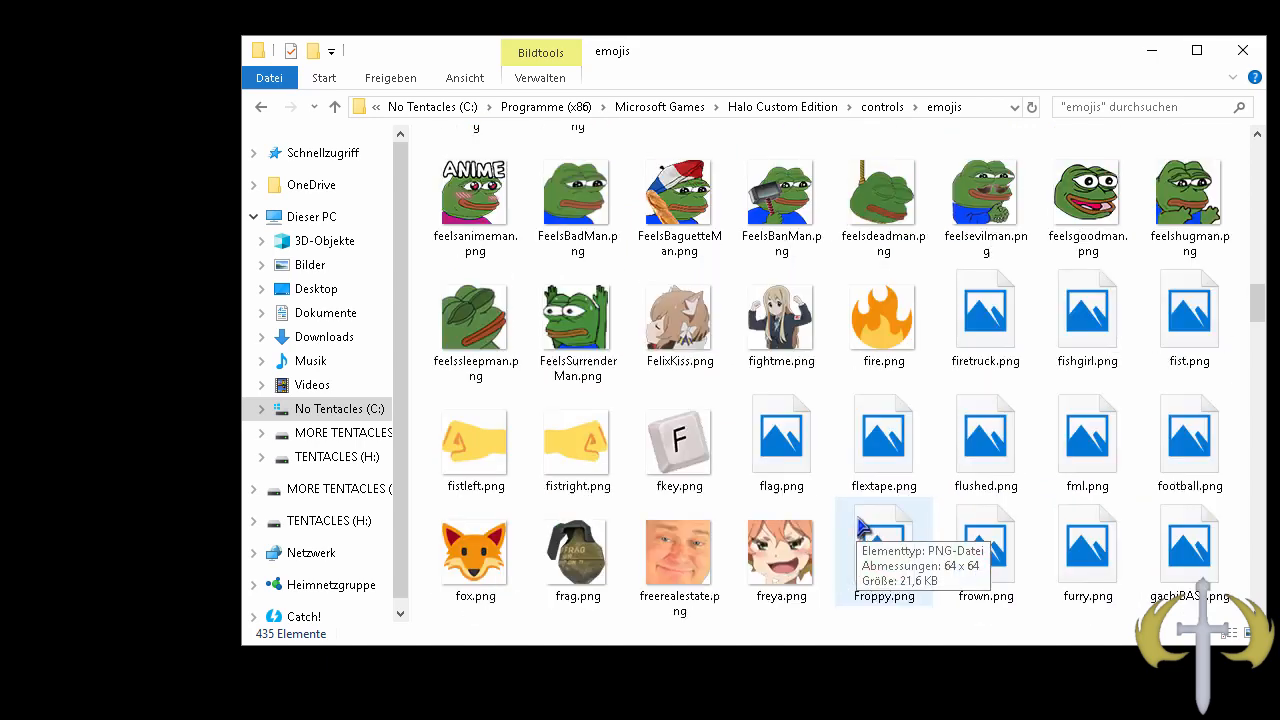
pyautogui.scroll(-3)
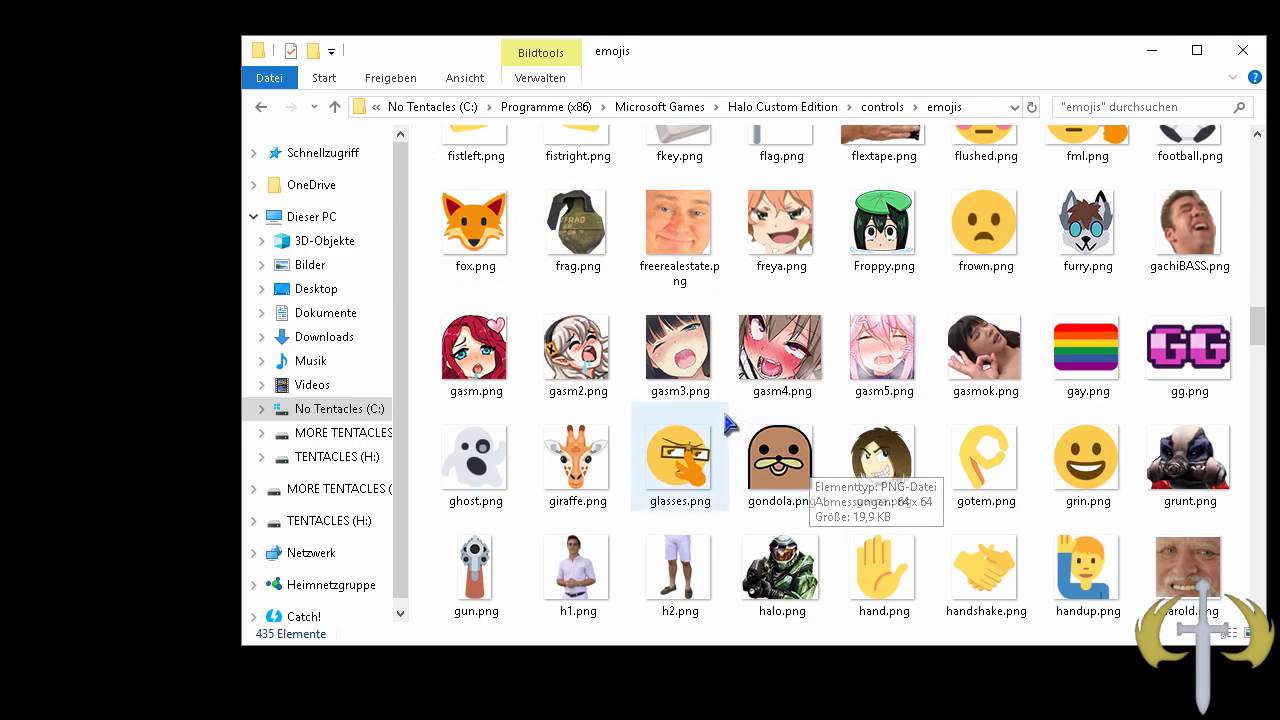
pyautogui.moveTo(883, 455)
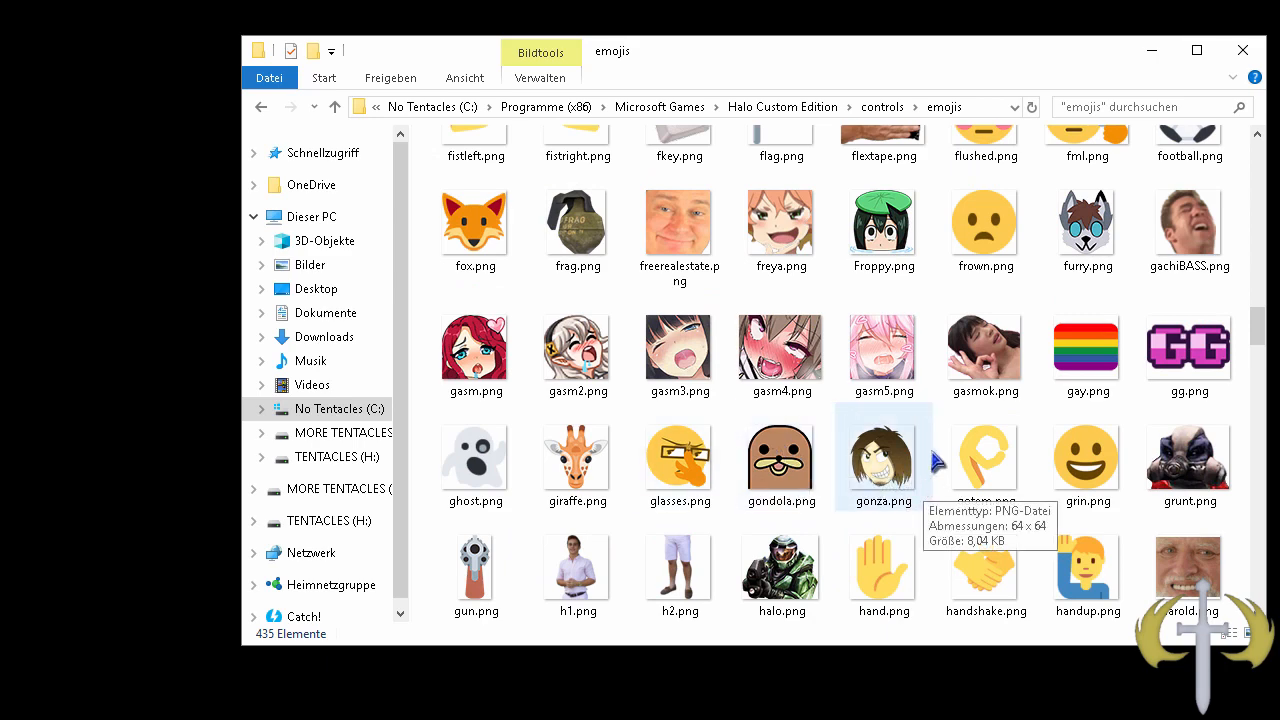
pyautogui.scroll(-3)
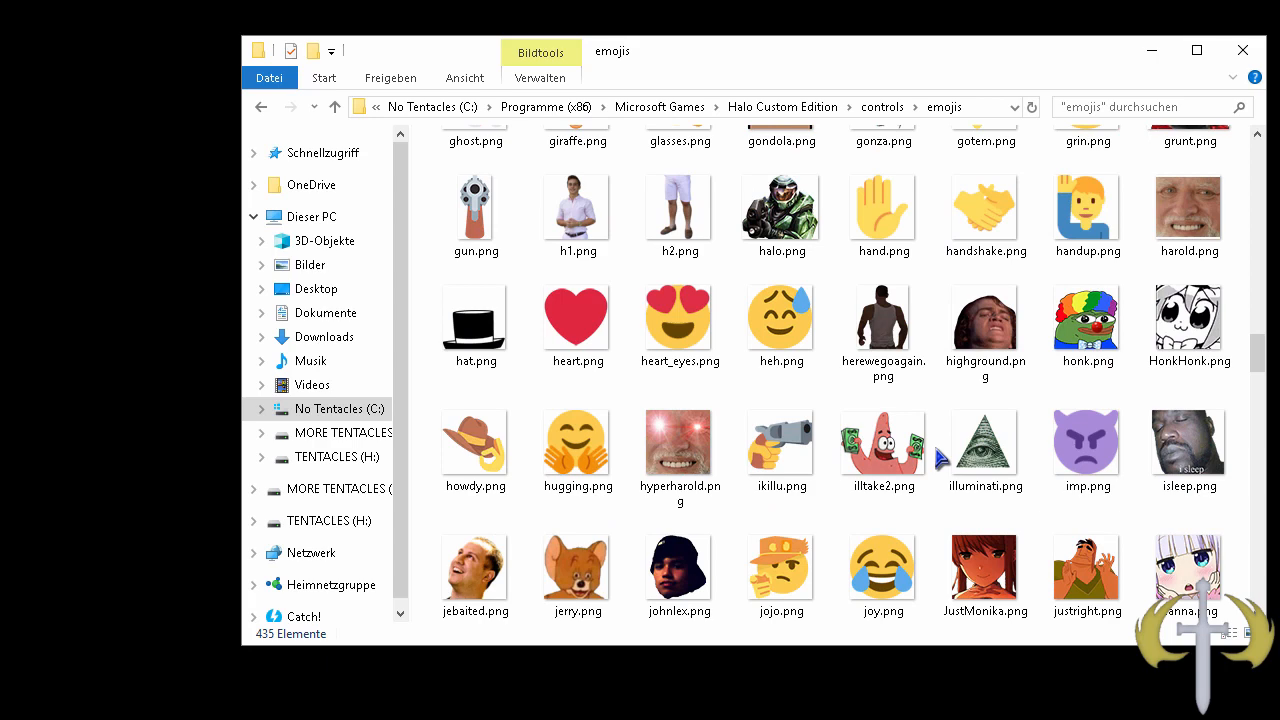
pyautogui.scroll(-3)
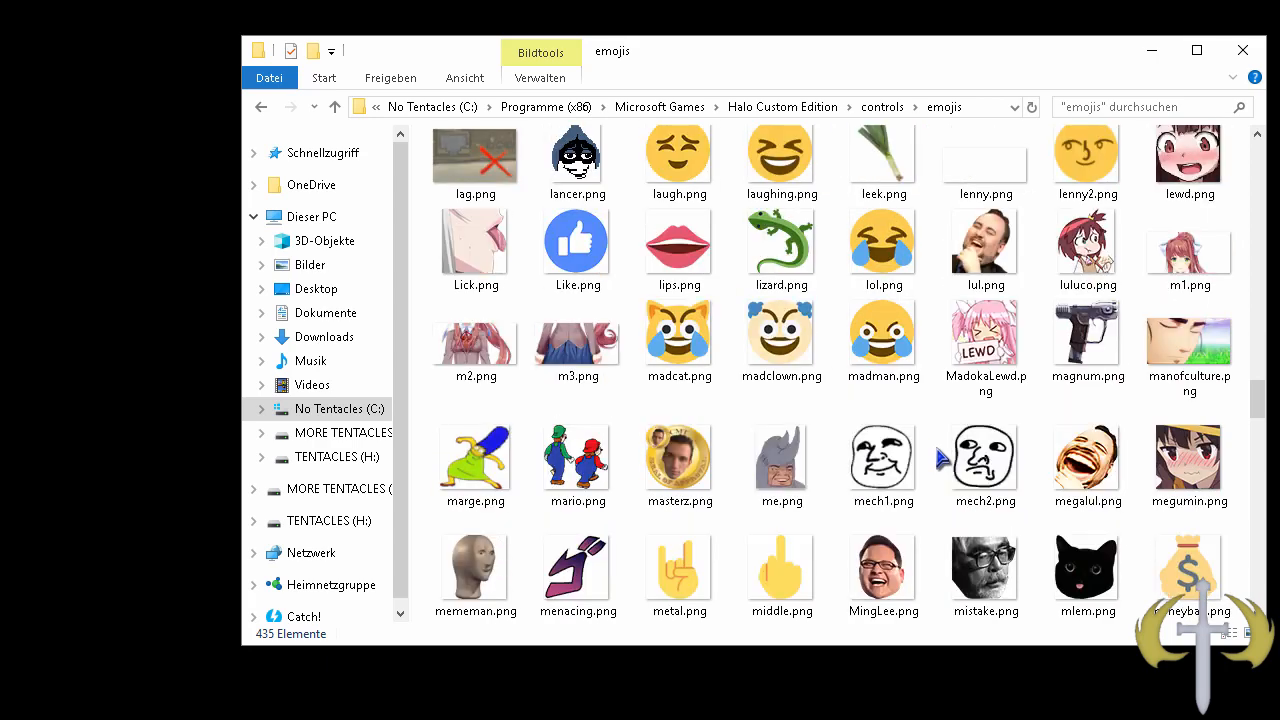
pyautogui.scroll(3)
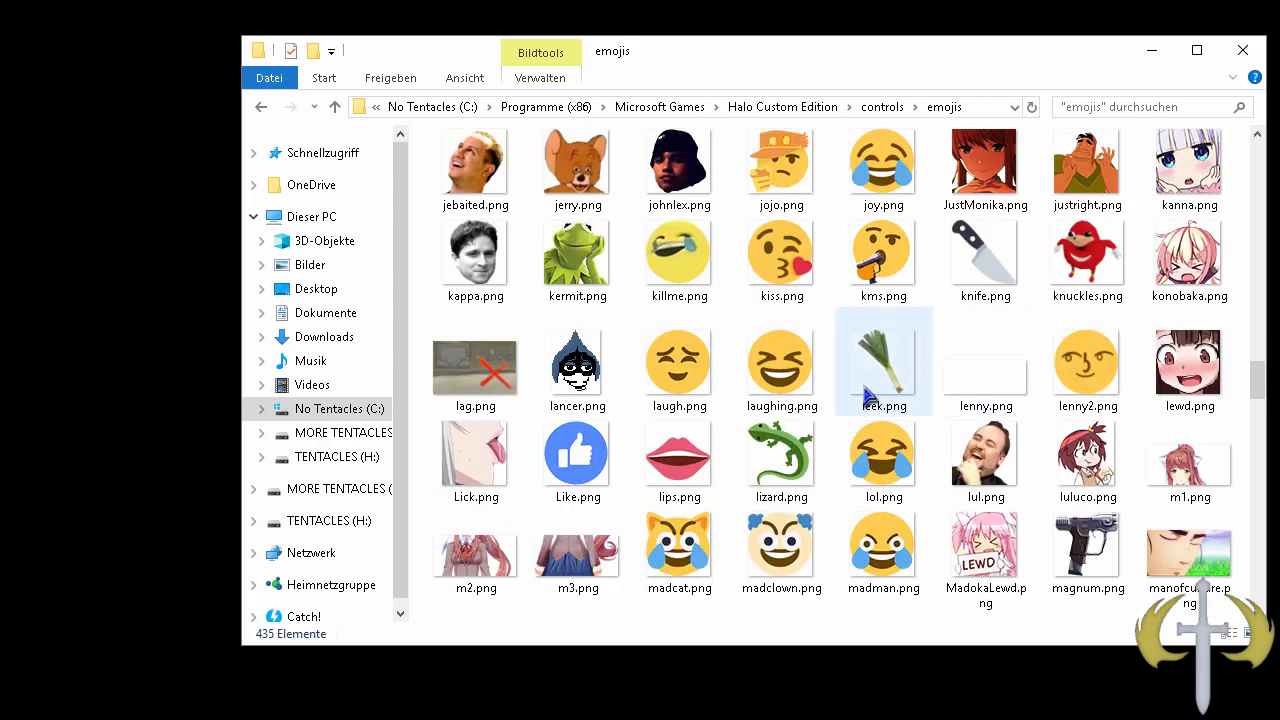
pyautogui.moveTo(475, 365)
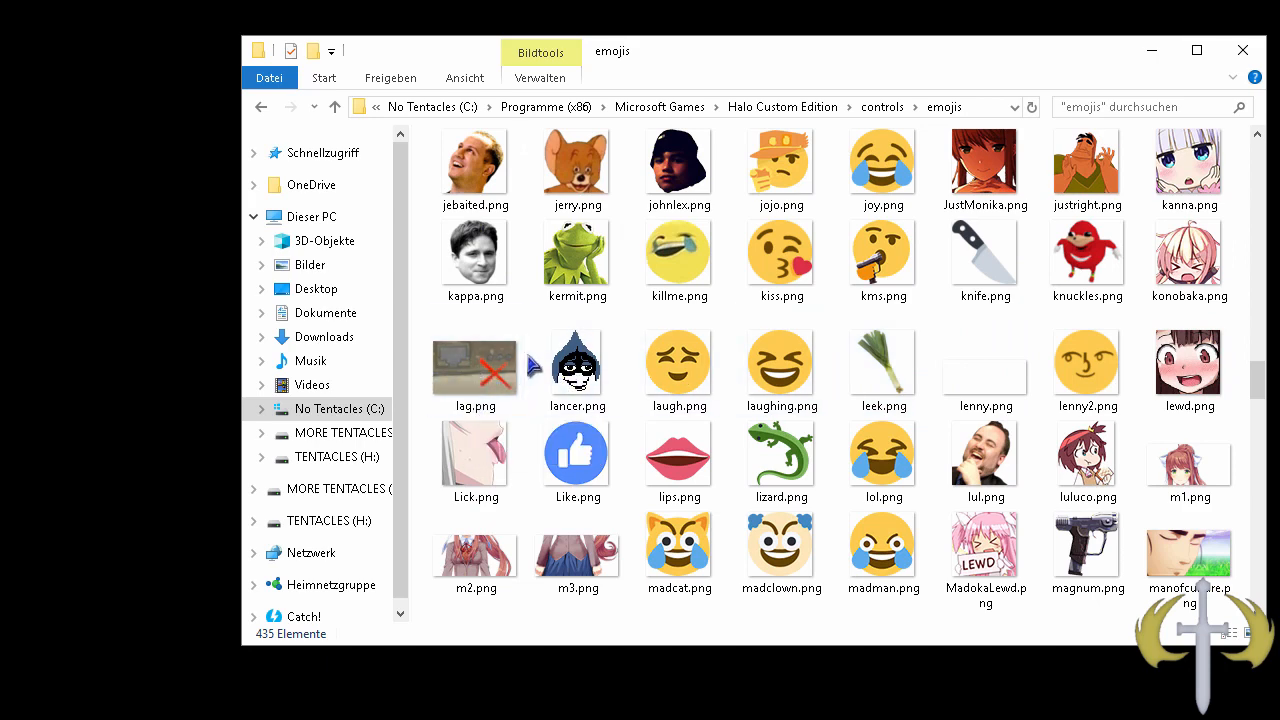
pyautogui.scroll(-3)
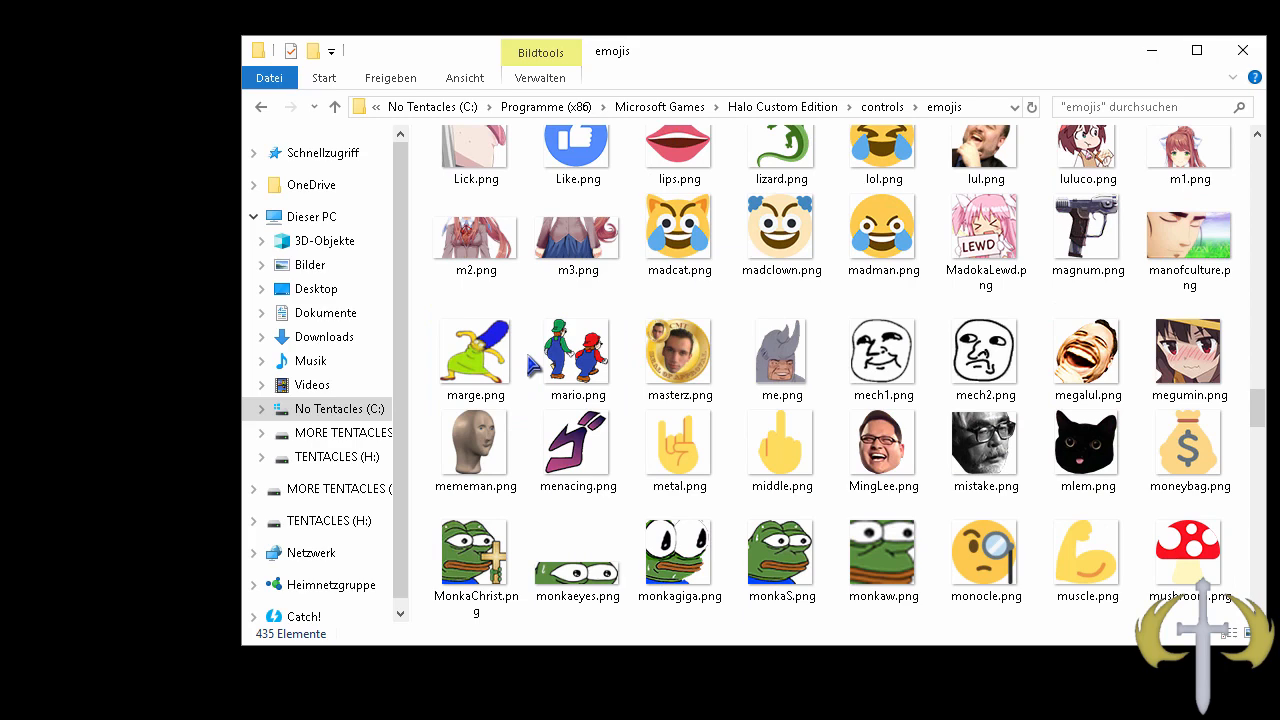
pyautogui.scroll(-3)
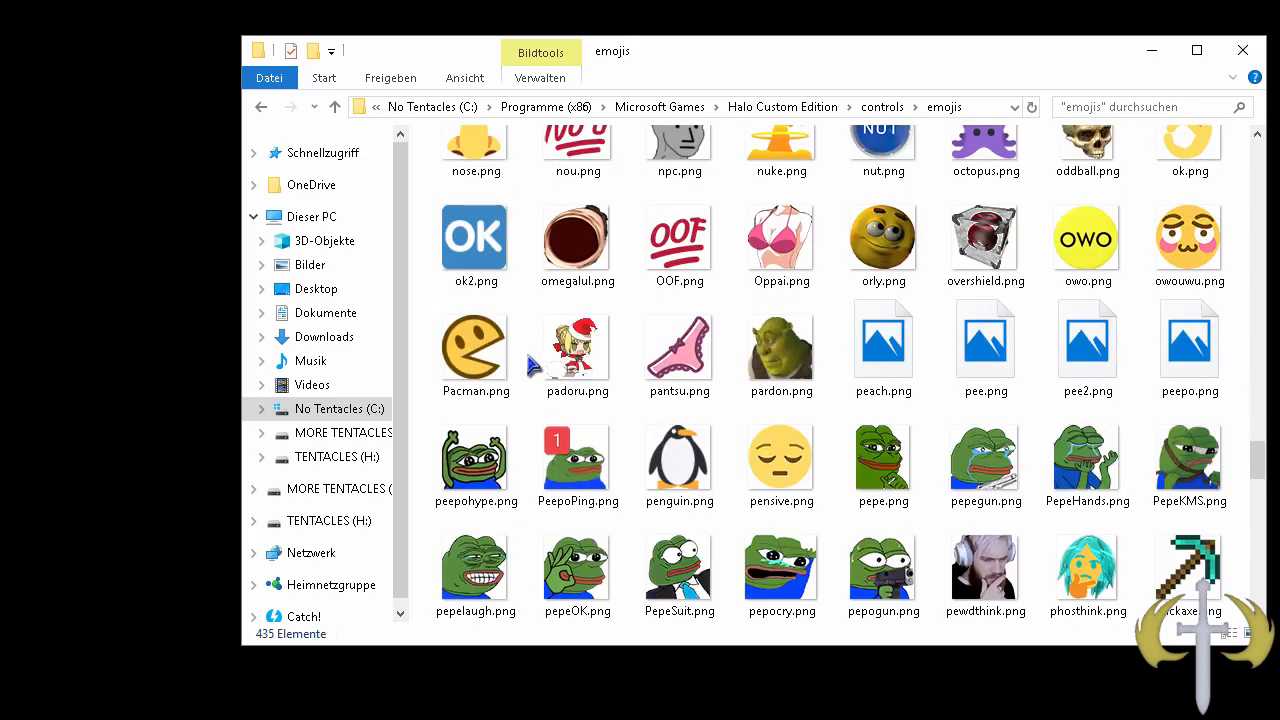
pyautogui.scroll(-3)
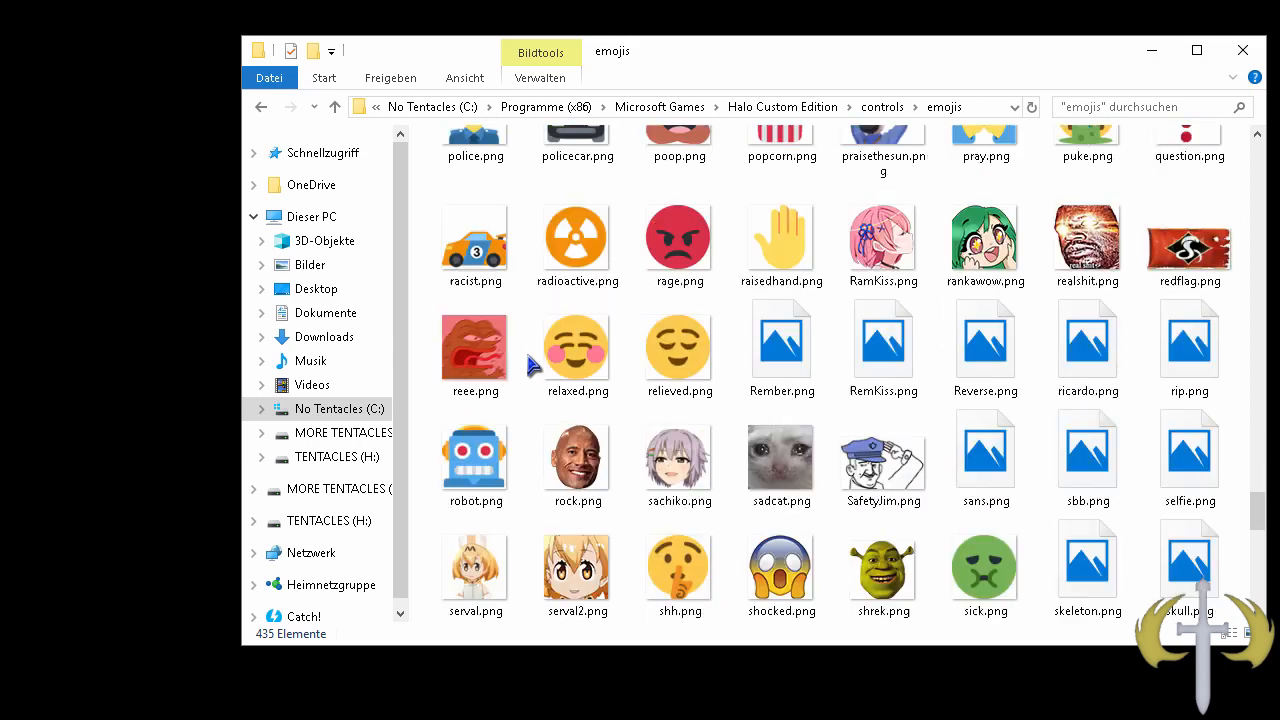
pyautogui.scroll(-3)
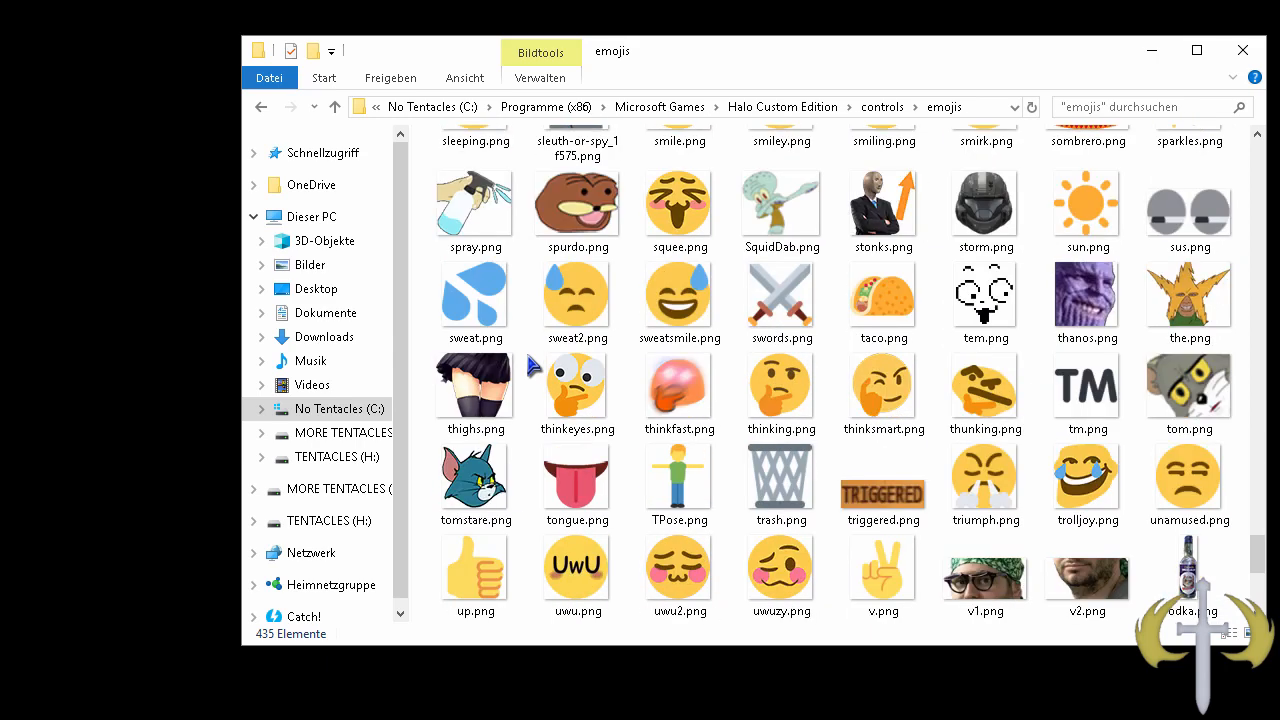
pyautogui.scroll(-3)
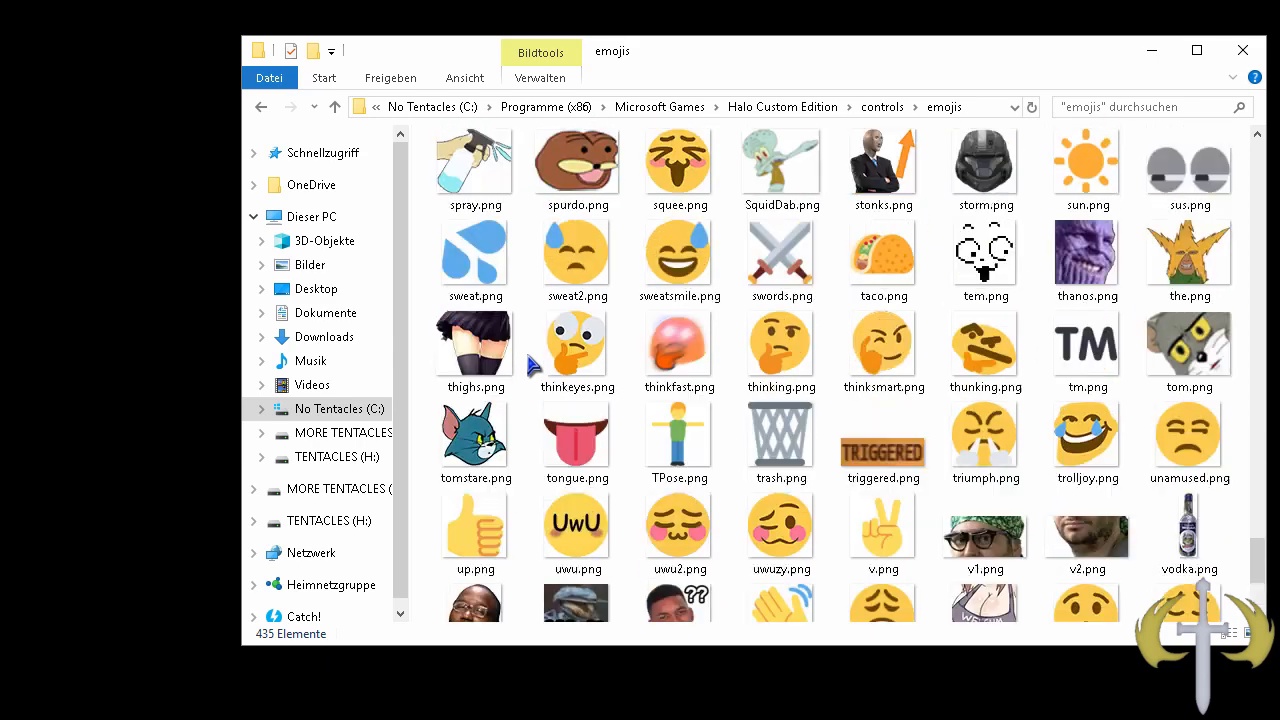
pyautogui.scroll(3)
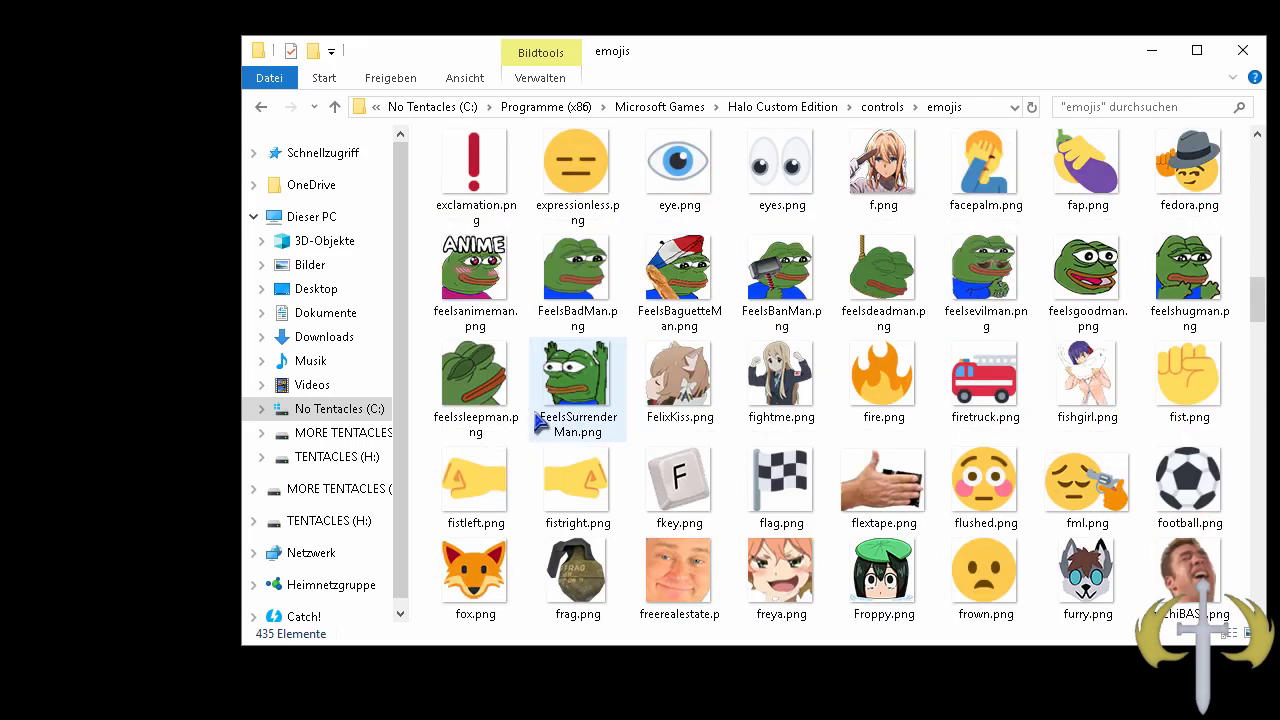
pyautogui.scroll(3)
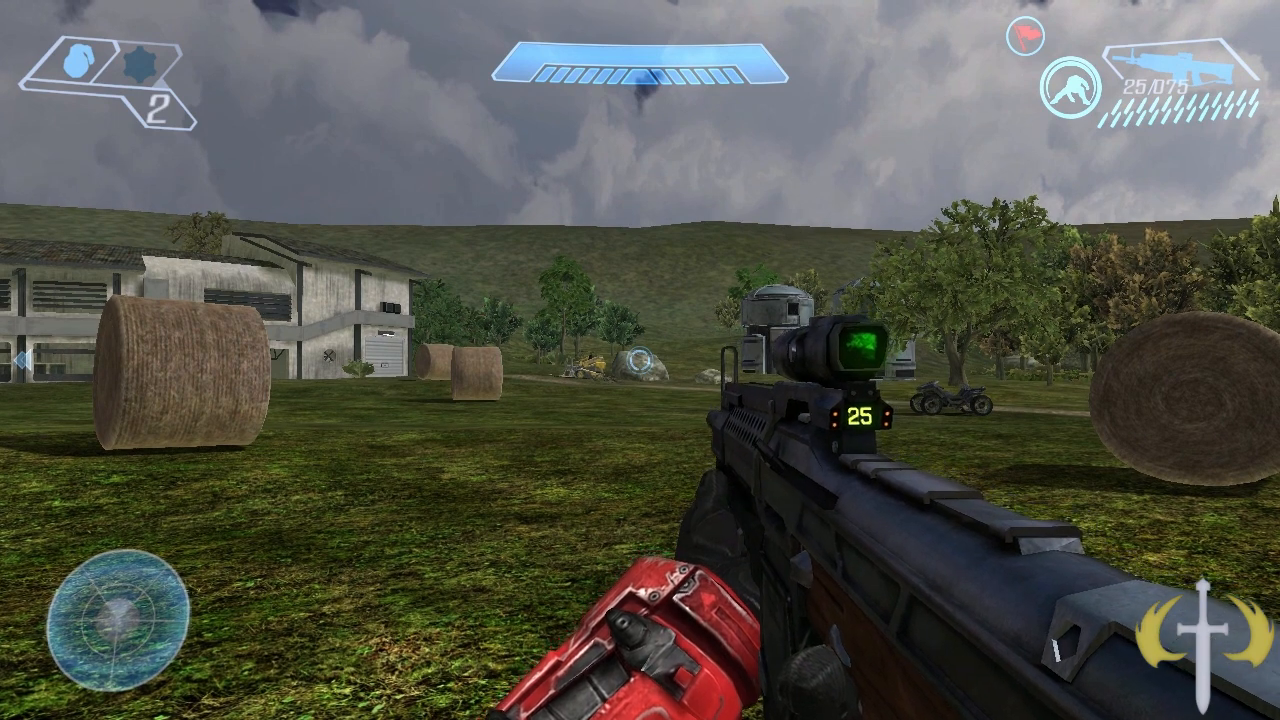
# Type the chat message 'dfgsegfogfjoegf' in the running match
pyautogui.write('dfgsegfogfjoegf')
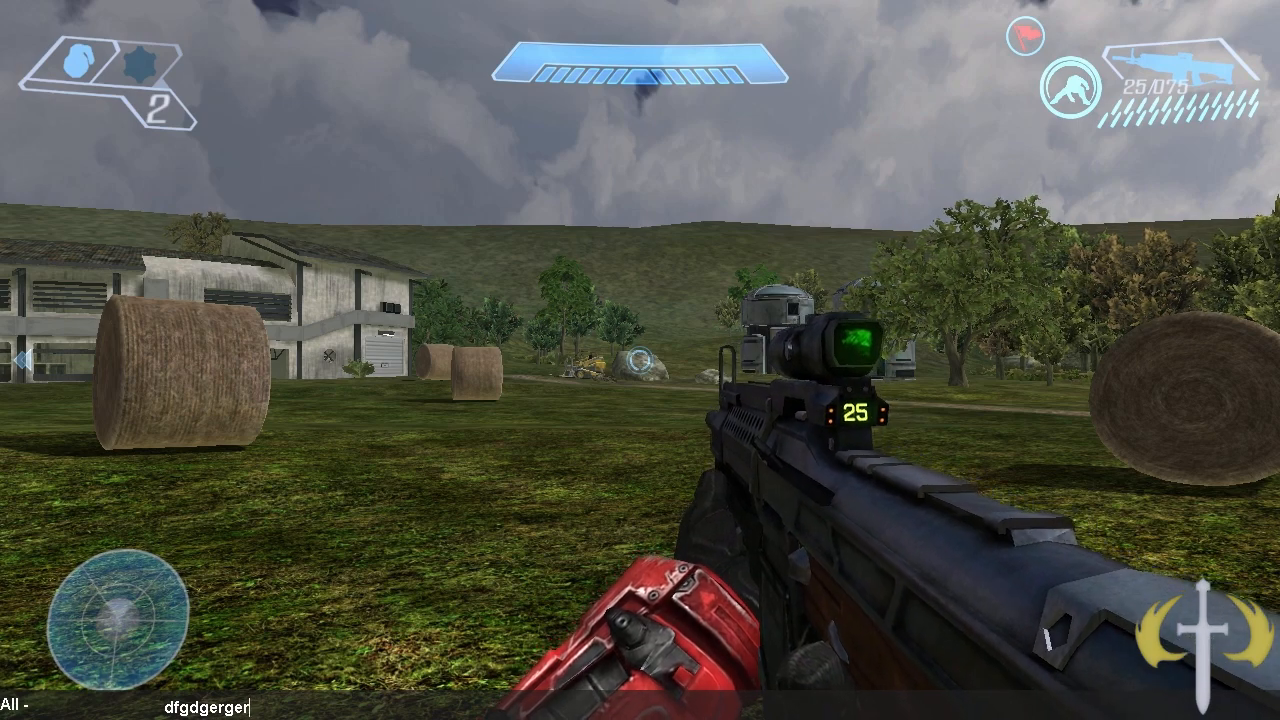
# Send the typed test chat message to all players
pyautogui.press('Return')
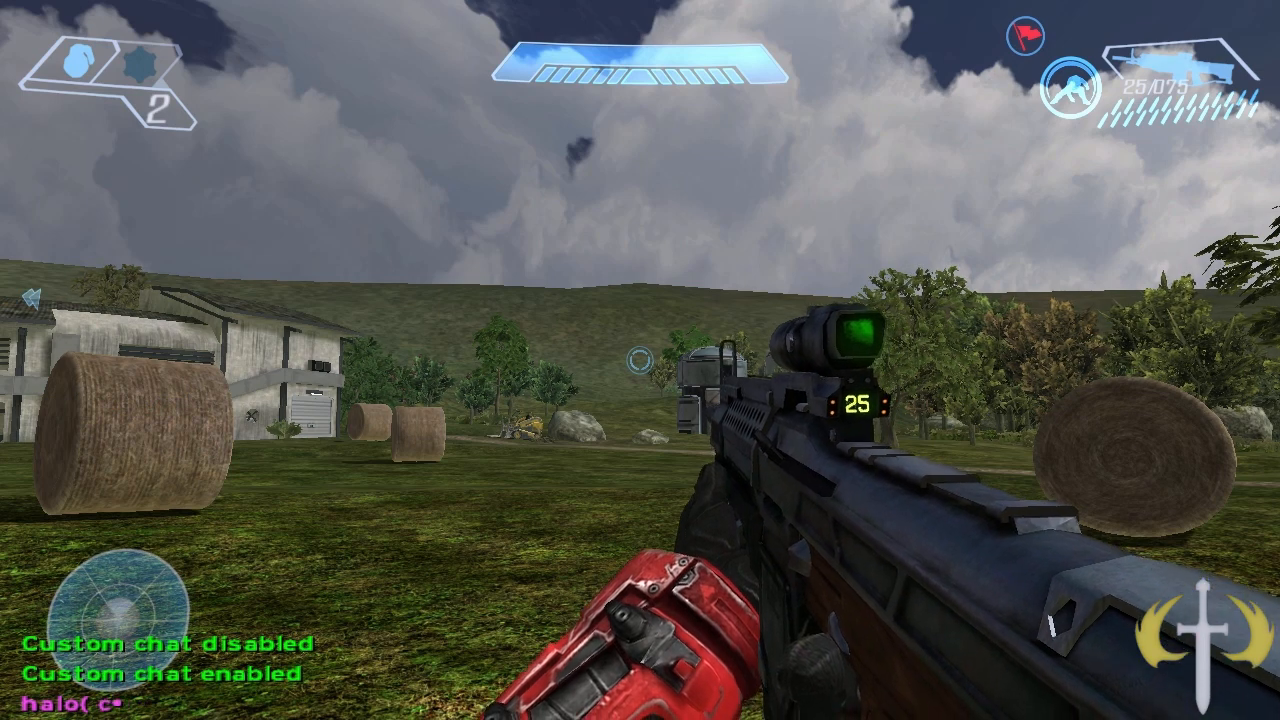
# Enter the custom_chat console command to toggle custom chat again
pyautogui.write('ustom_')
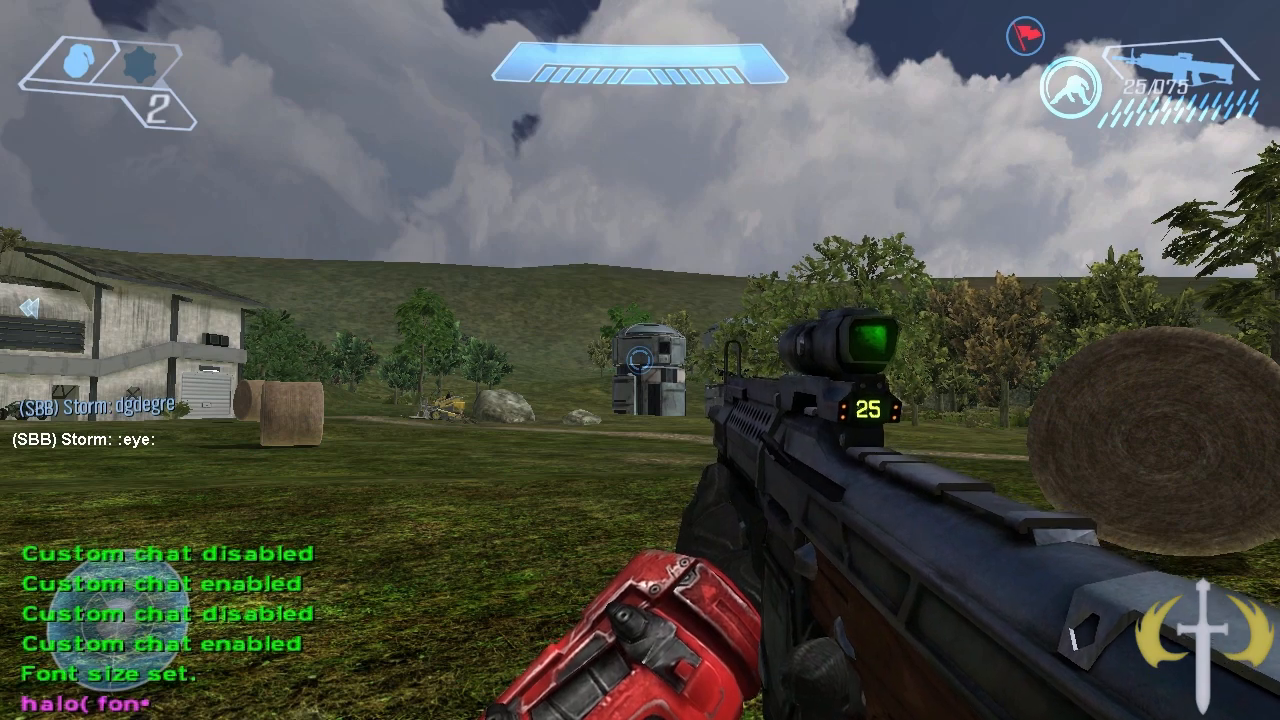
# Enter the font_size console command to change the chat font size
pyautogui.write('font_s')
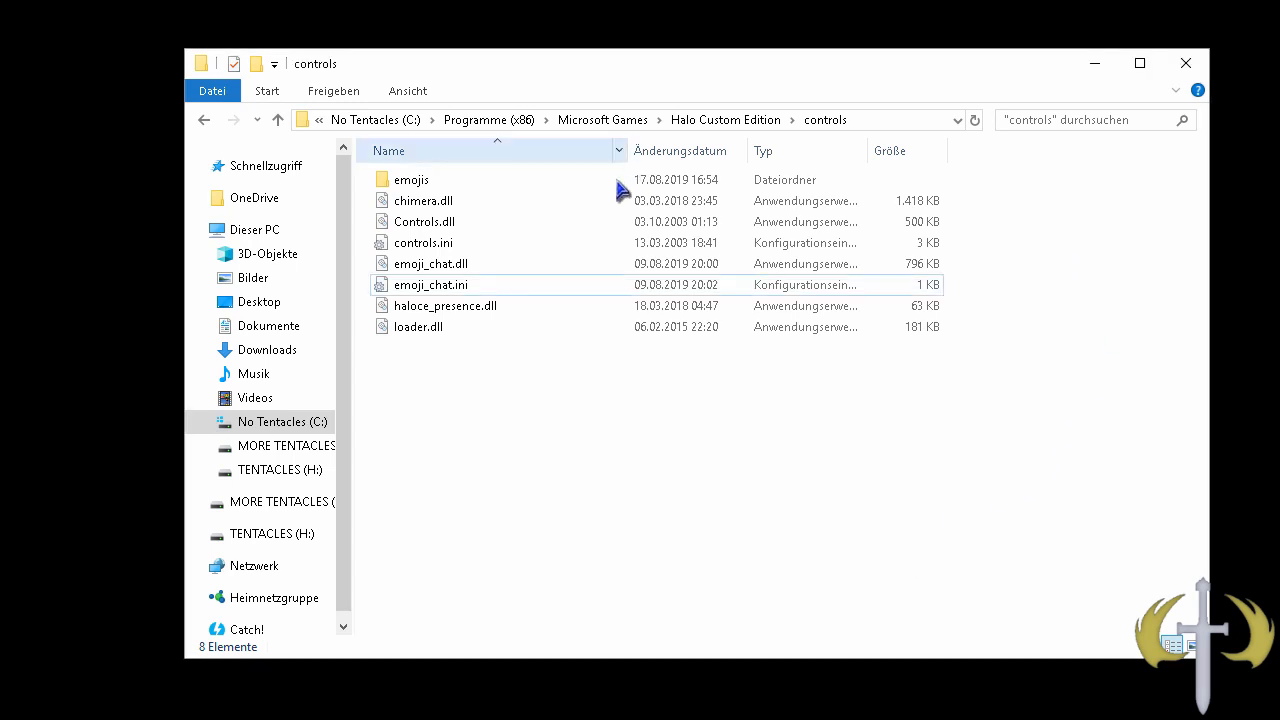
pyautogui.moveTo(497, 190)
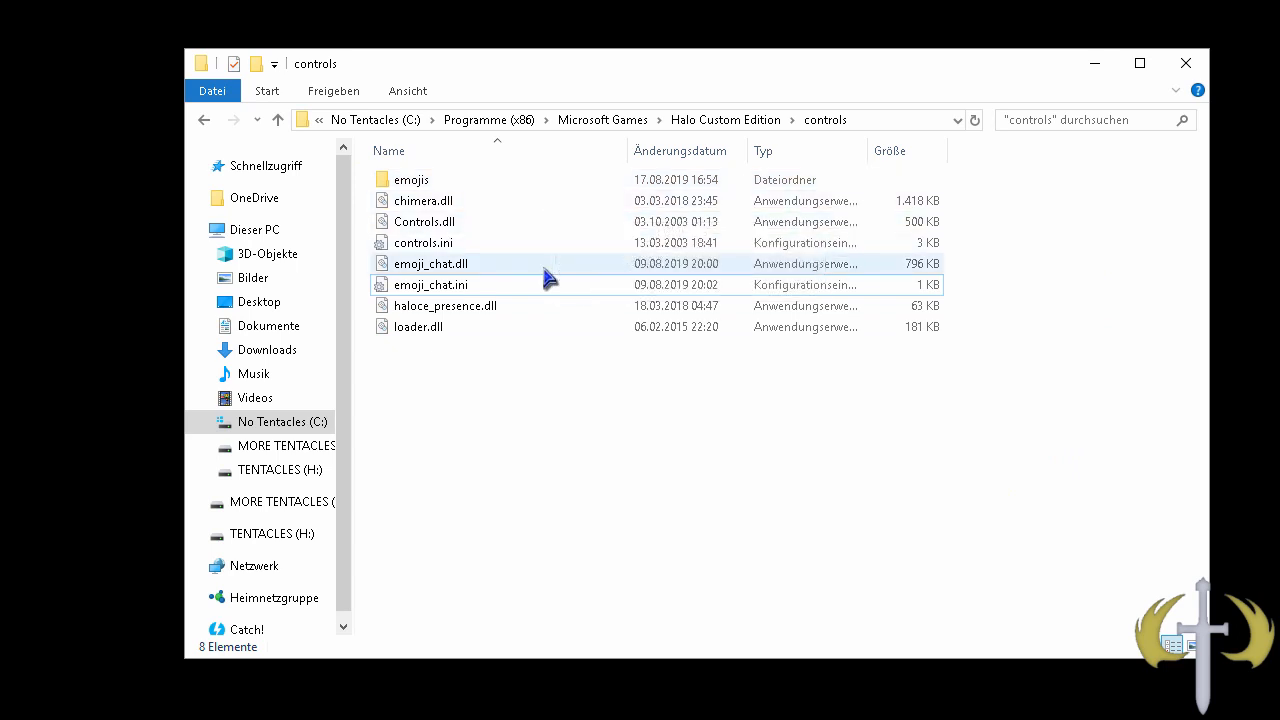
pyautogui.moveTo(545, 272)
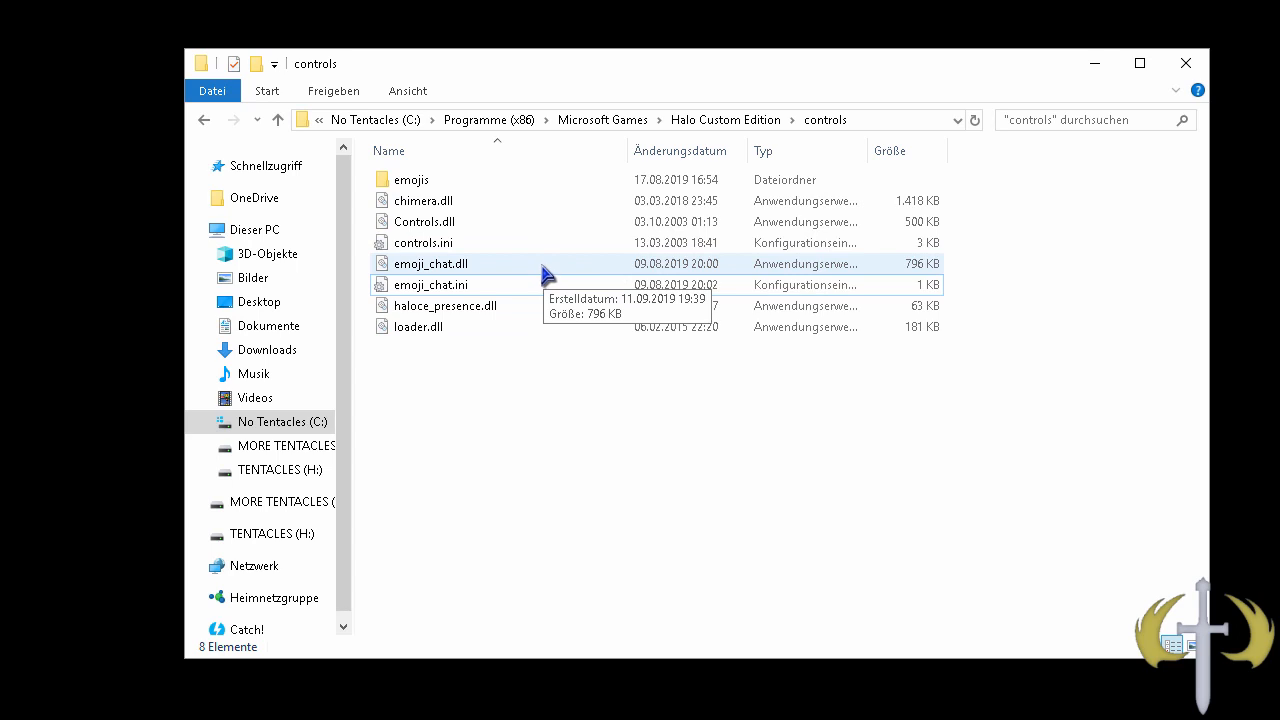
pyautogui.moveTo(485, 305)
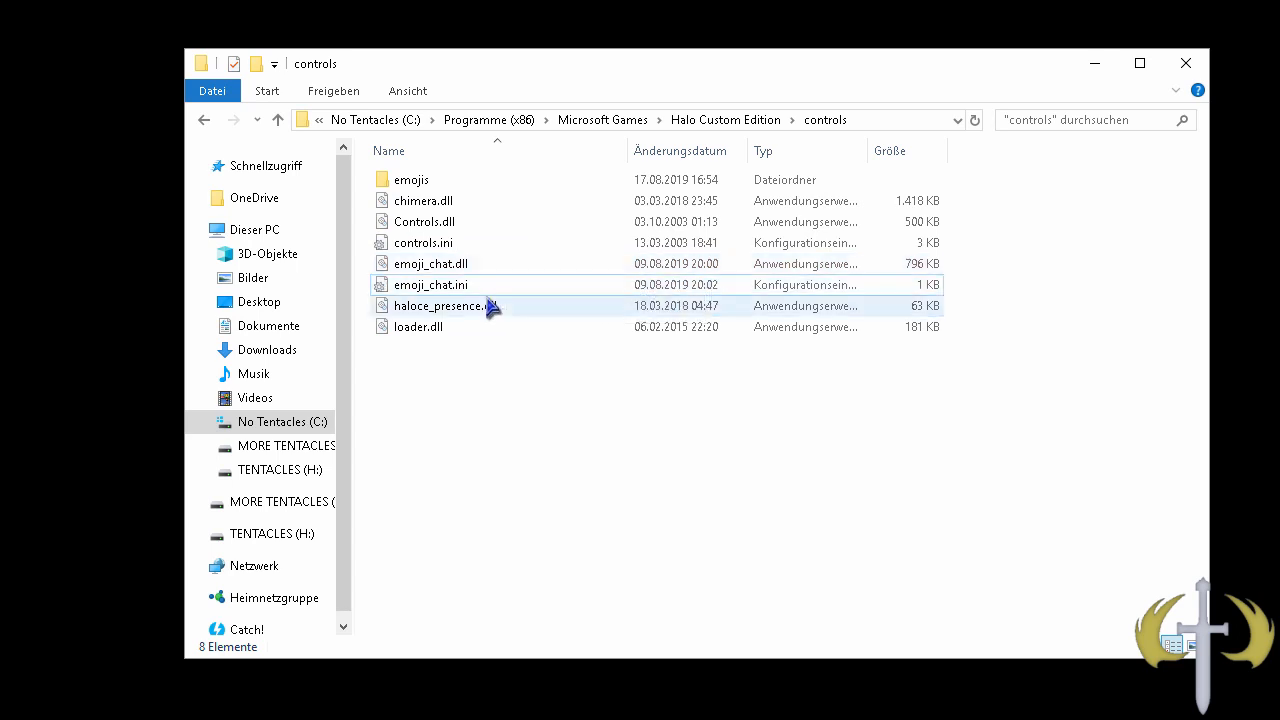
pyautogui.moveTo(475, 290)
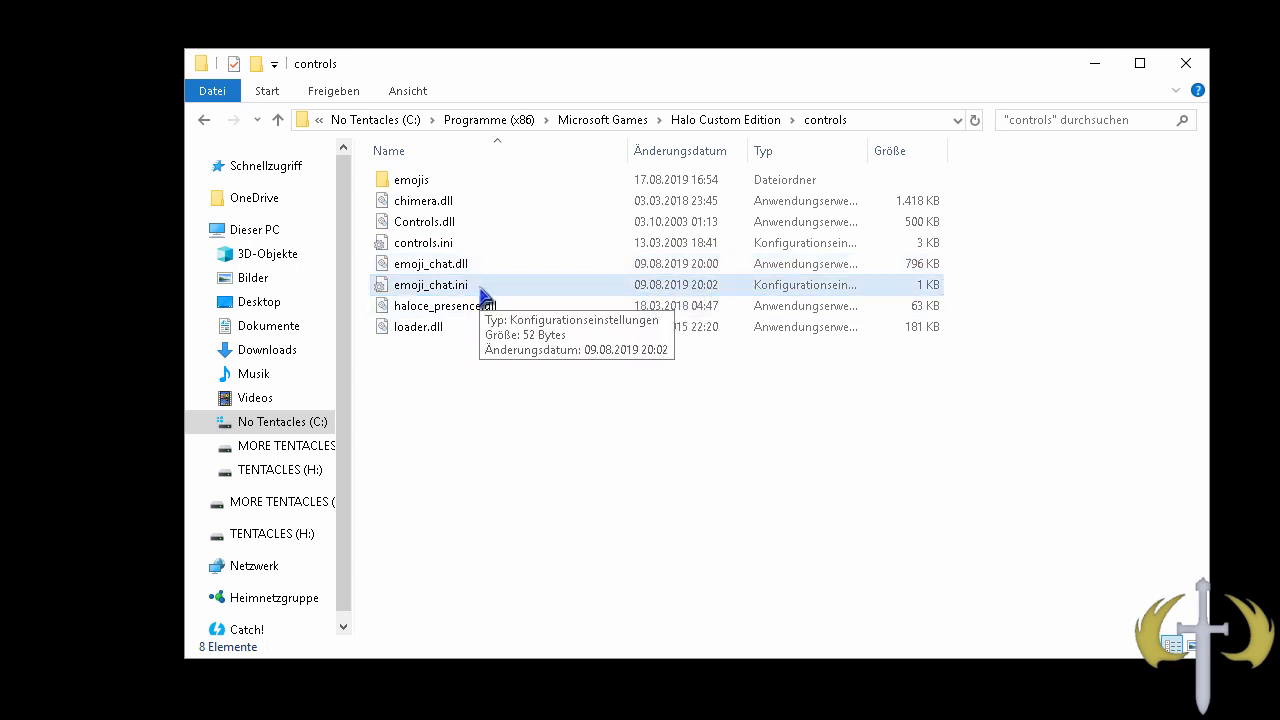
# Open emoji_chat.ini with Öffnen mit > Editor from its context menu
pyautogui.click(431, 285)
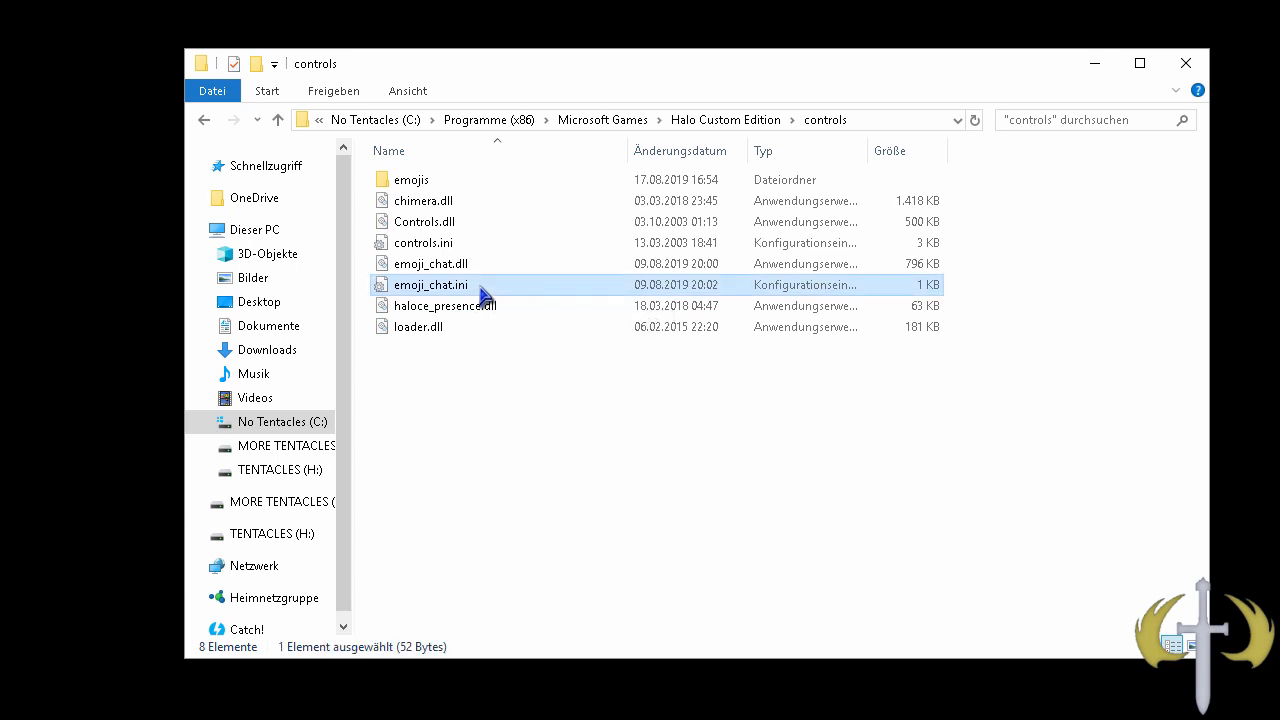
pyautogui.rightClick(432, 285)
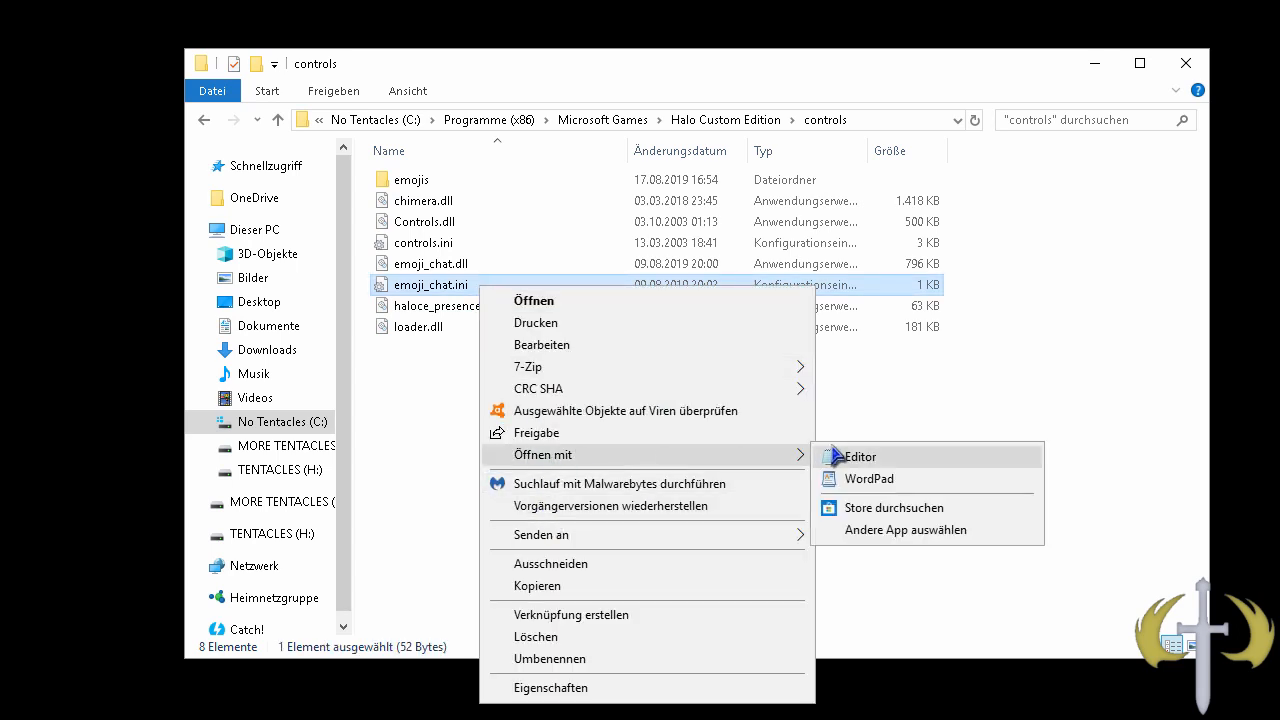
pyautogui.click(861, 456)
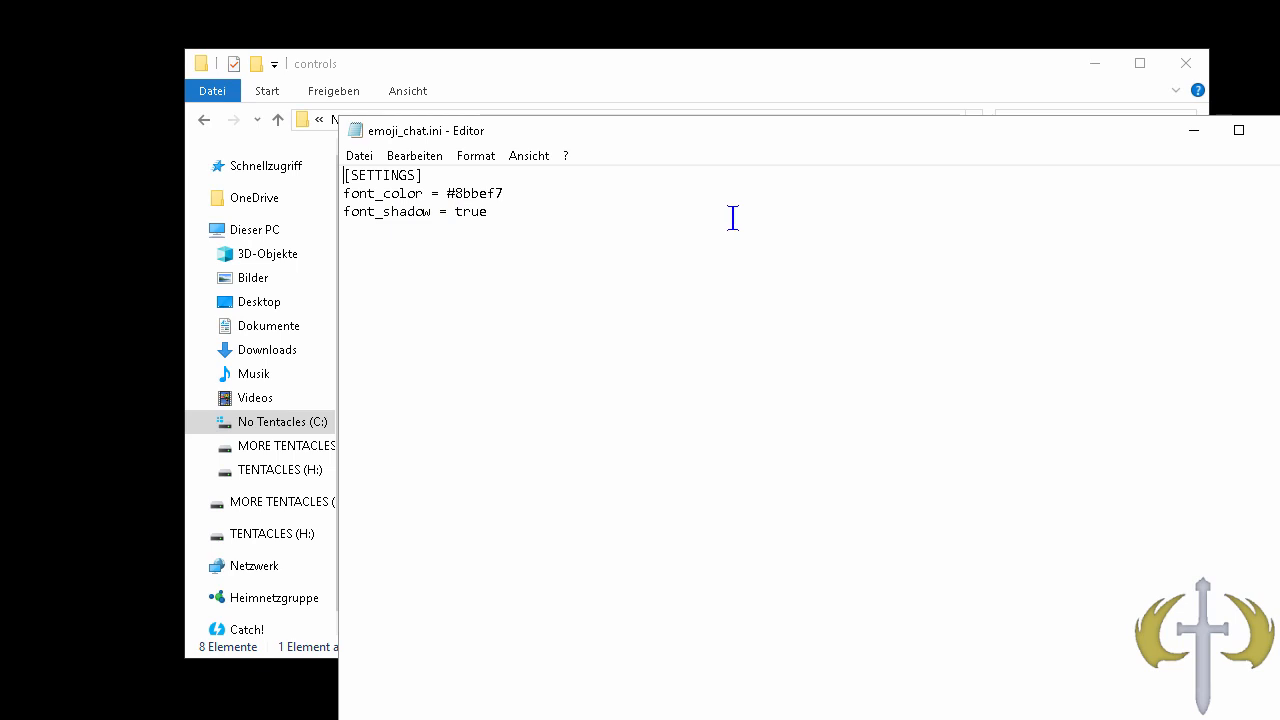
pyautogui.moveTo(422, 203)
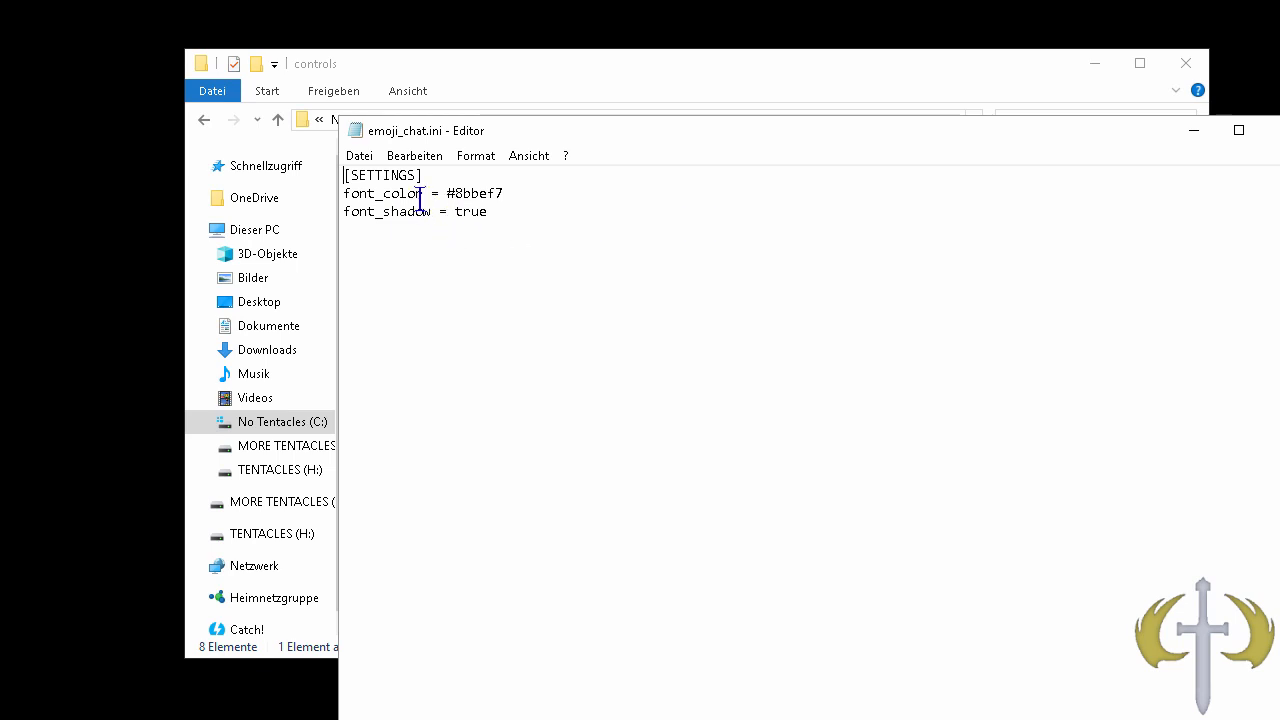
pyautogui.moveTo(430, 193)
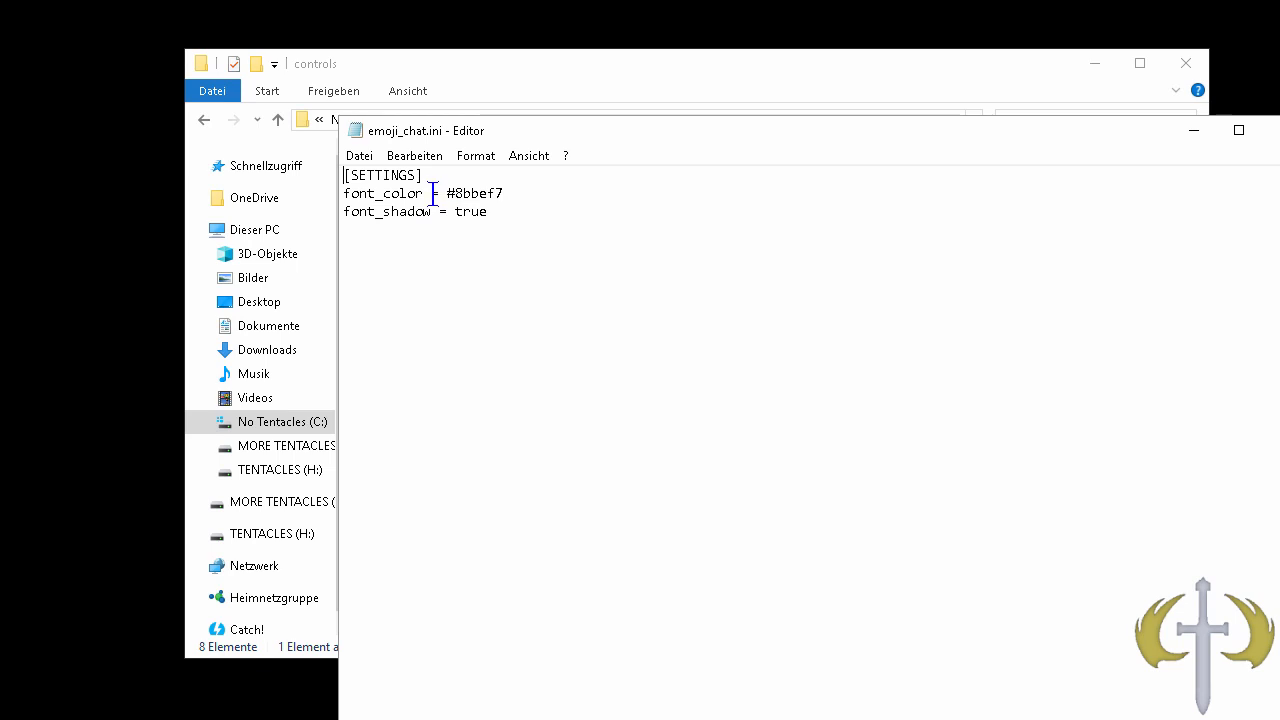
# Replace the font_color value 8bbef7 with ffff00 in emoji_chat.ini
pyautogui.doubleClick(478, 193)
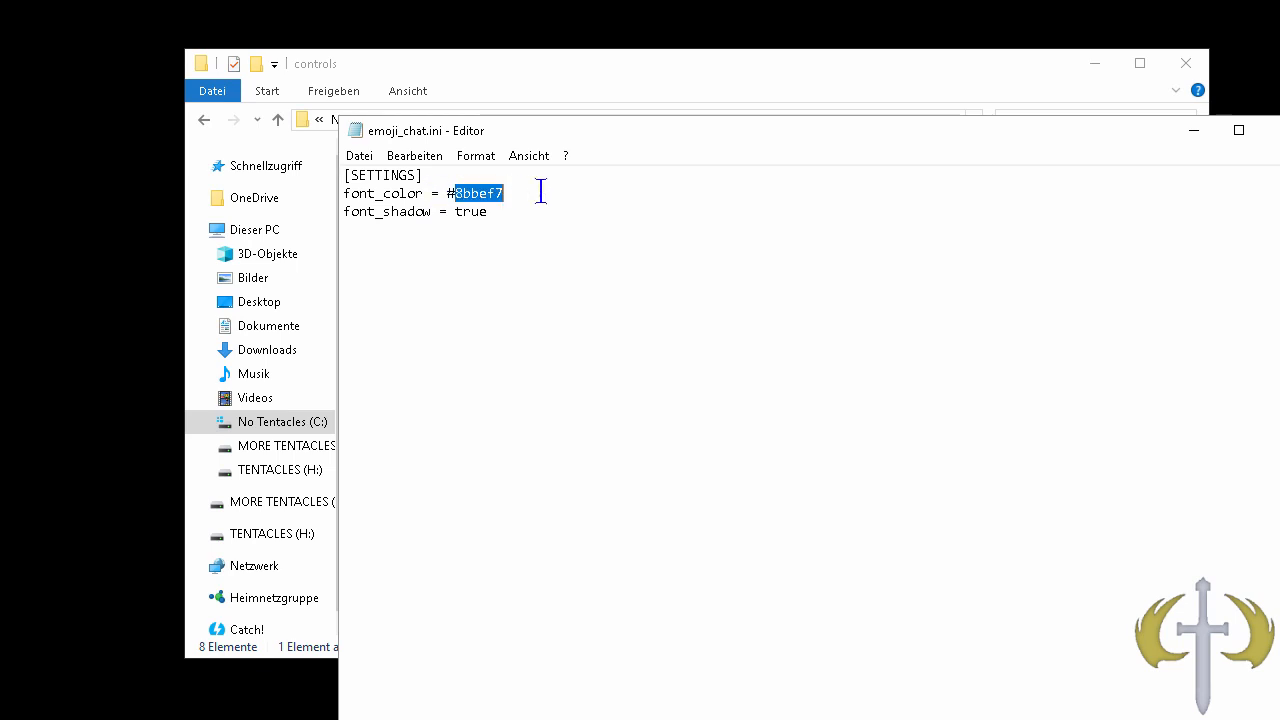
pyautogui.write('ffff00')
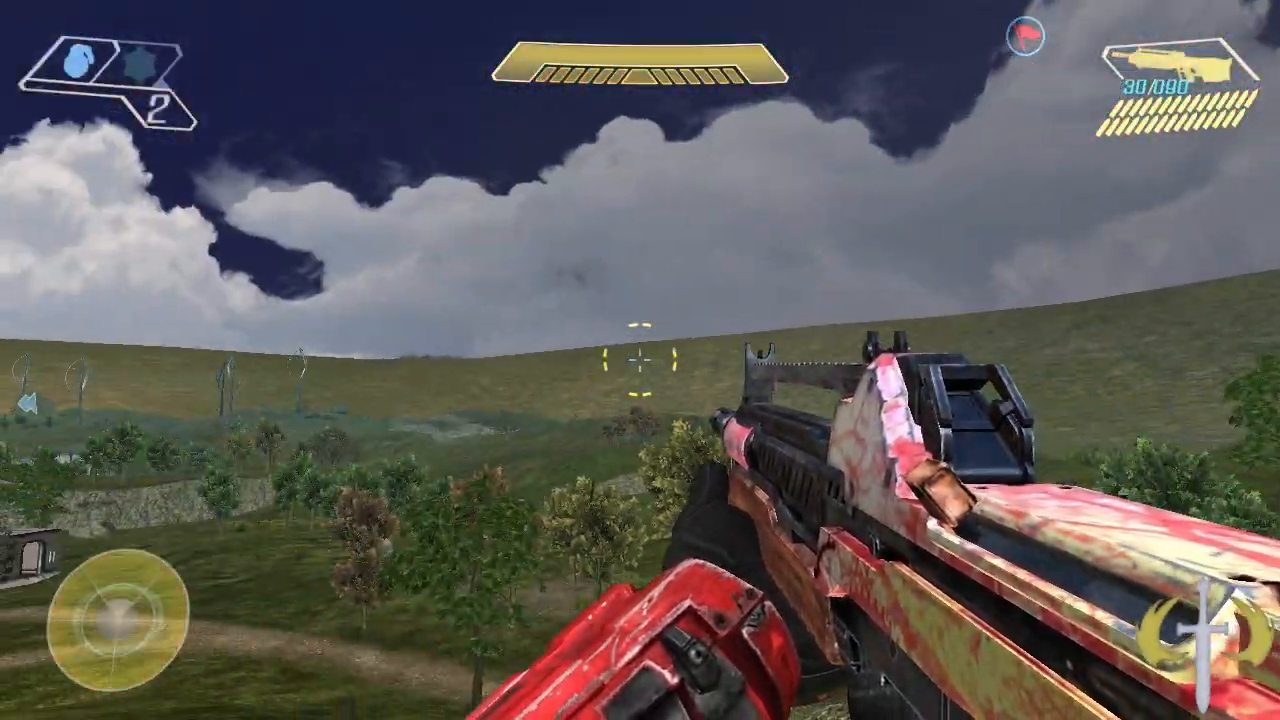
pyautogui.moveTo(640, 360)
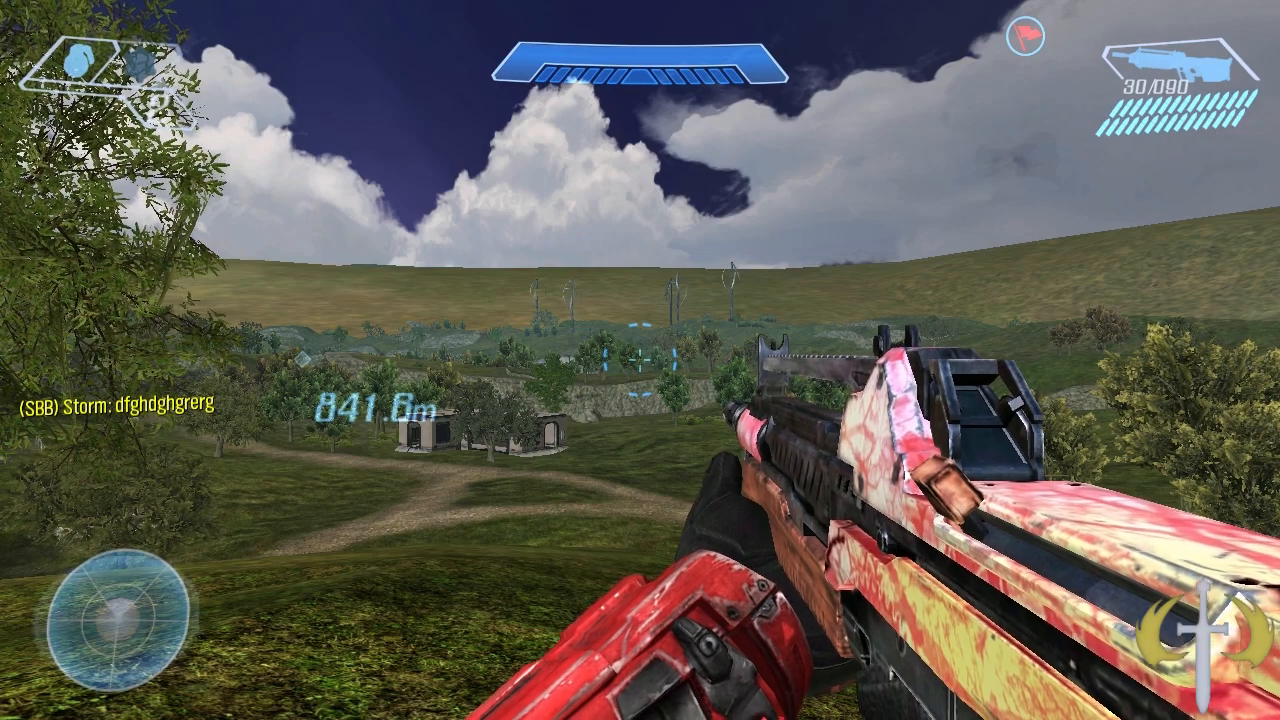
# Send the chat message 'dfgdegre' to check it shows in yellow
pyautogui.write('dfgdegre')
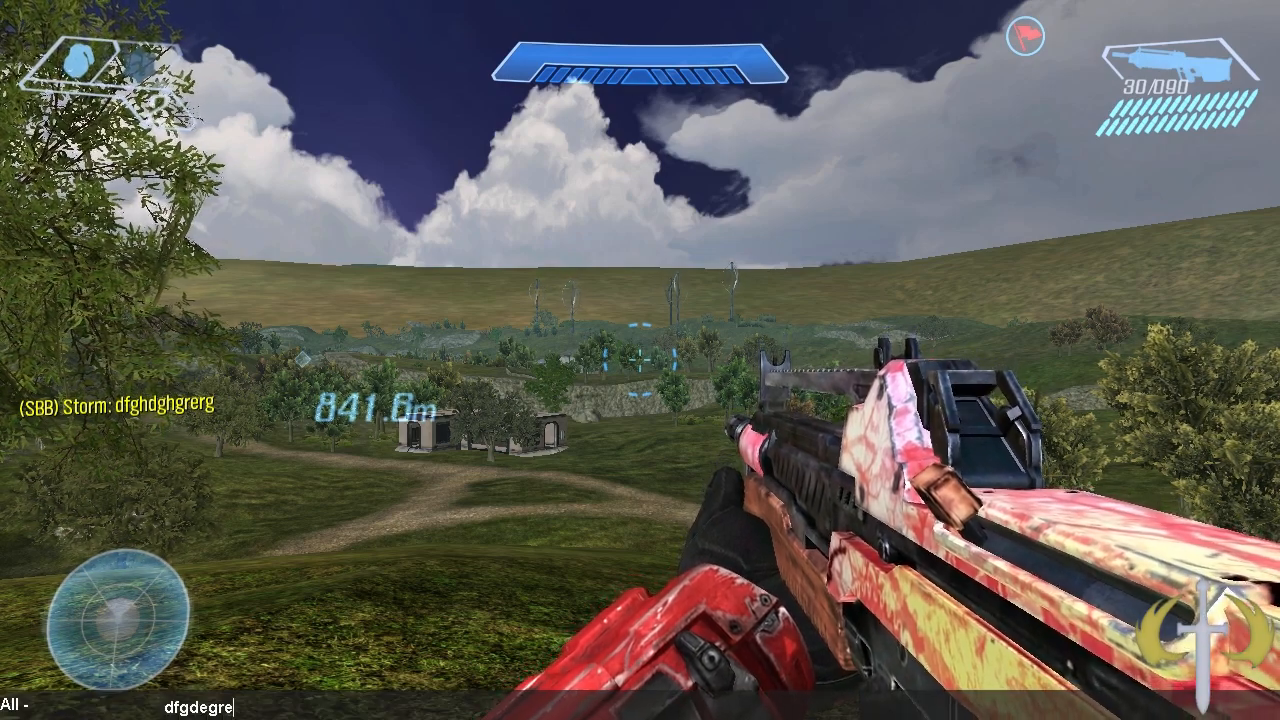
pyautogui.press('Return')
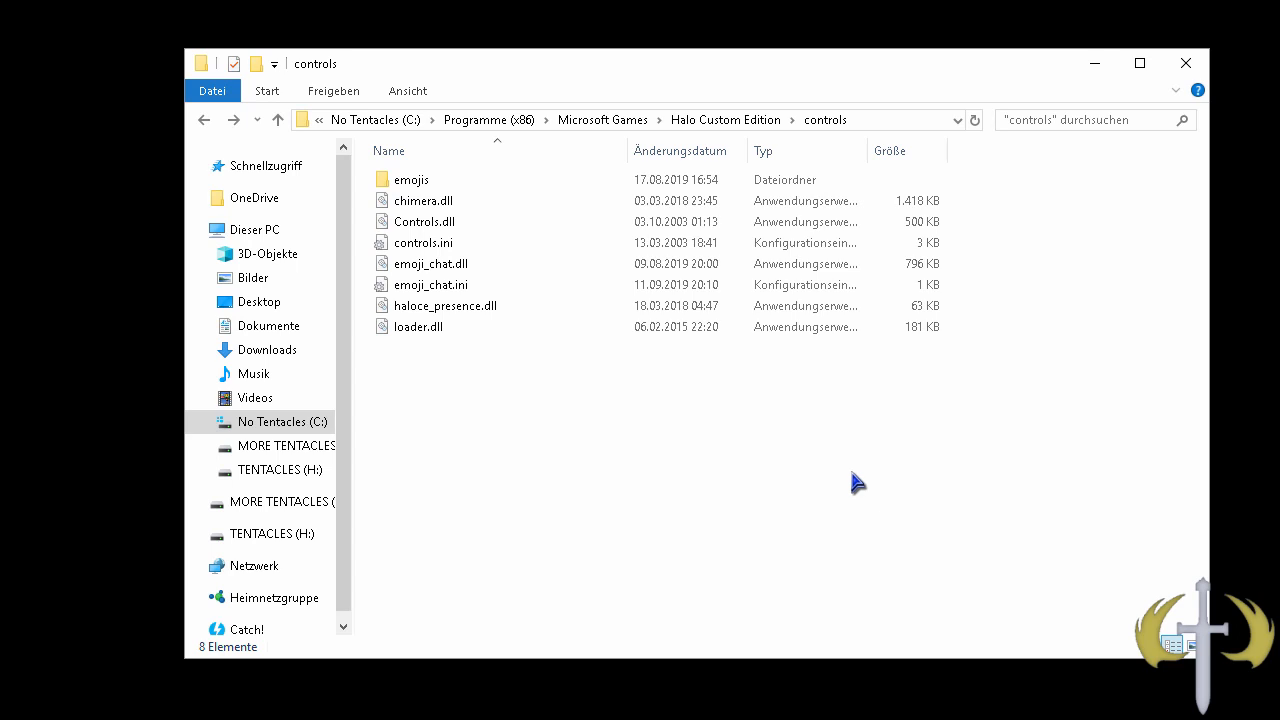
pyautogui.moveTo(861, 480)
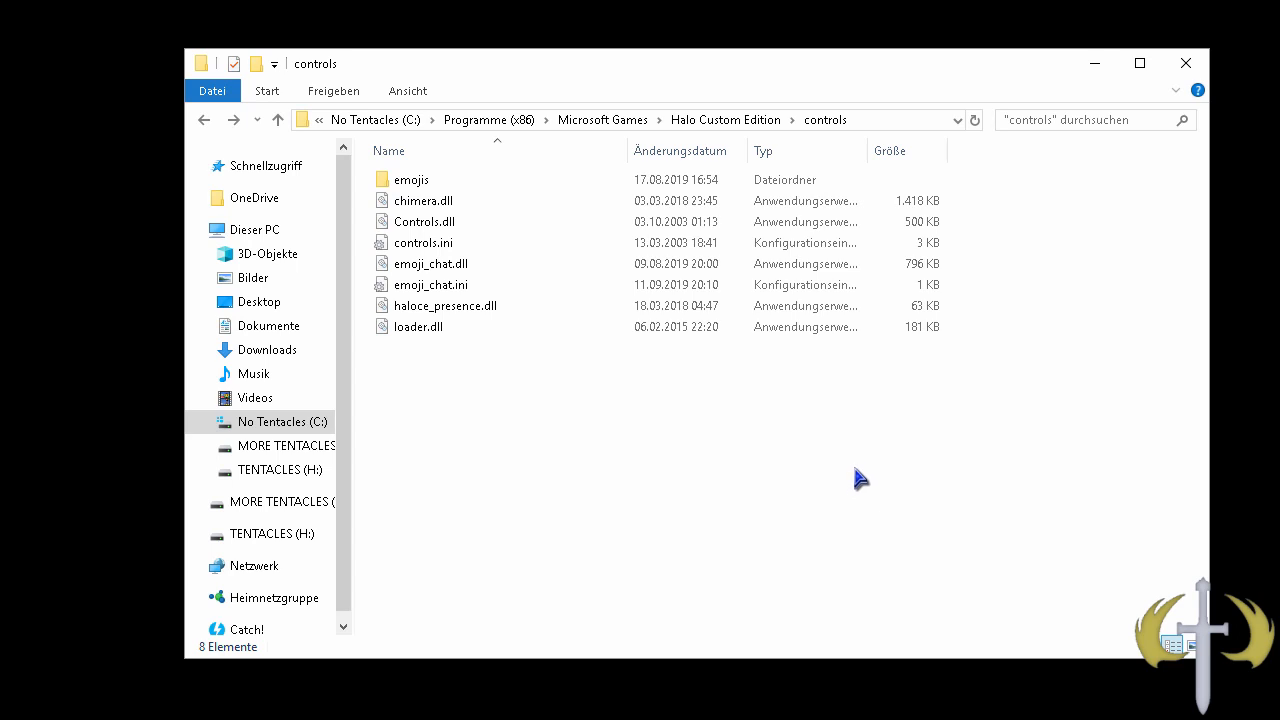
pyautogui.moveTo(840, 476)
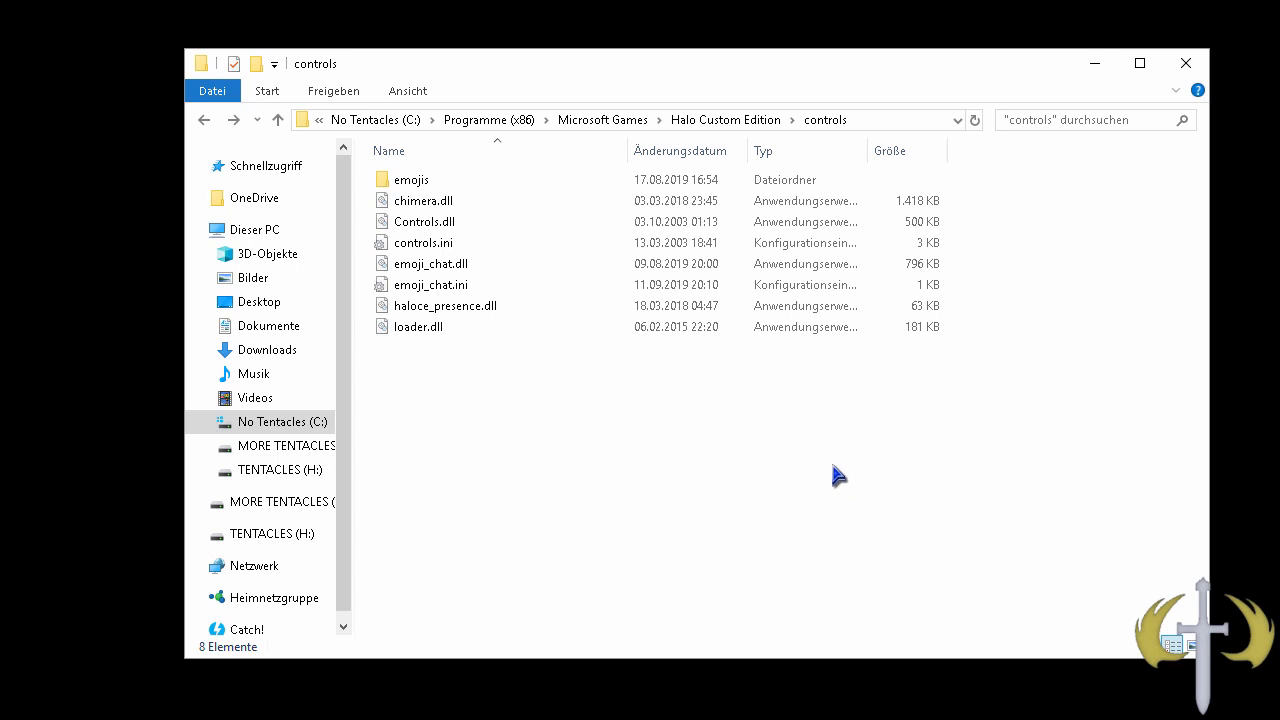
pyautogui.moveTo(733, 445)
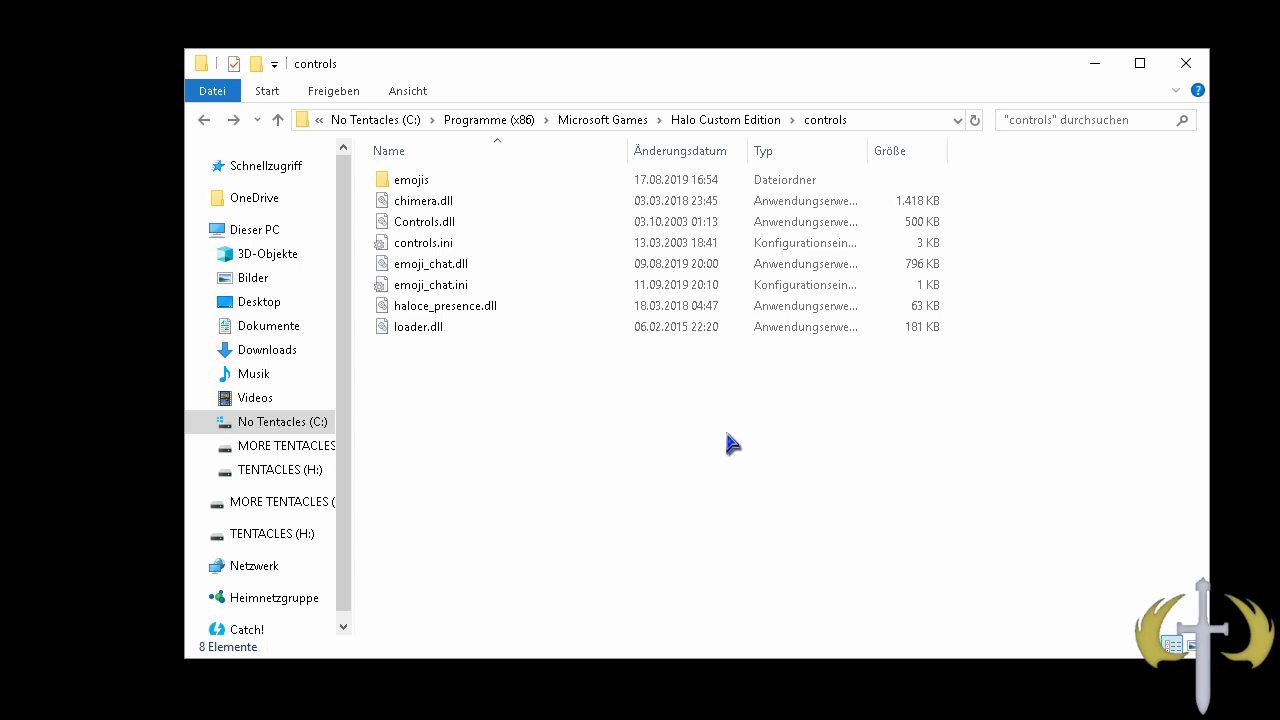
pyautogui.moveTo(540, 420)
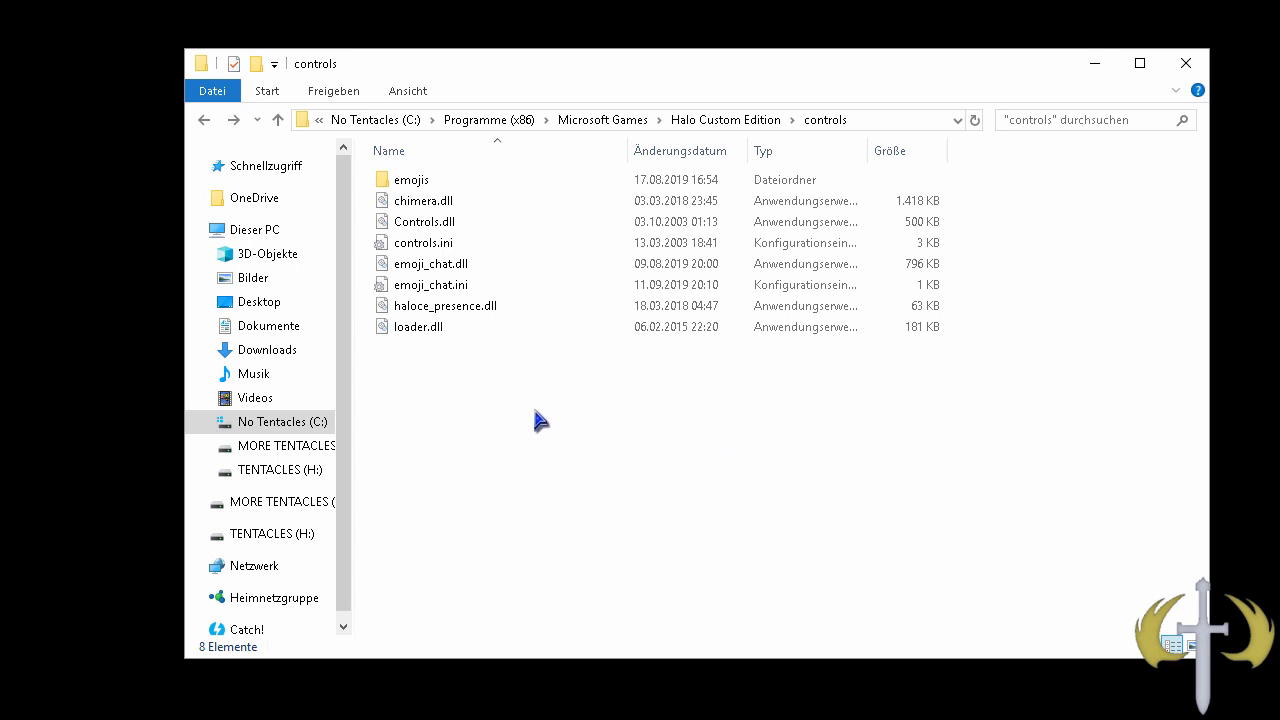
# Browse to Dokumente\My Games\Halo CE\hac and right-click preferences.ini
pyautogui.click(269, 326)
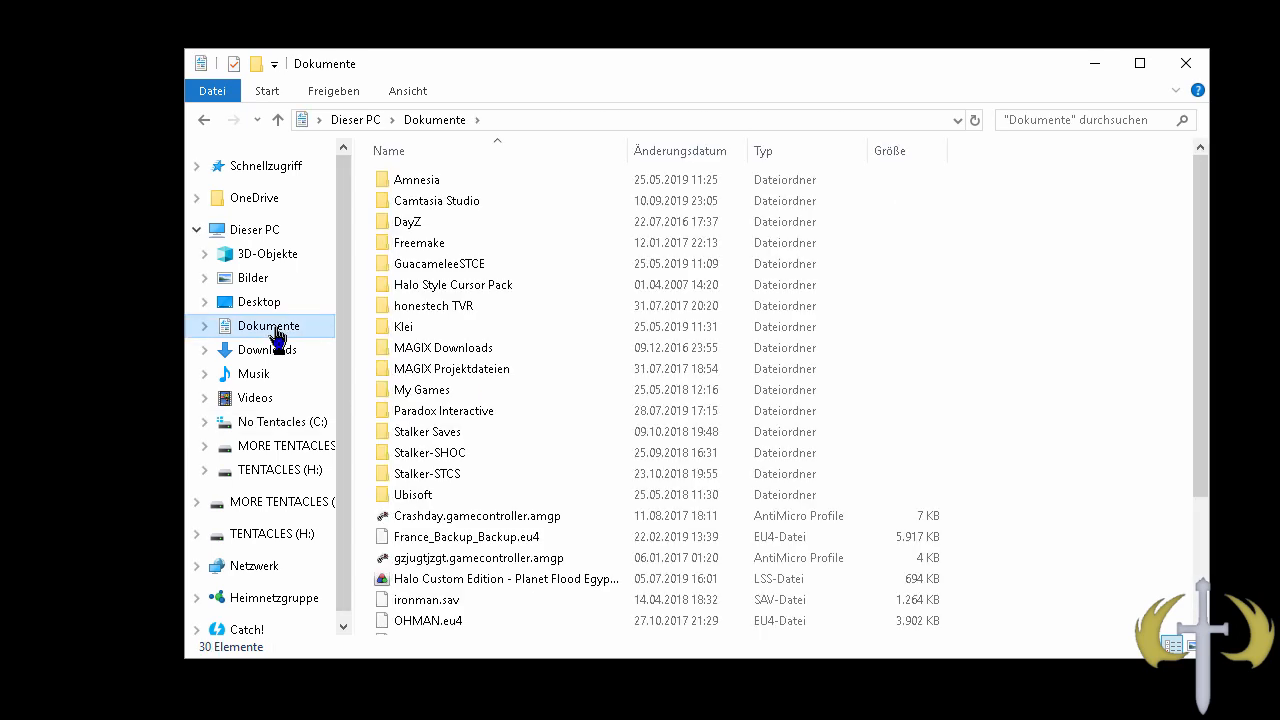
pyautogui.doubleClick(421, 389)
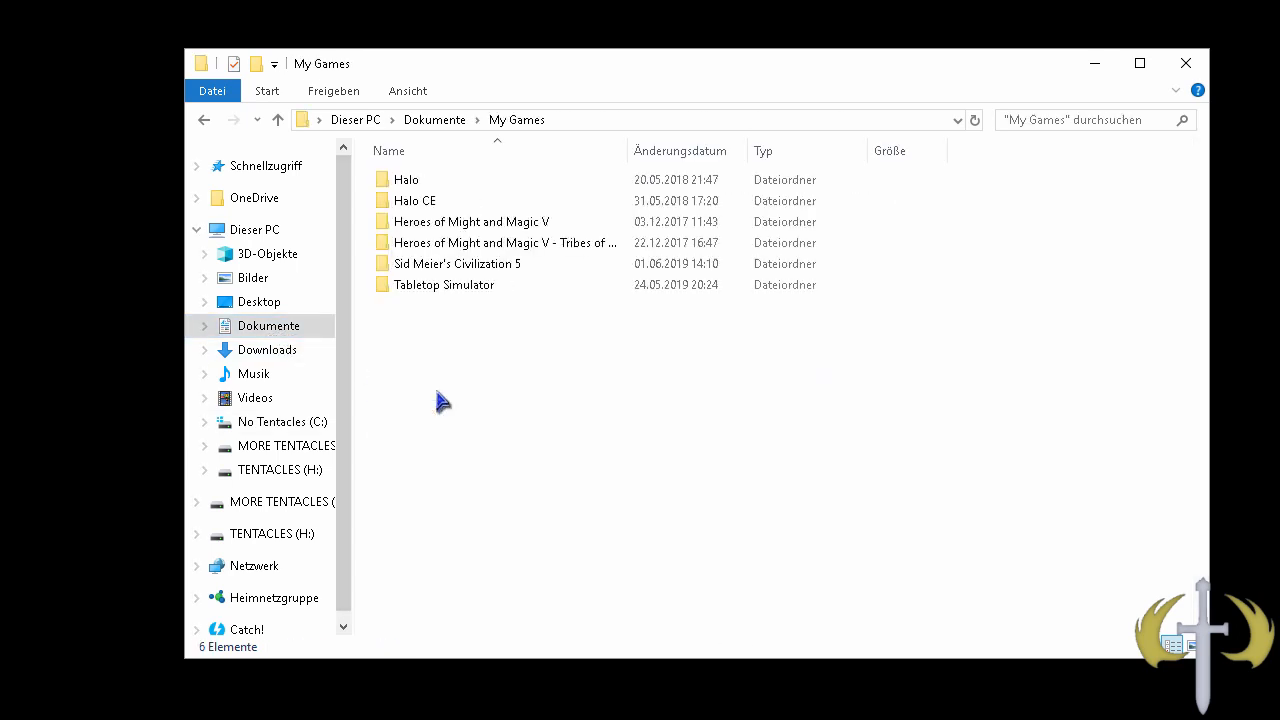
pyautogui.doubleClick(413, 200)
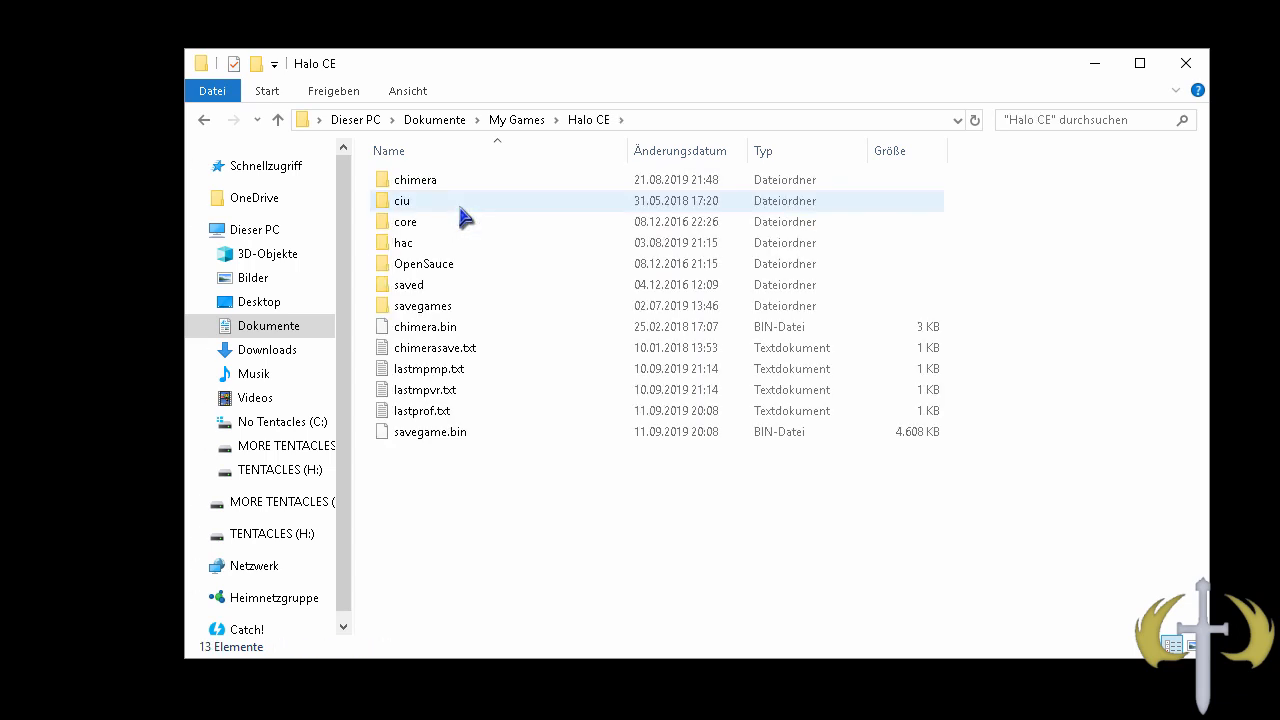
pyautogui.doubleClick(403, 242)
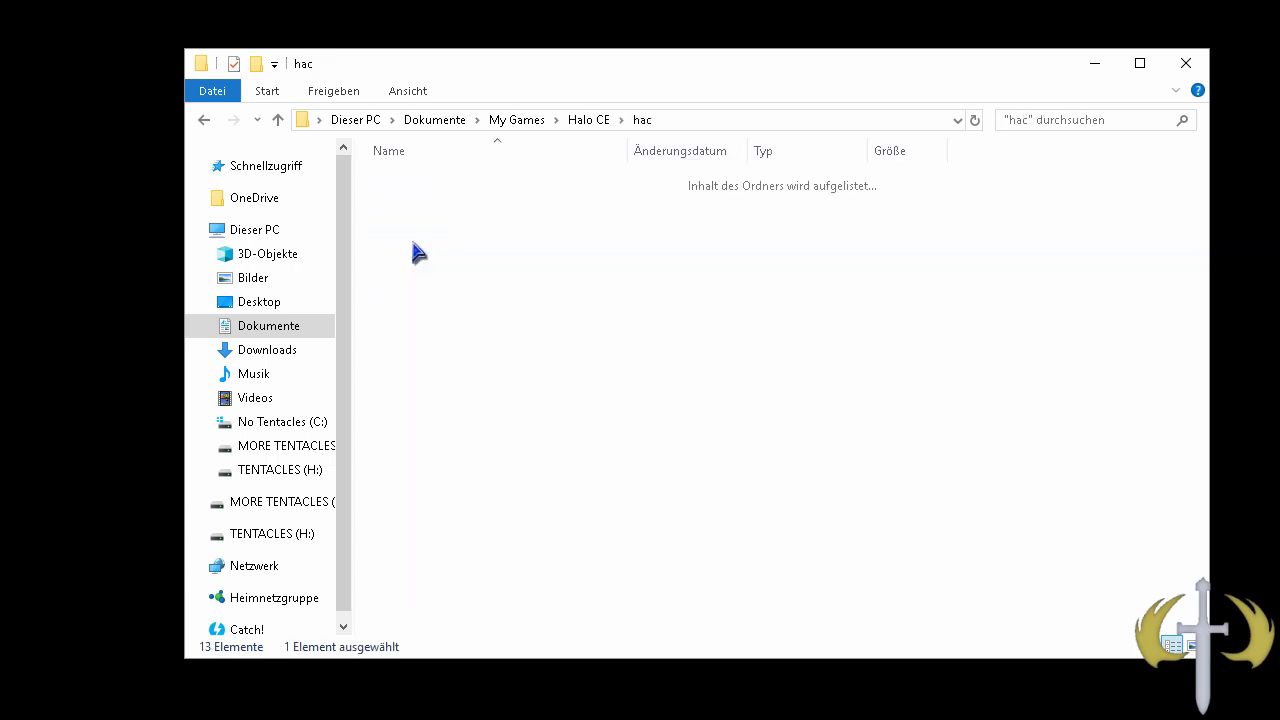
pyautogui.click(432, 473)
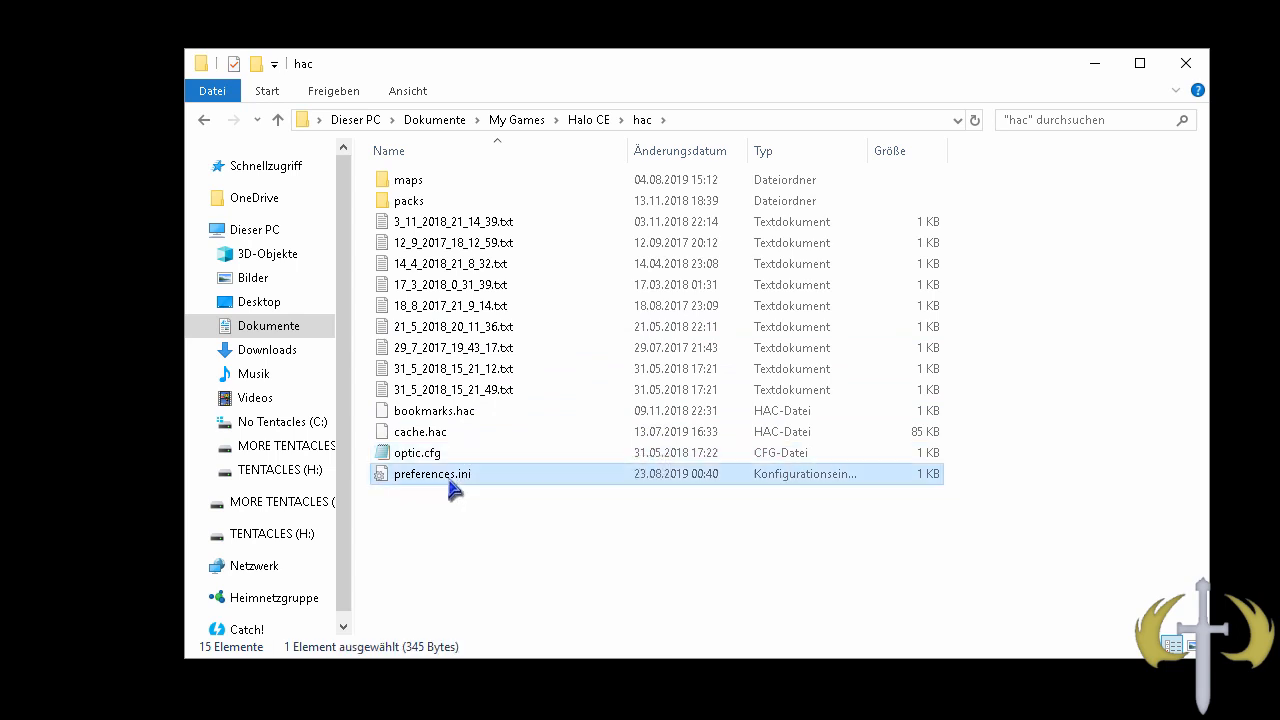
pyautogui.rightClick(432, 473)
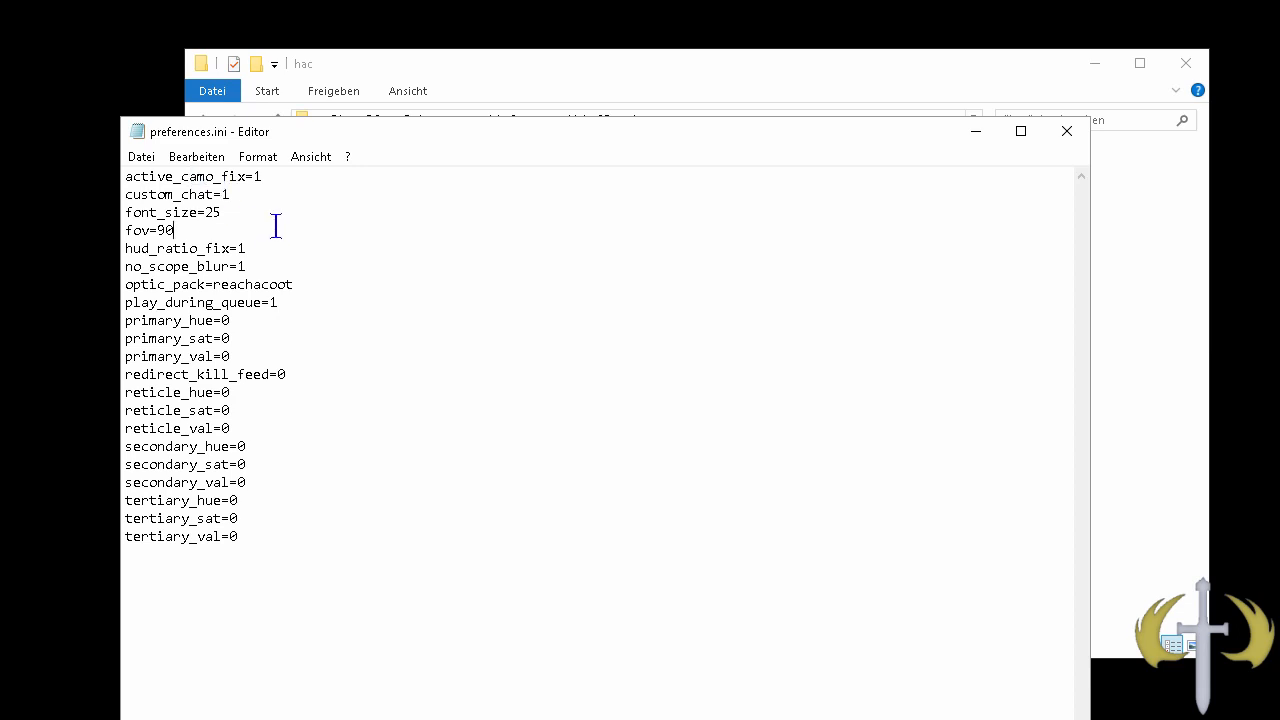
pyautogui.moveTo(281, 172)
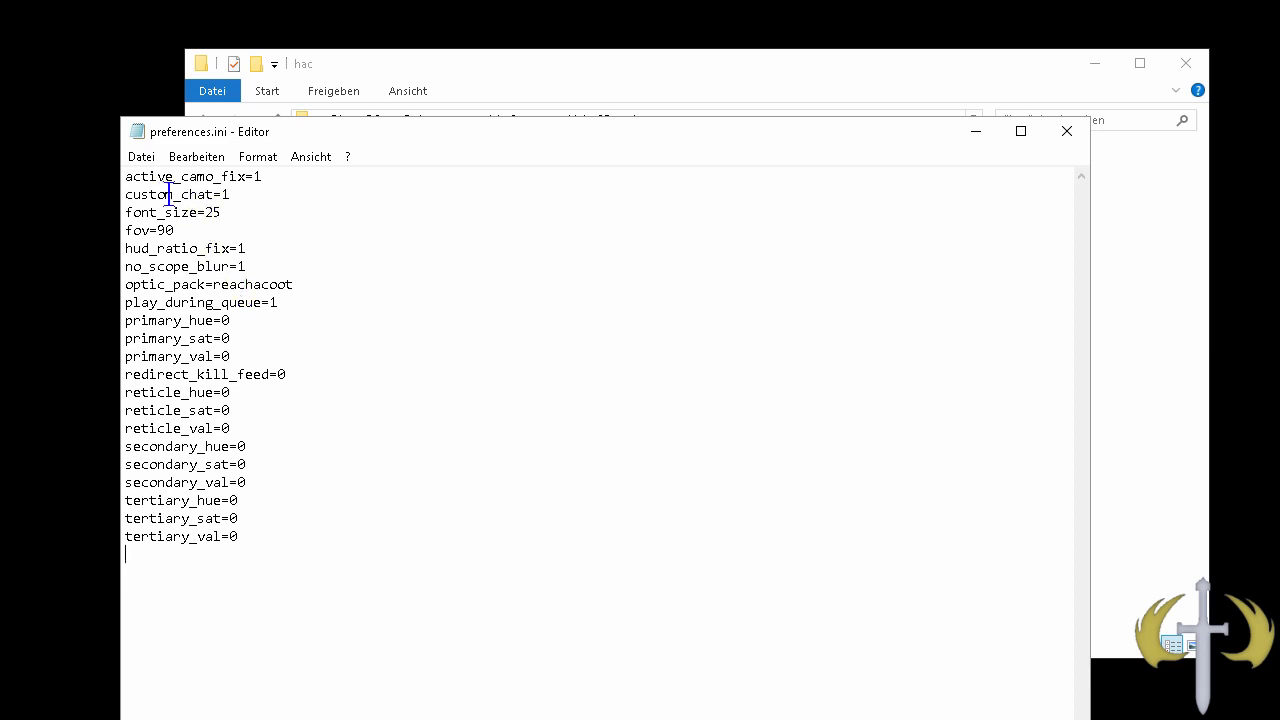
pyautogui.moveTo(624, 492)
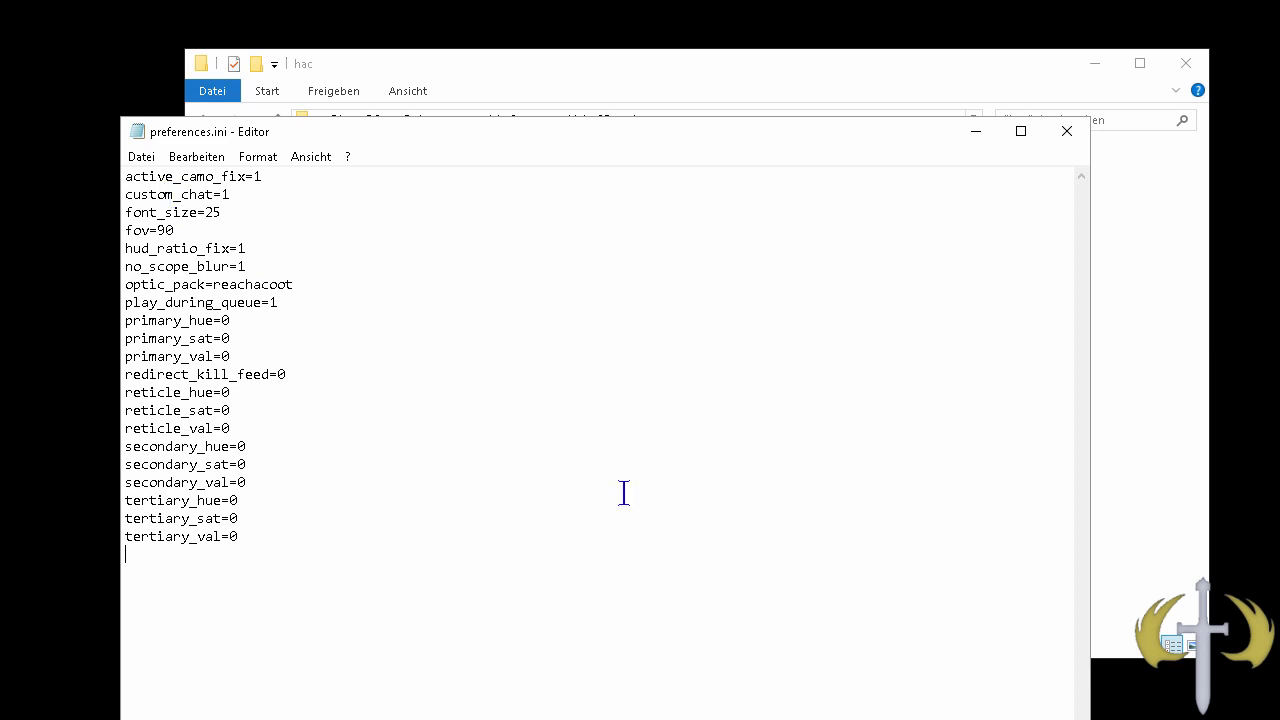
# Close preferences.ini in Notepad after confirming custom_chat=1 is present
pyautogui.click(1066, 131)
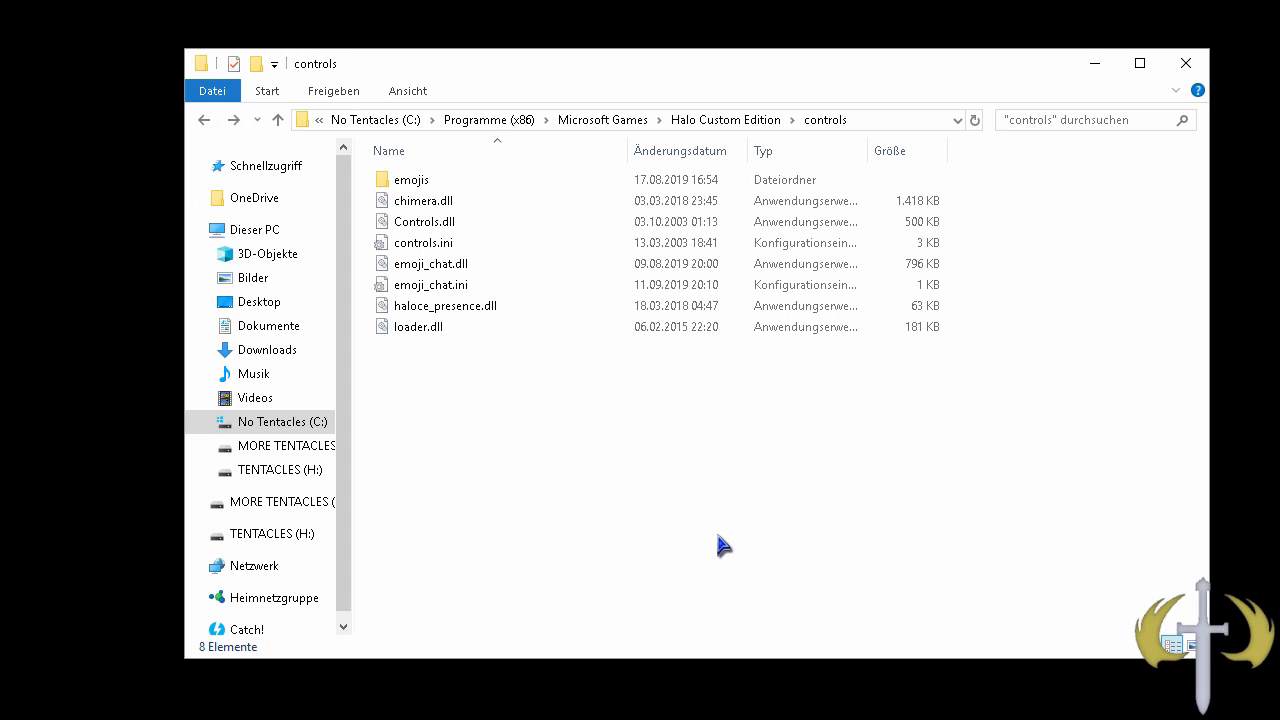
pyautogui.moveTo(738, 543)
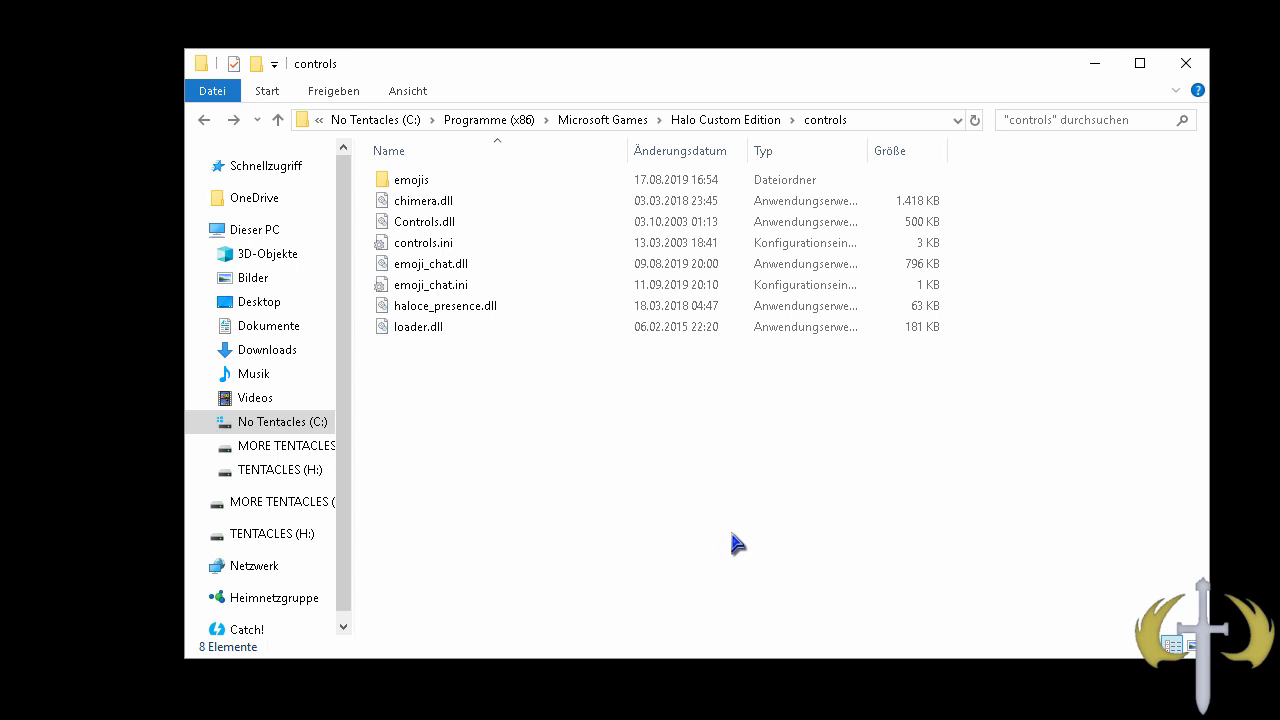
pyautogui.moveTo(1018, 492)
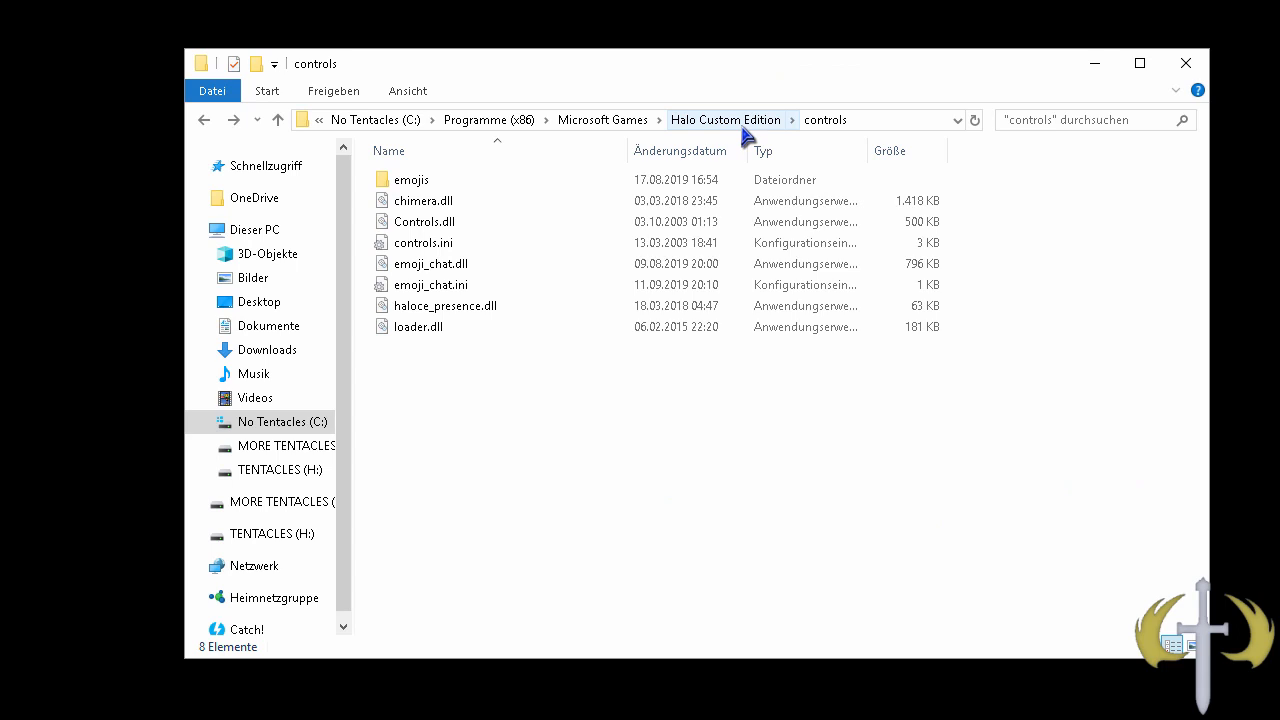
# Go up to the Halo Custom Edition folder and open haloce.exe's Properties
pyautogui.click(726, 120)
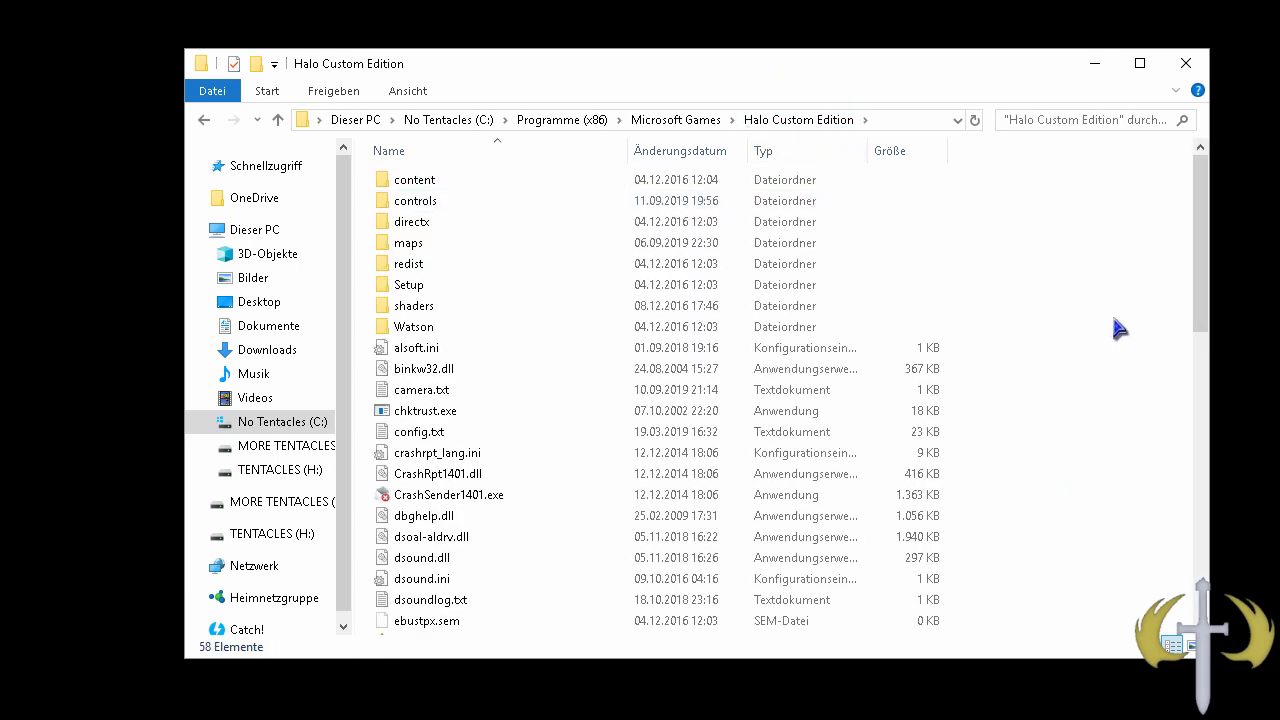
pyautogui.click(420, 518)
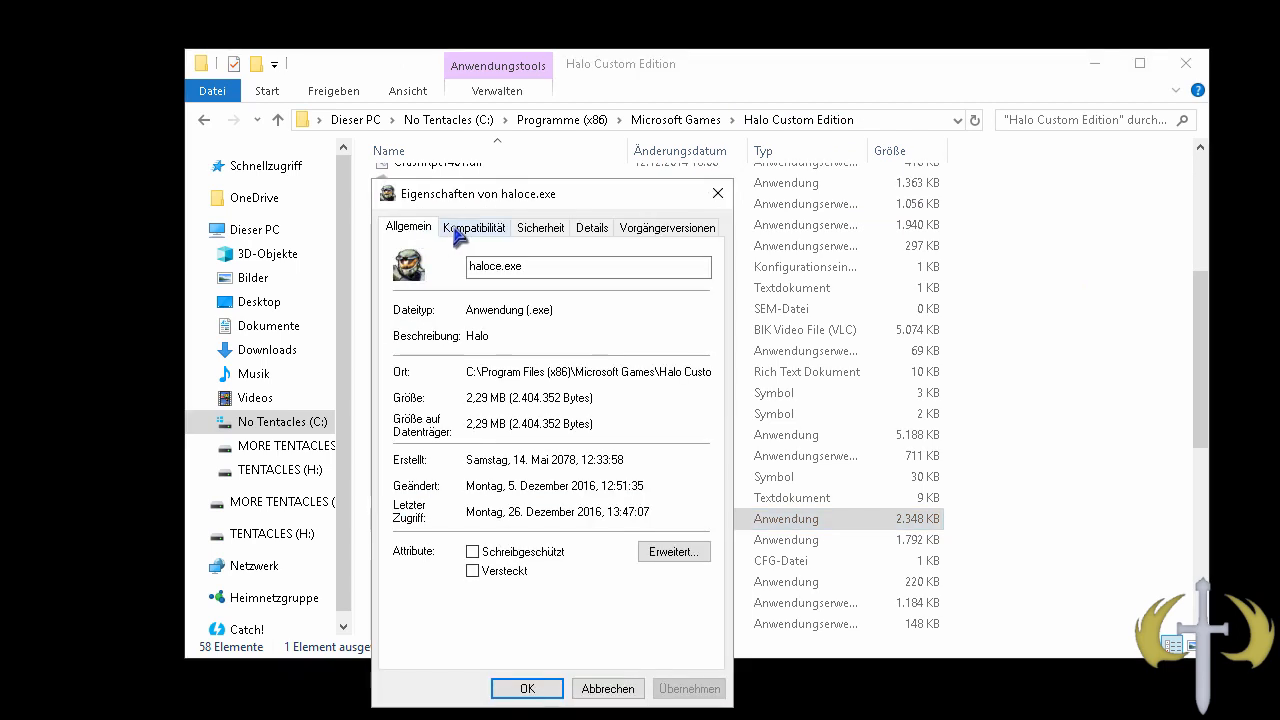
# Check 'Programm als Administrator ausführen' is ticked on Kompatibilität, then close Properties
pyautogui.click(473, 227)
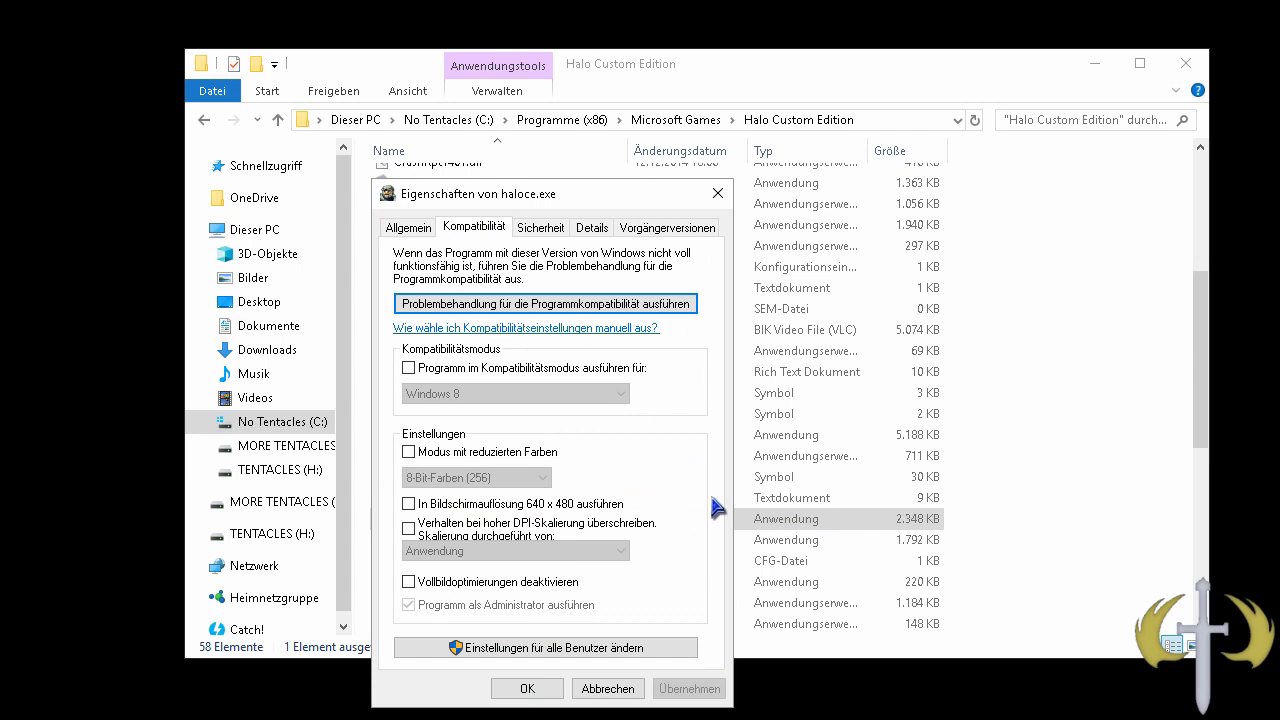
pyautogui.moveTo(530, 612)
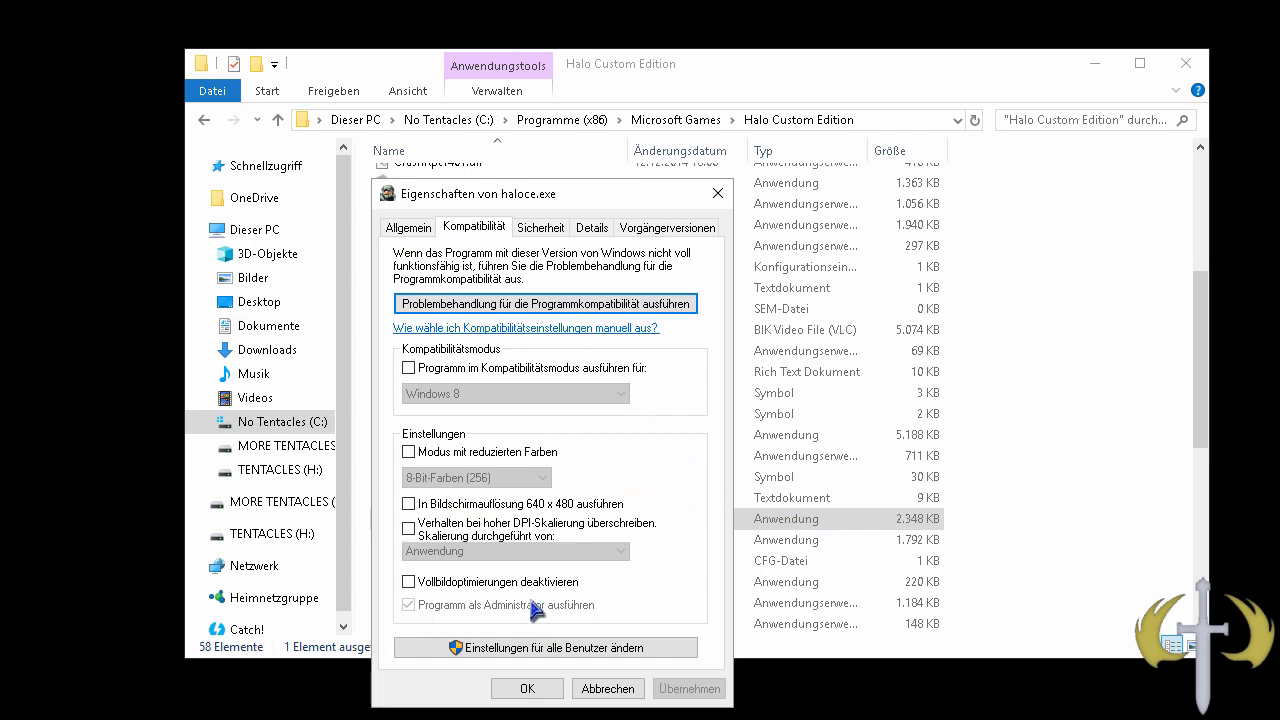
pyautogui.moveTo(448, 622)
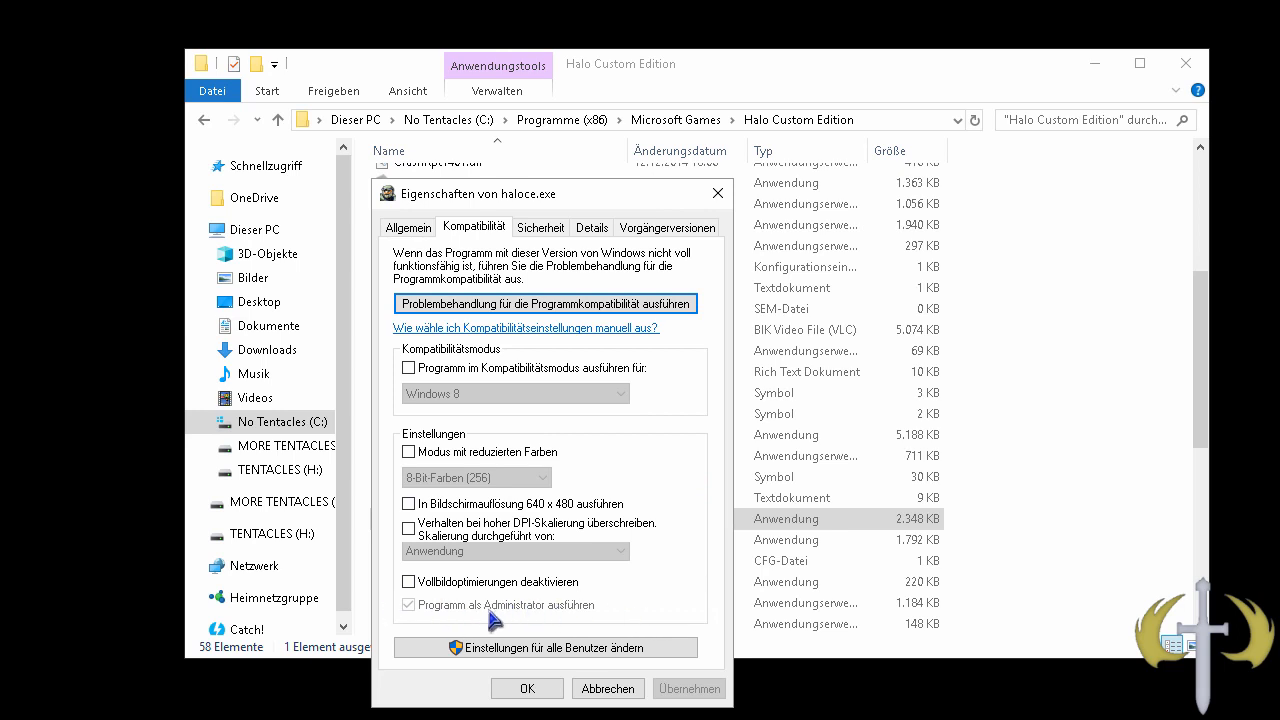
pyautogui.moveTo(600, 710)
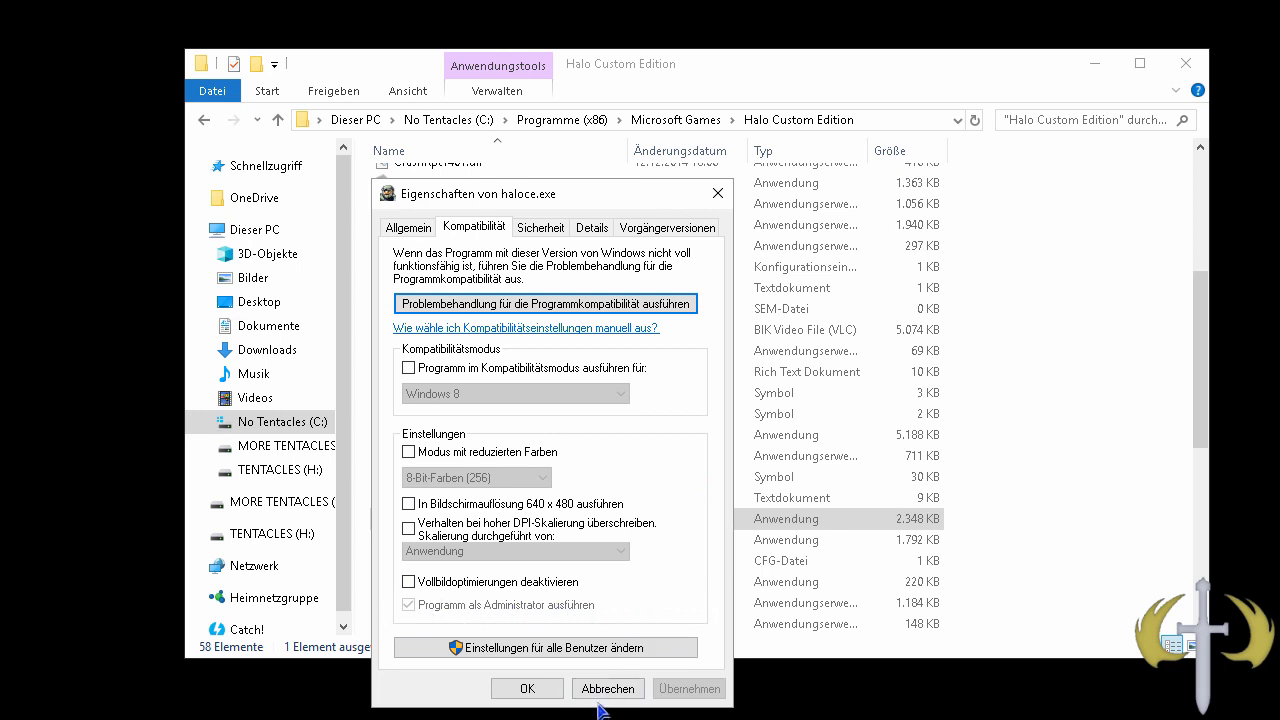
pyautogui.click(607, 689)
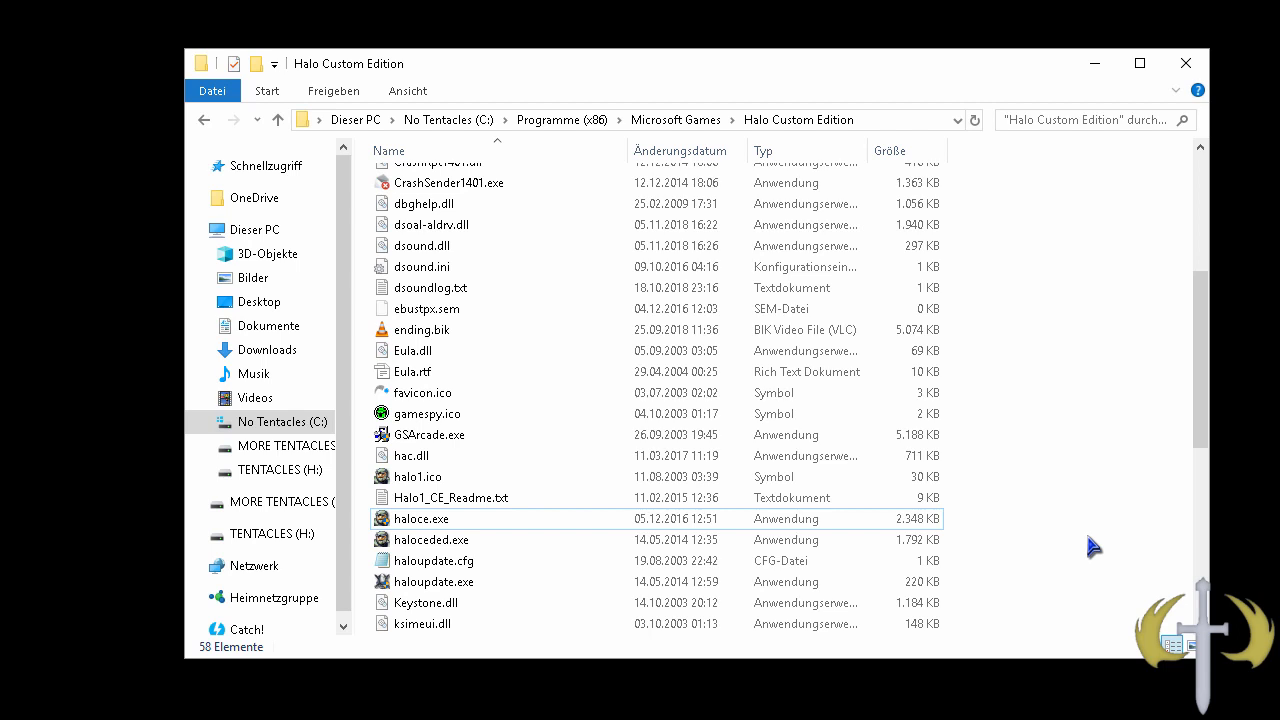
pyautogui.scroll(3)
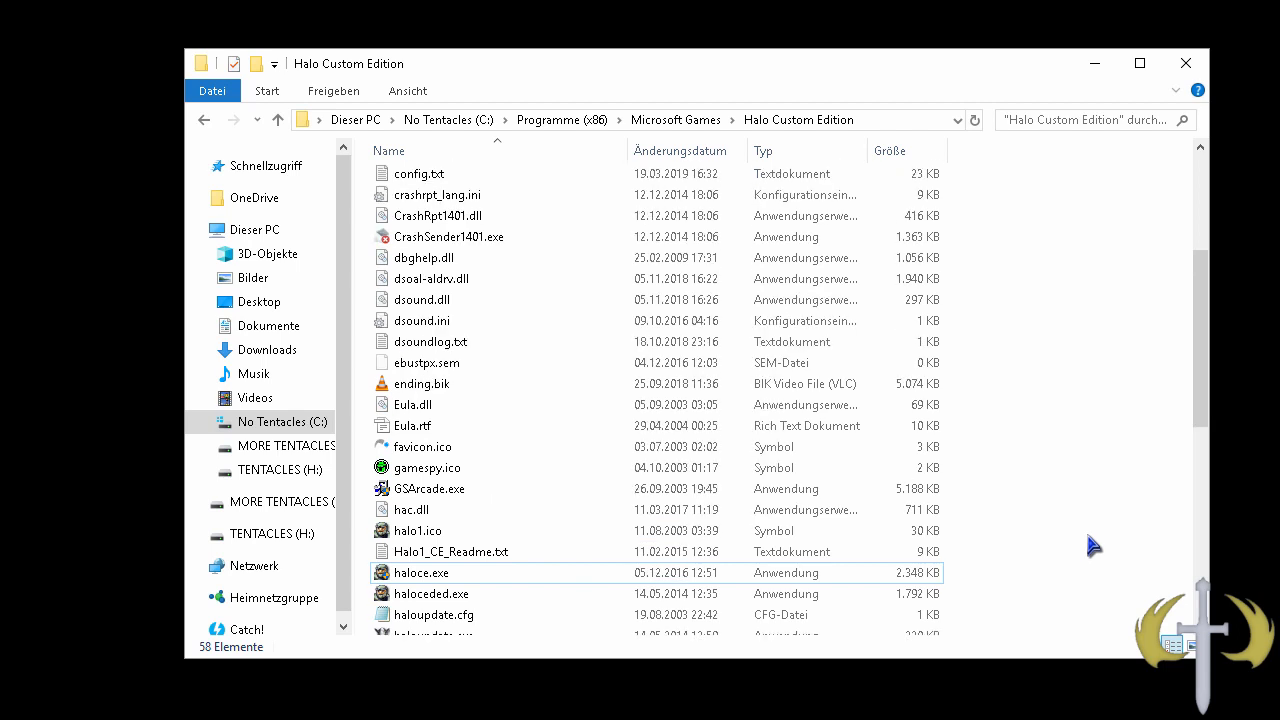
pyautogui.scroll(-3)
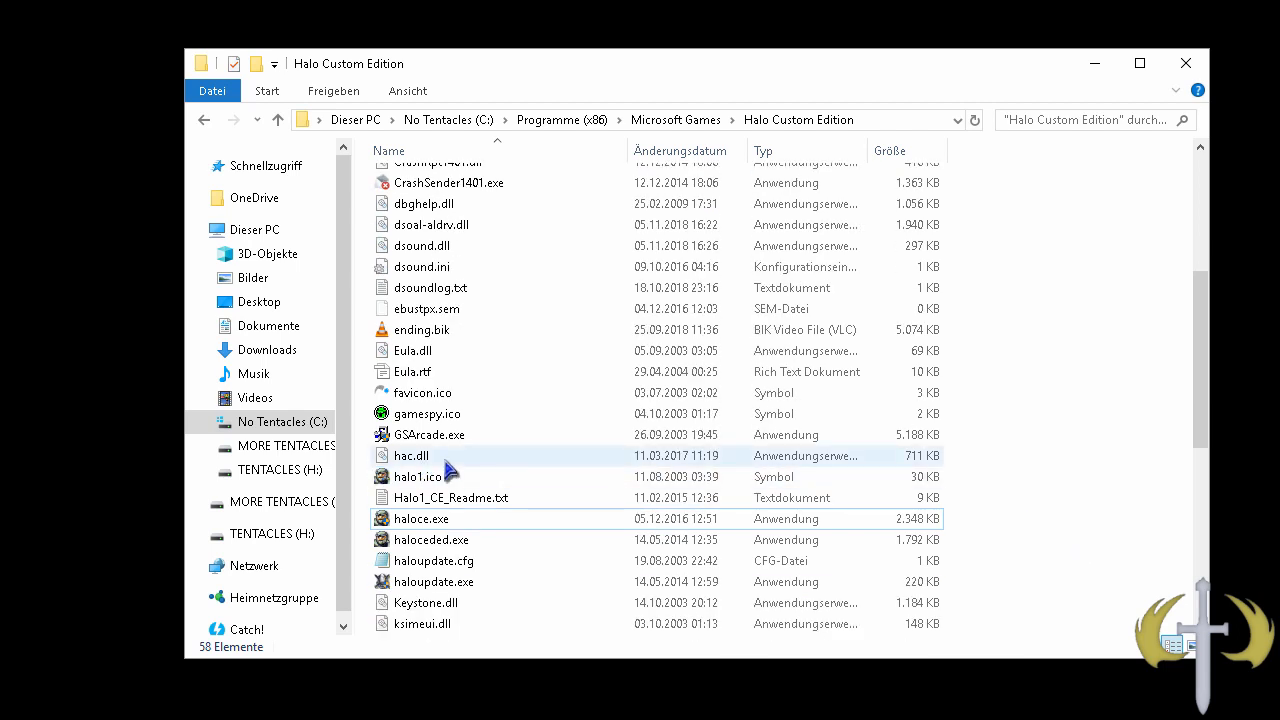
pyautogui.moveTo(530, 472)
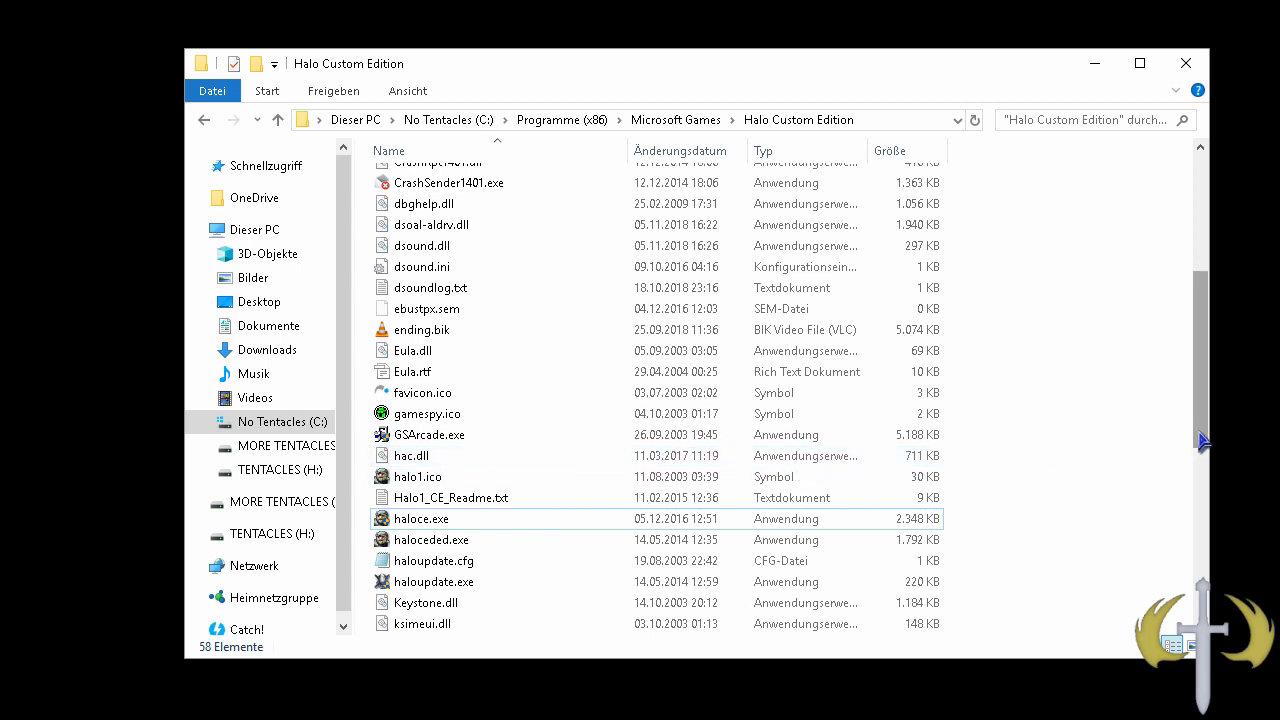
pyautogui.scroll(3)
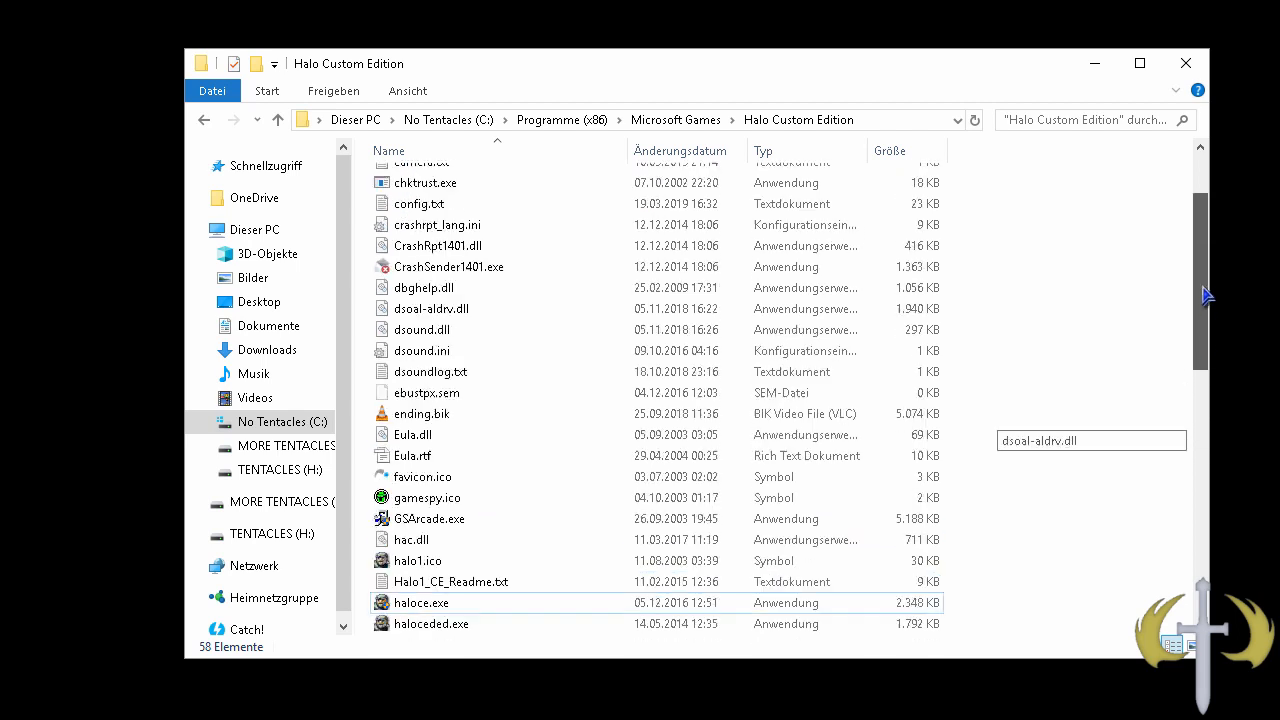
pyautogui.scroll(3)
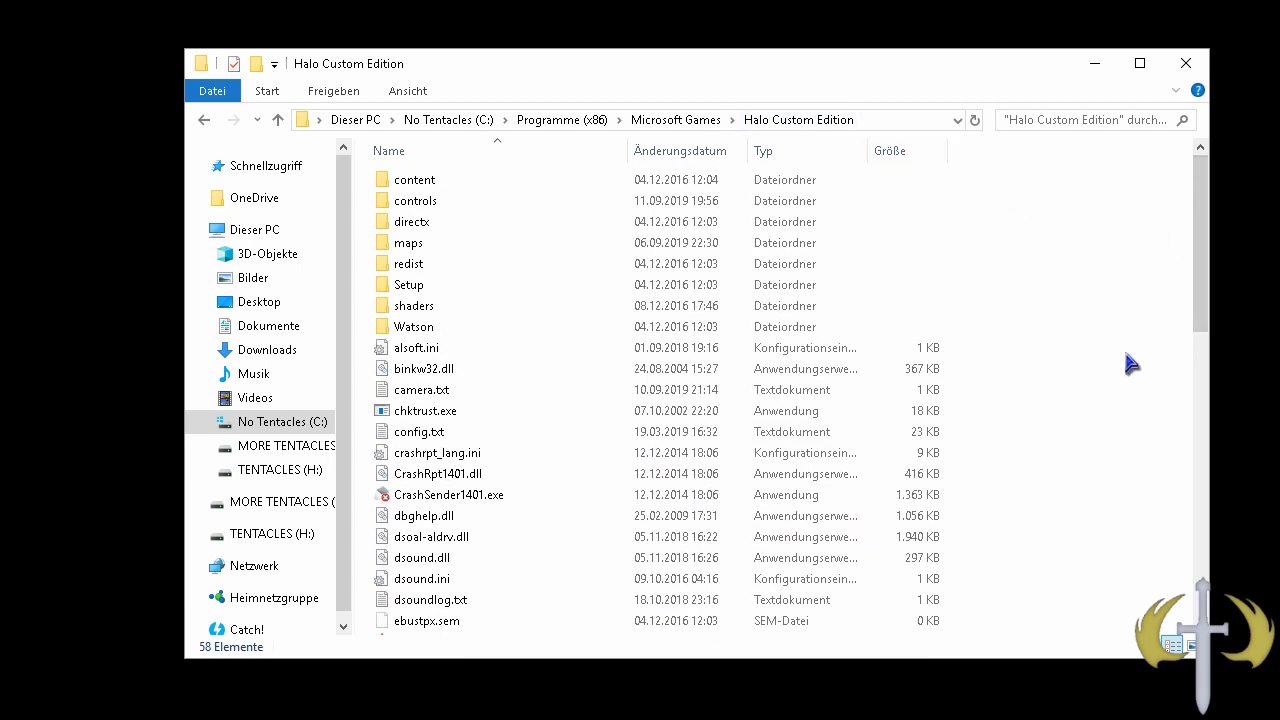
pyautogui.scroll(-3)
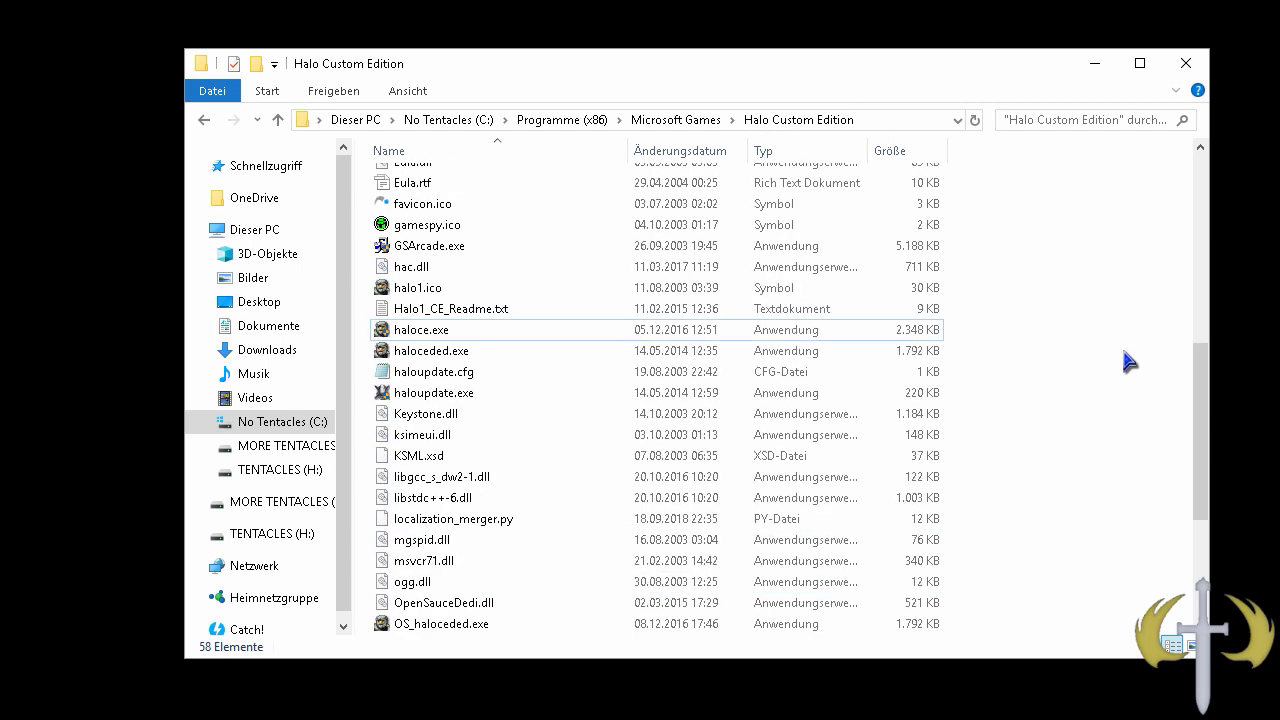
pyautogui.scroll(3)
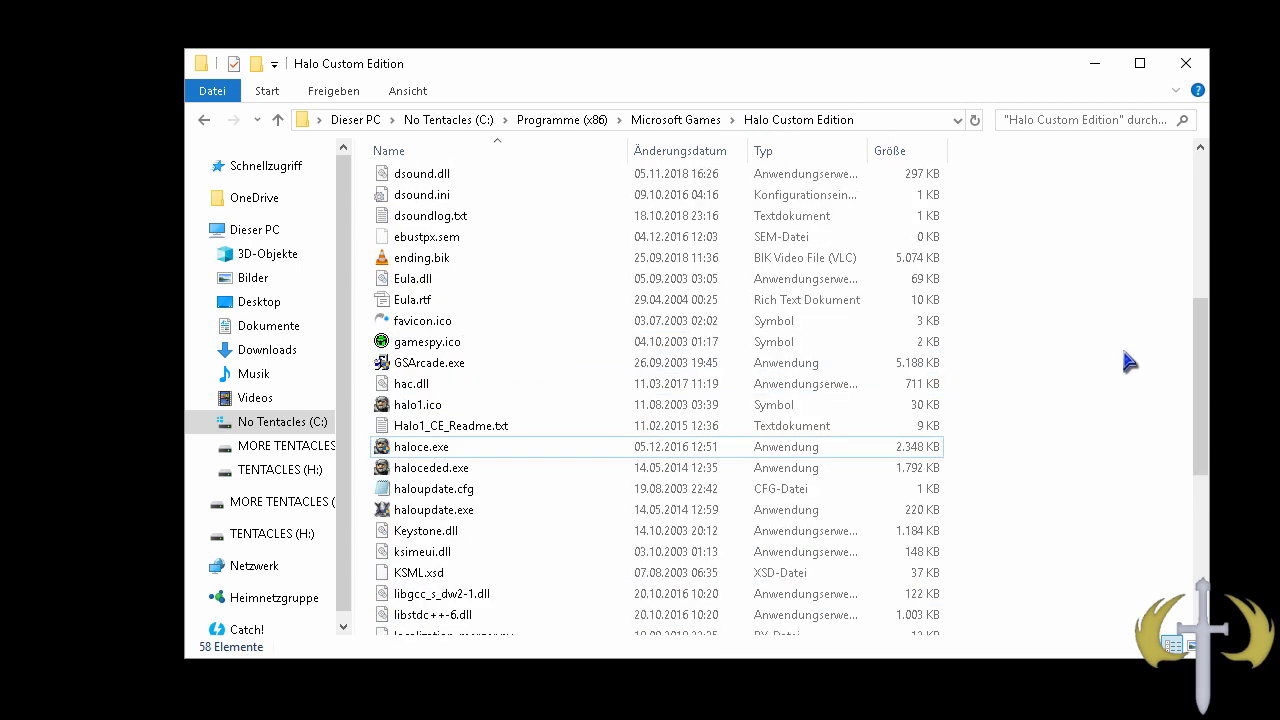
pyautogui.moveTo(1075, 462)
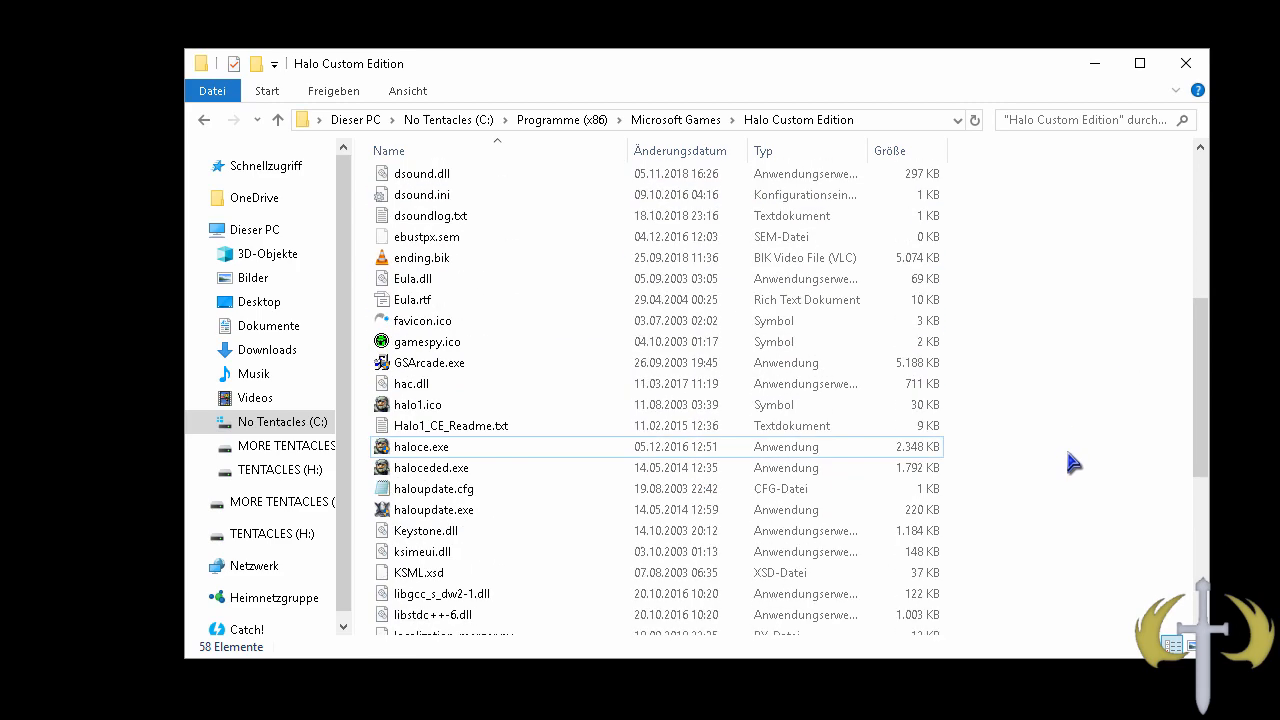
pyautogui.scroll(3)
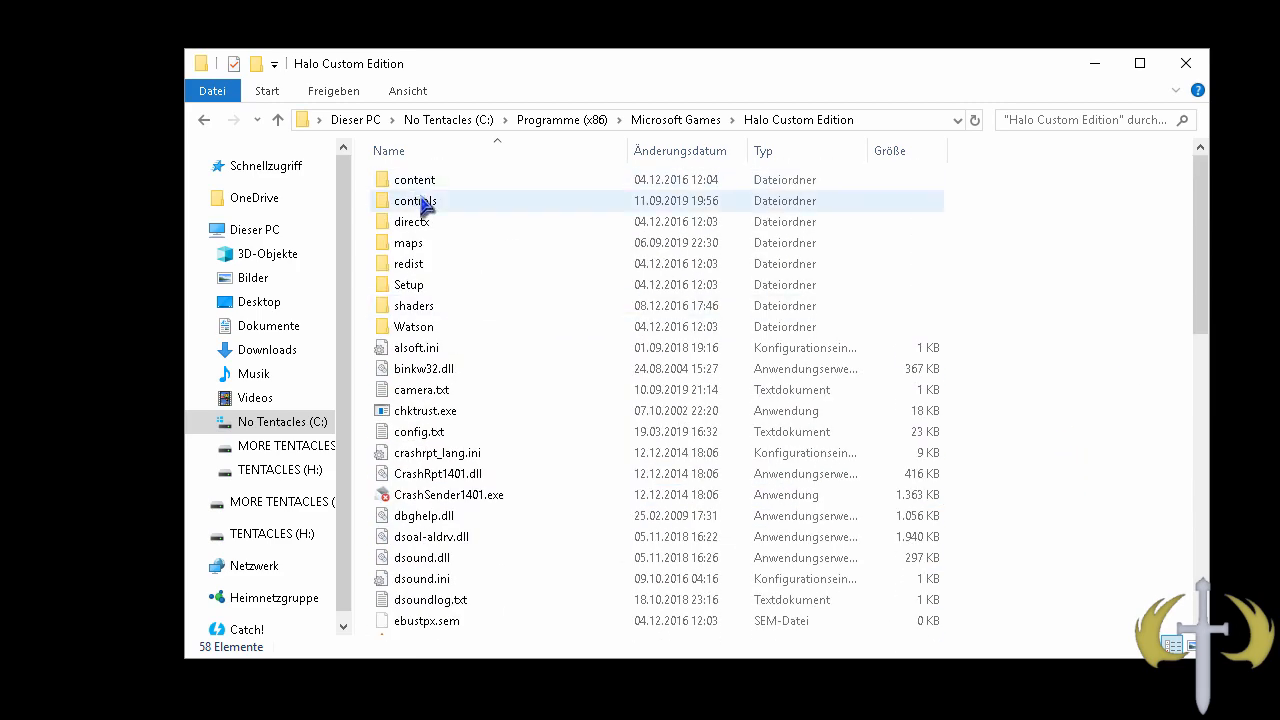
# Open the controls folder showing emoji_chat.dll and emoji_chat.ini
pyautogui.doubleClick(414, 200)
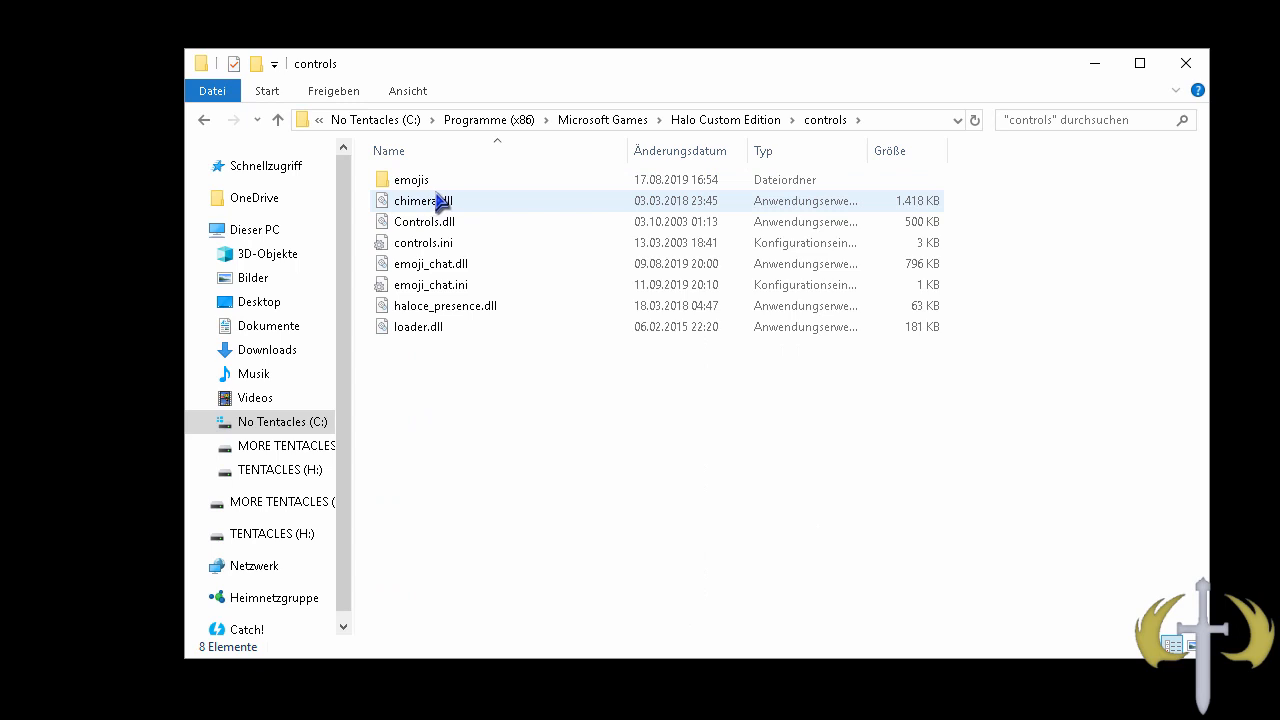
pyautogui.click(586, 449)
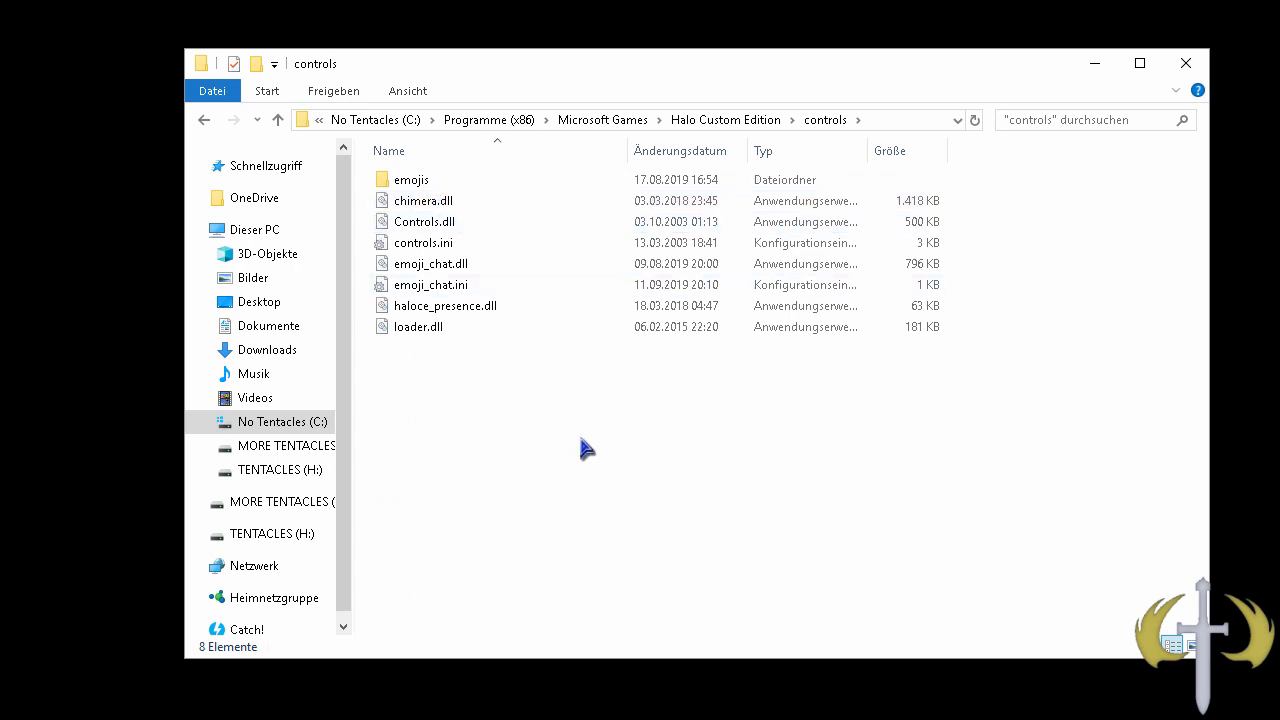